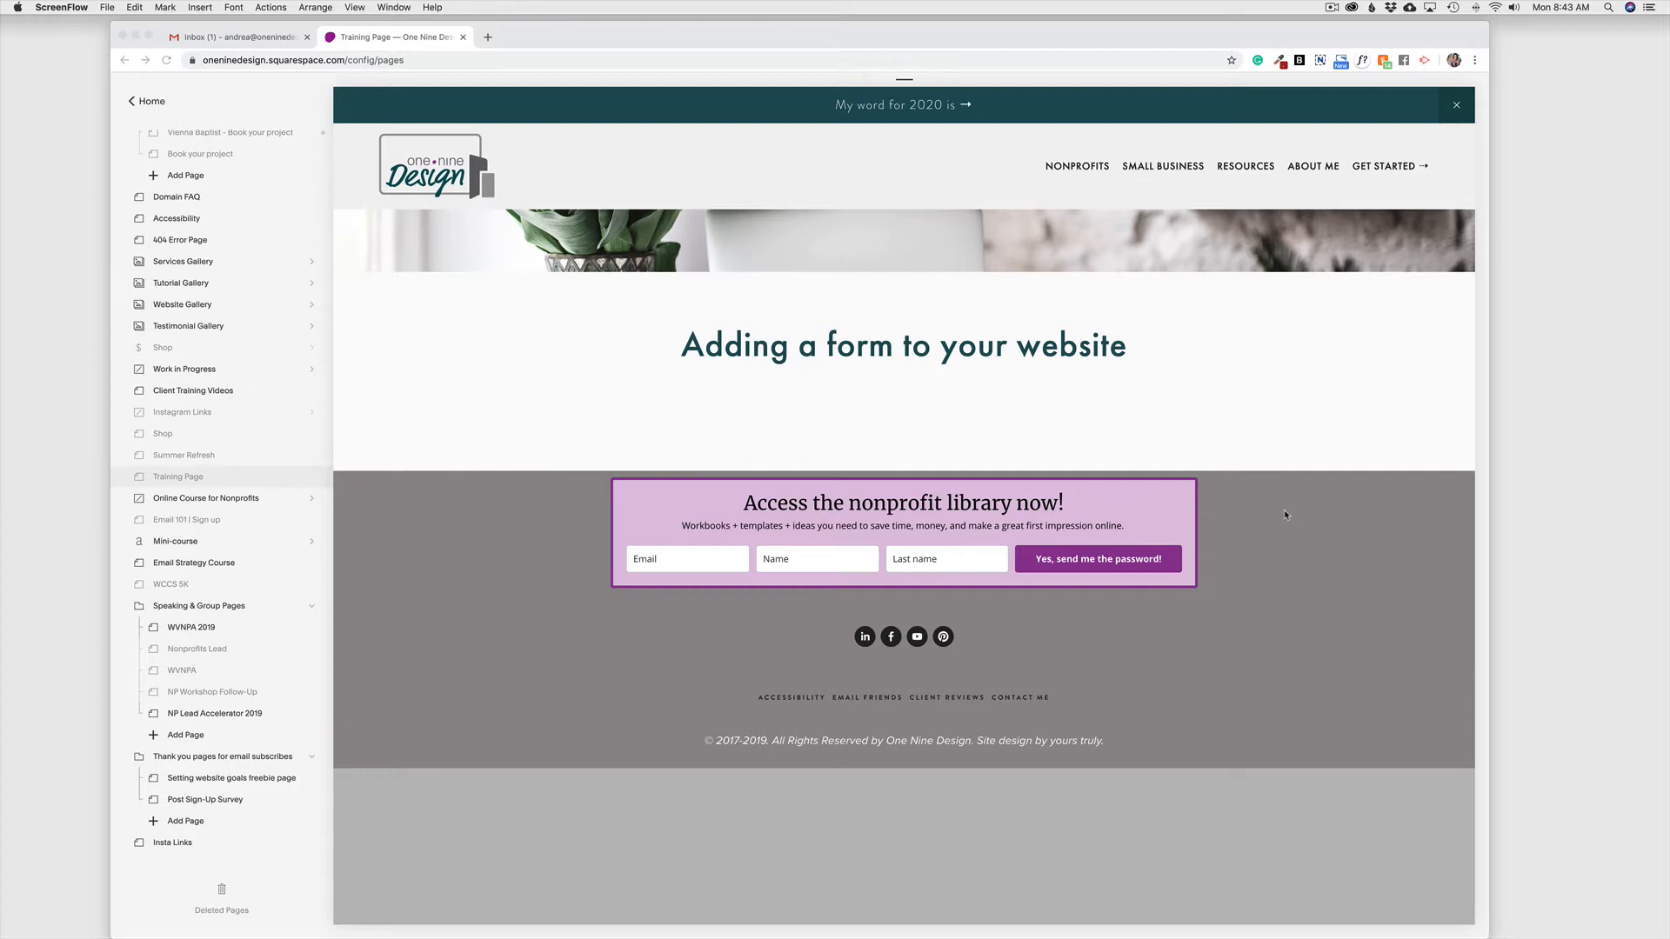
pyautogui.moveTo(460, 434)
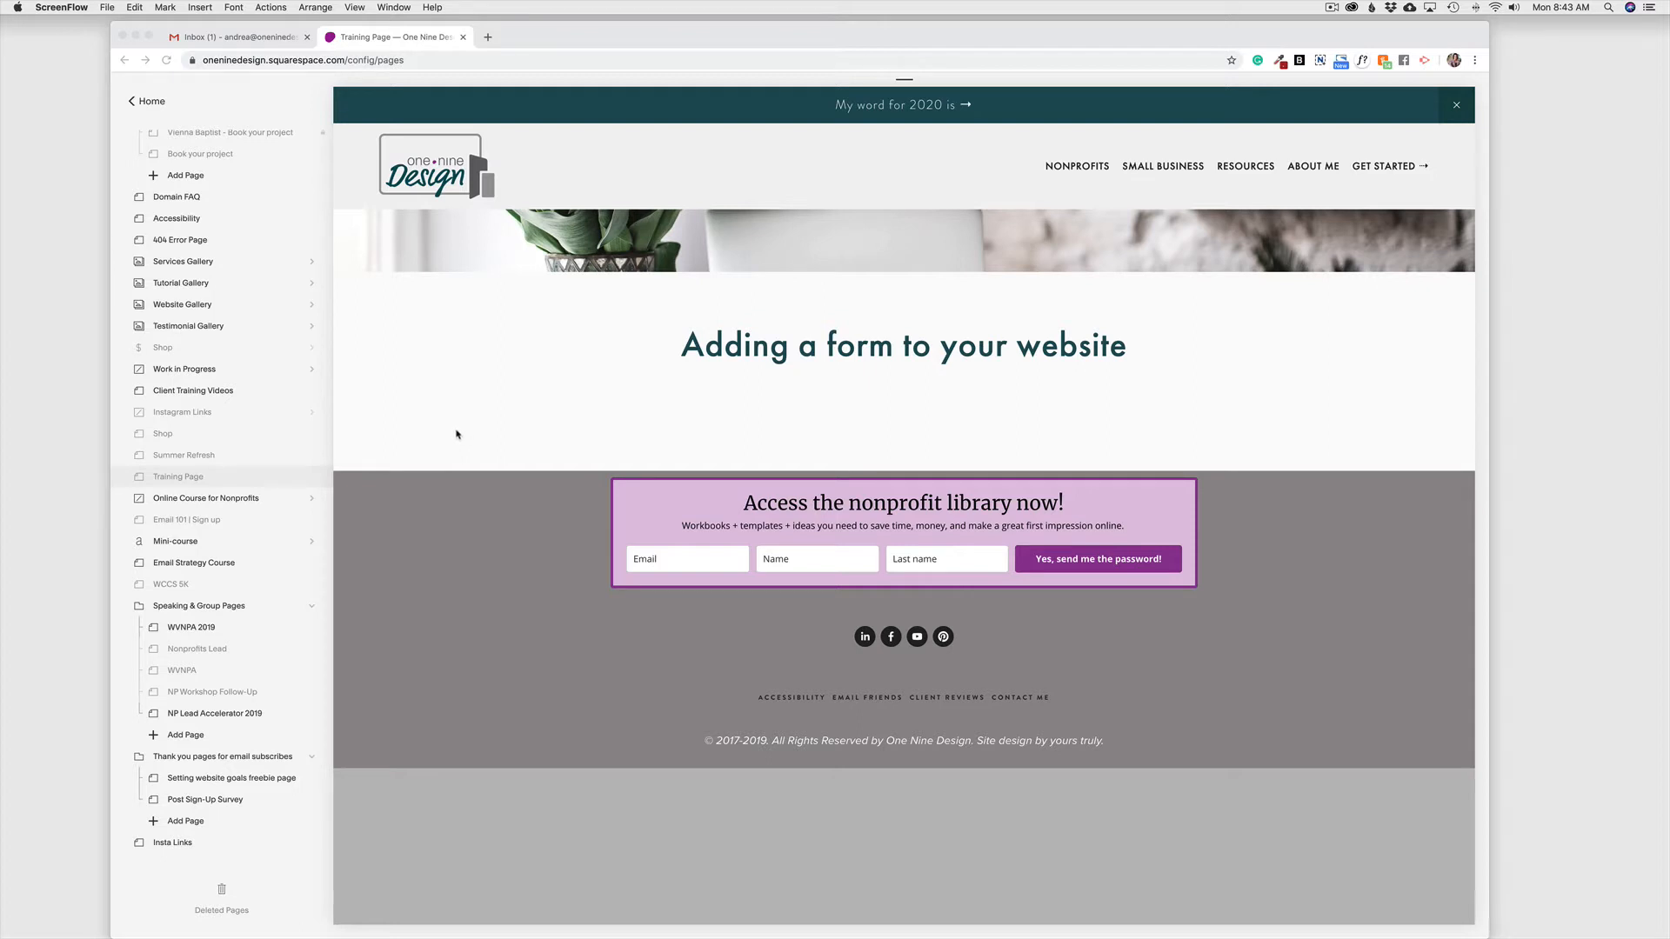
pyautogui.moveTo(462, 434)
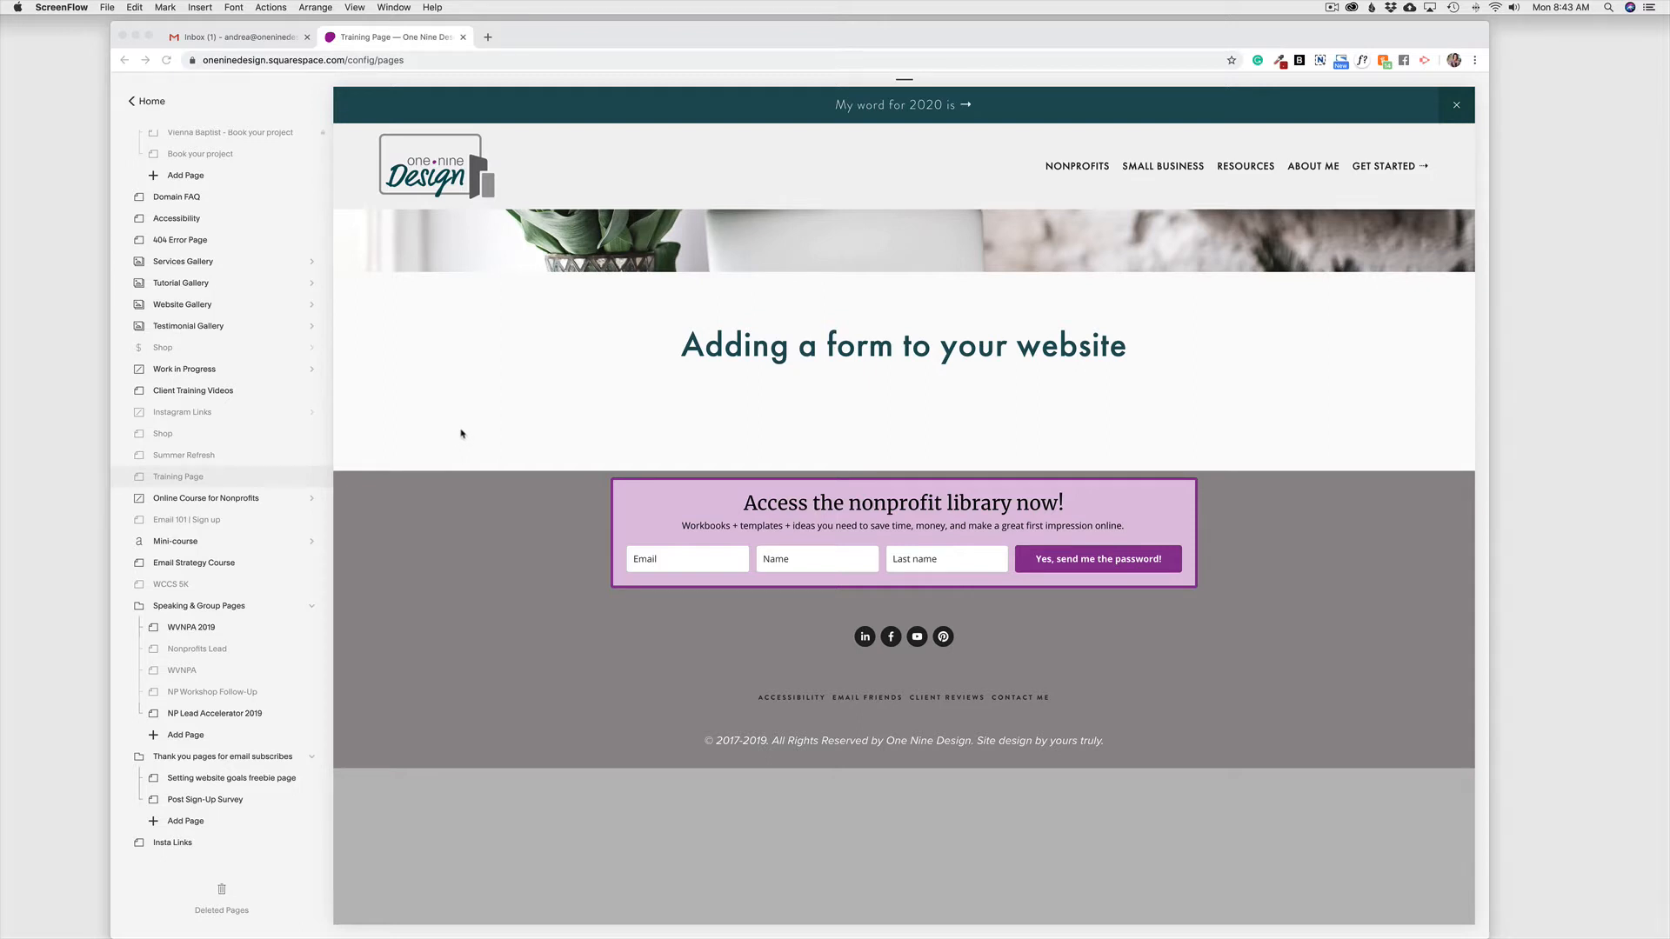
pyautogui.moveTo(500, 425)
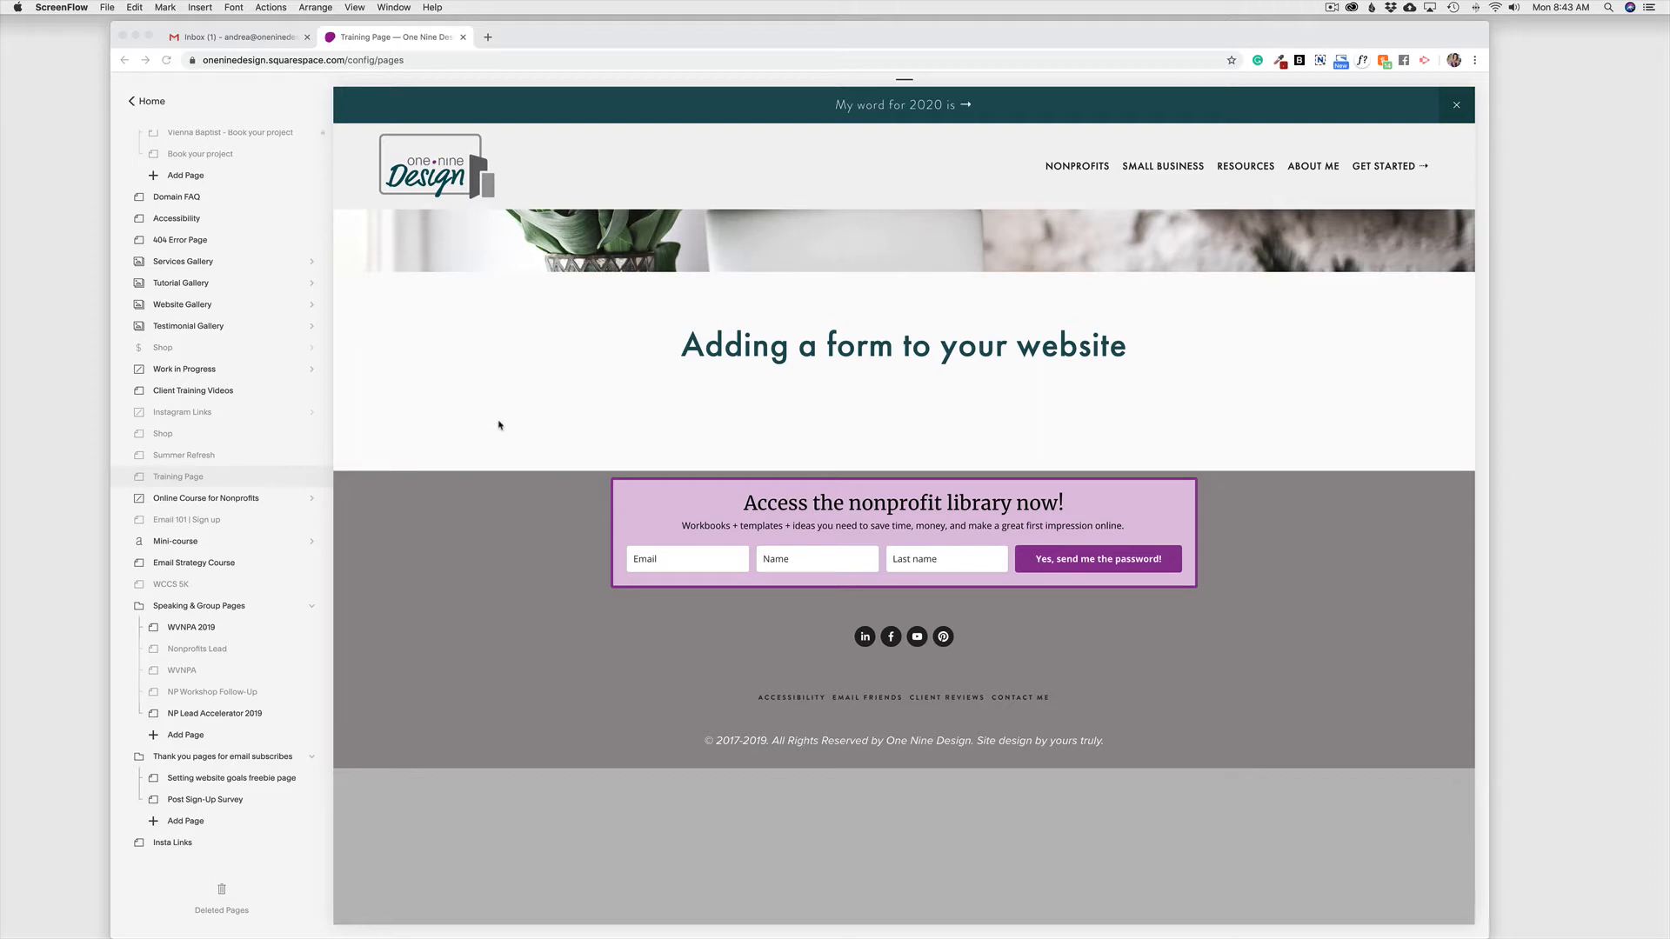
pyautogui.moveTo(815, 361)
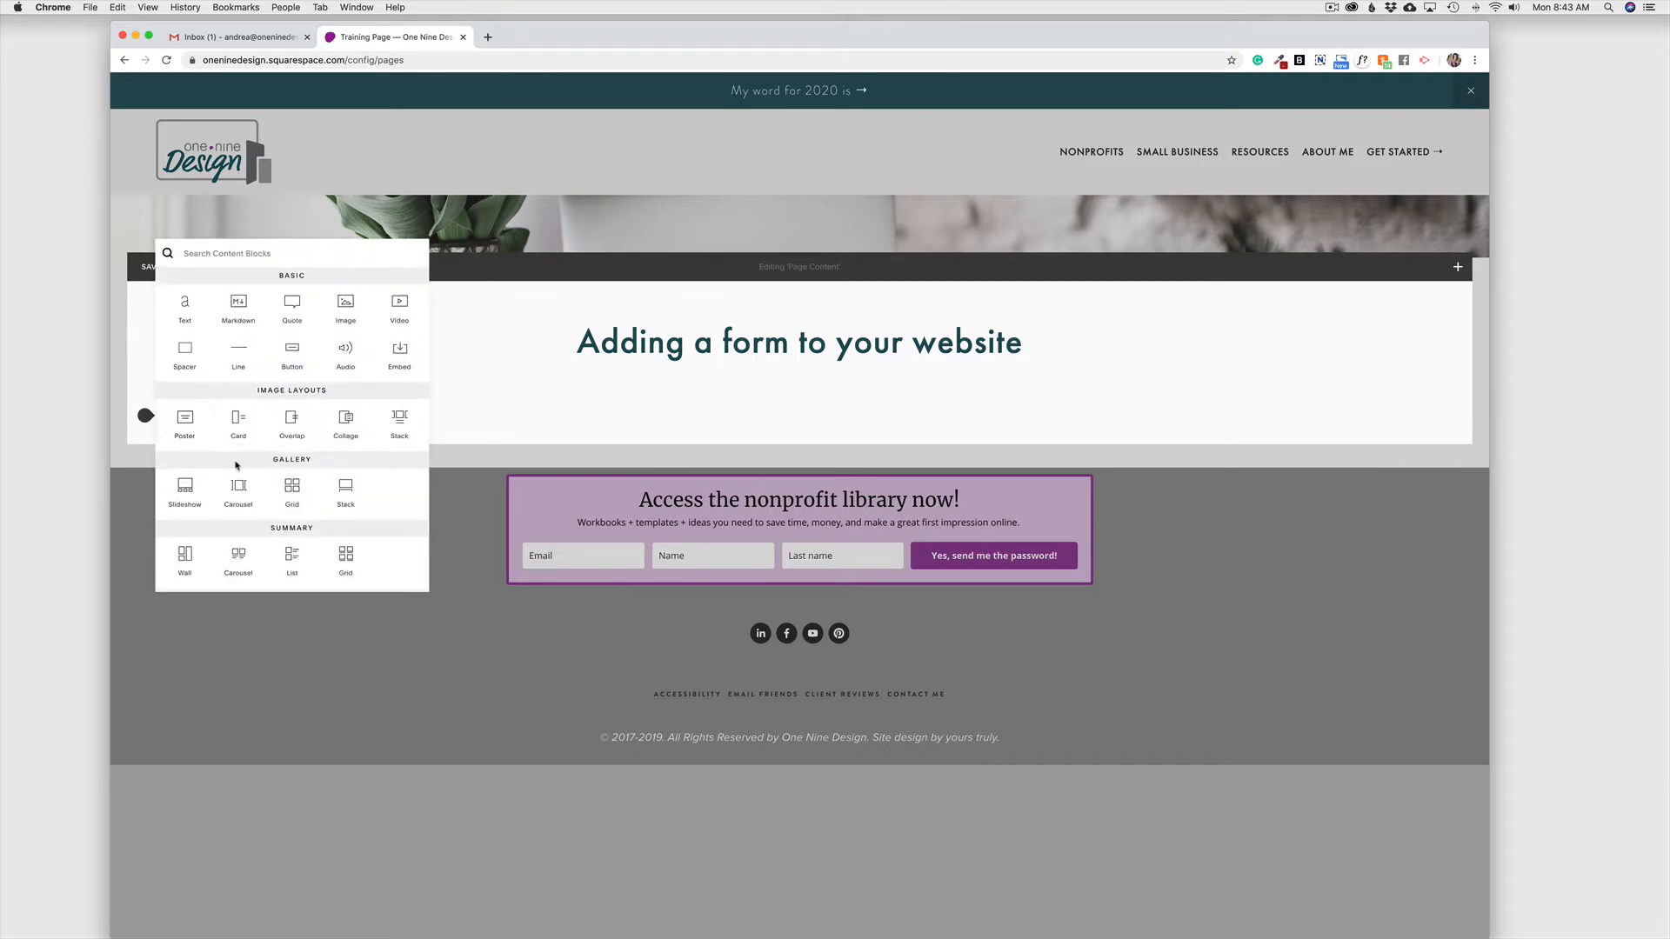
# Add a Form block with Name, Email, Subject and Message fields under the heading
pyautogui.scroll(-3)
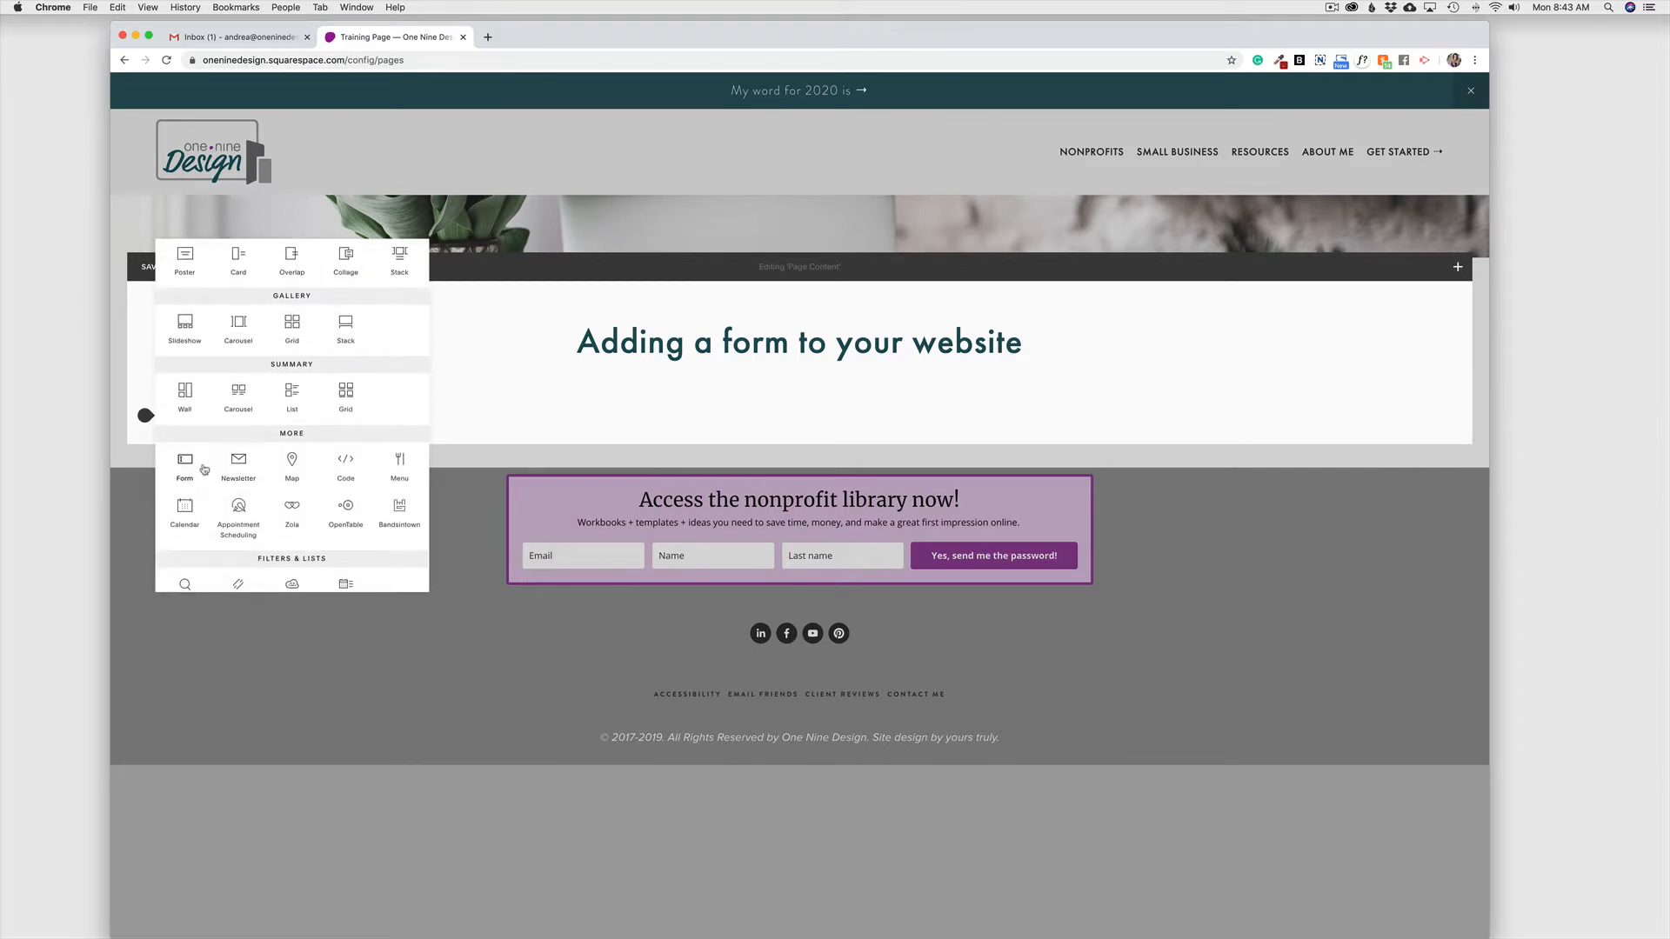
pyautogui.click(184, 458)
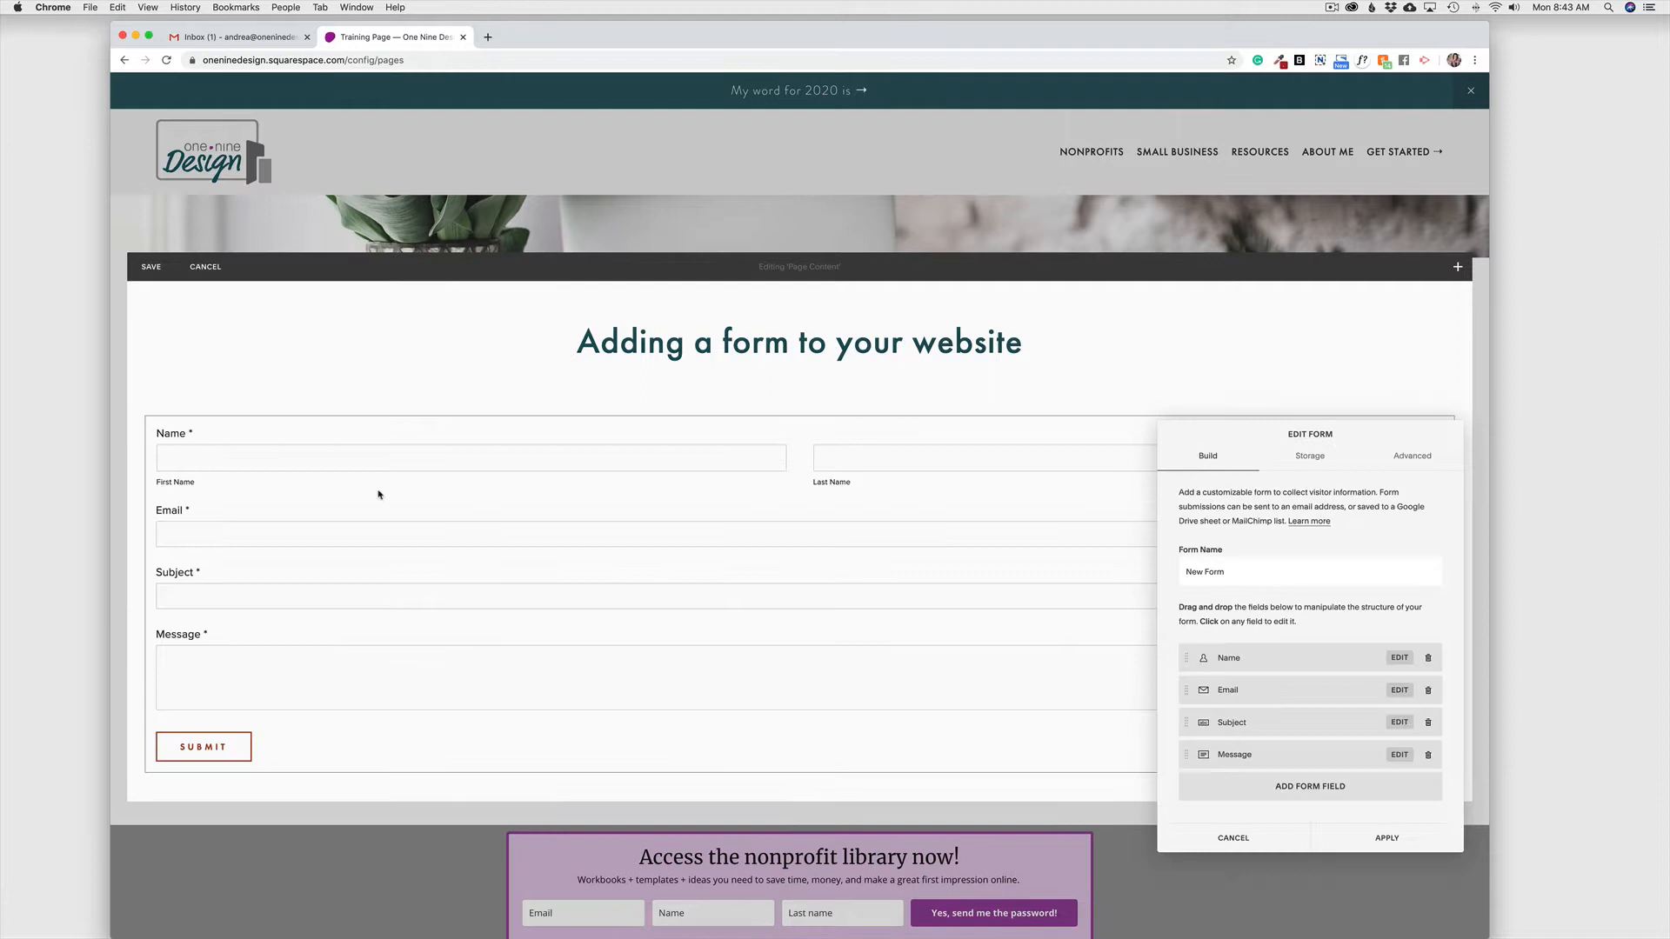
pyautogui.moveTo(687, 524)
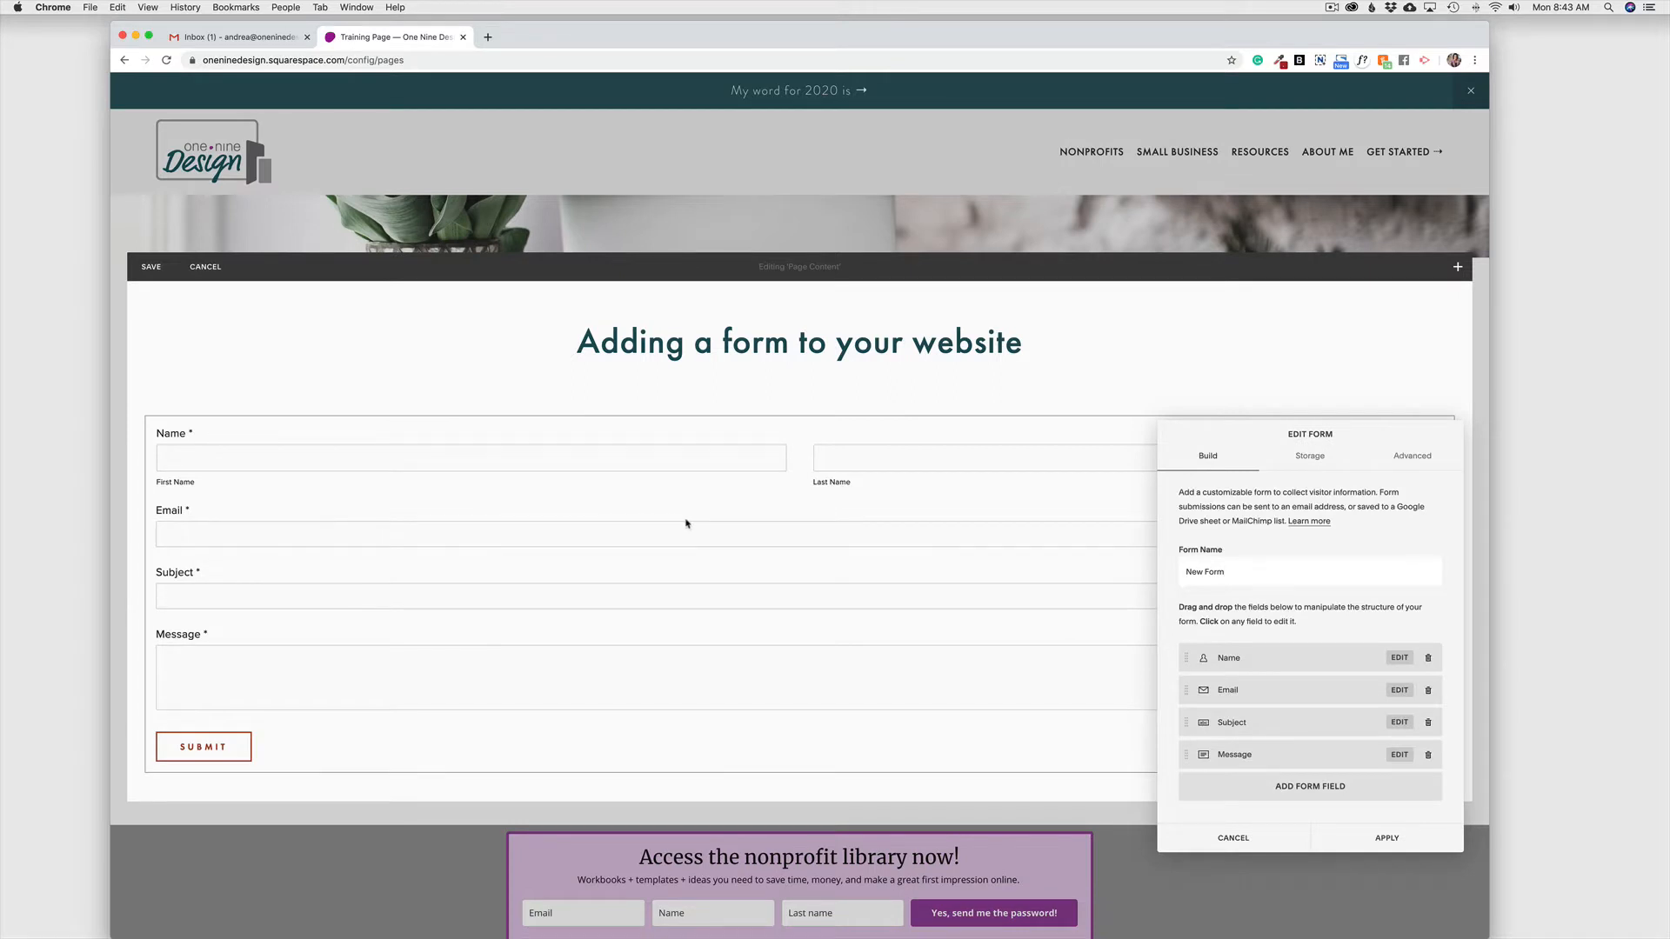
pyautogui.moveTo(561, 705)
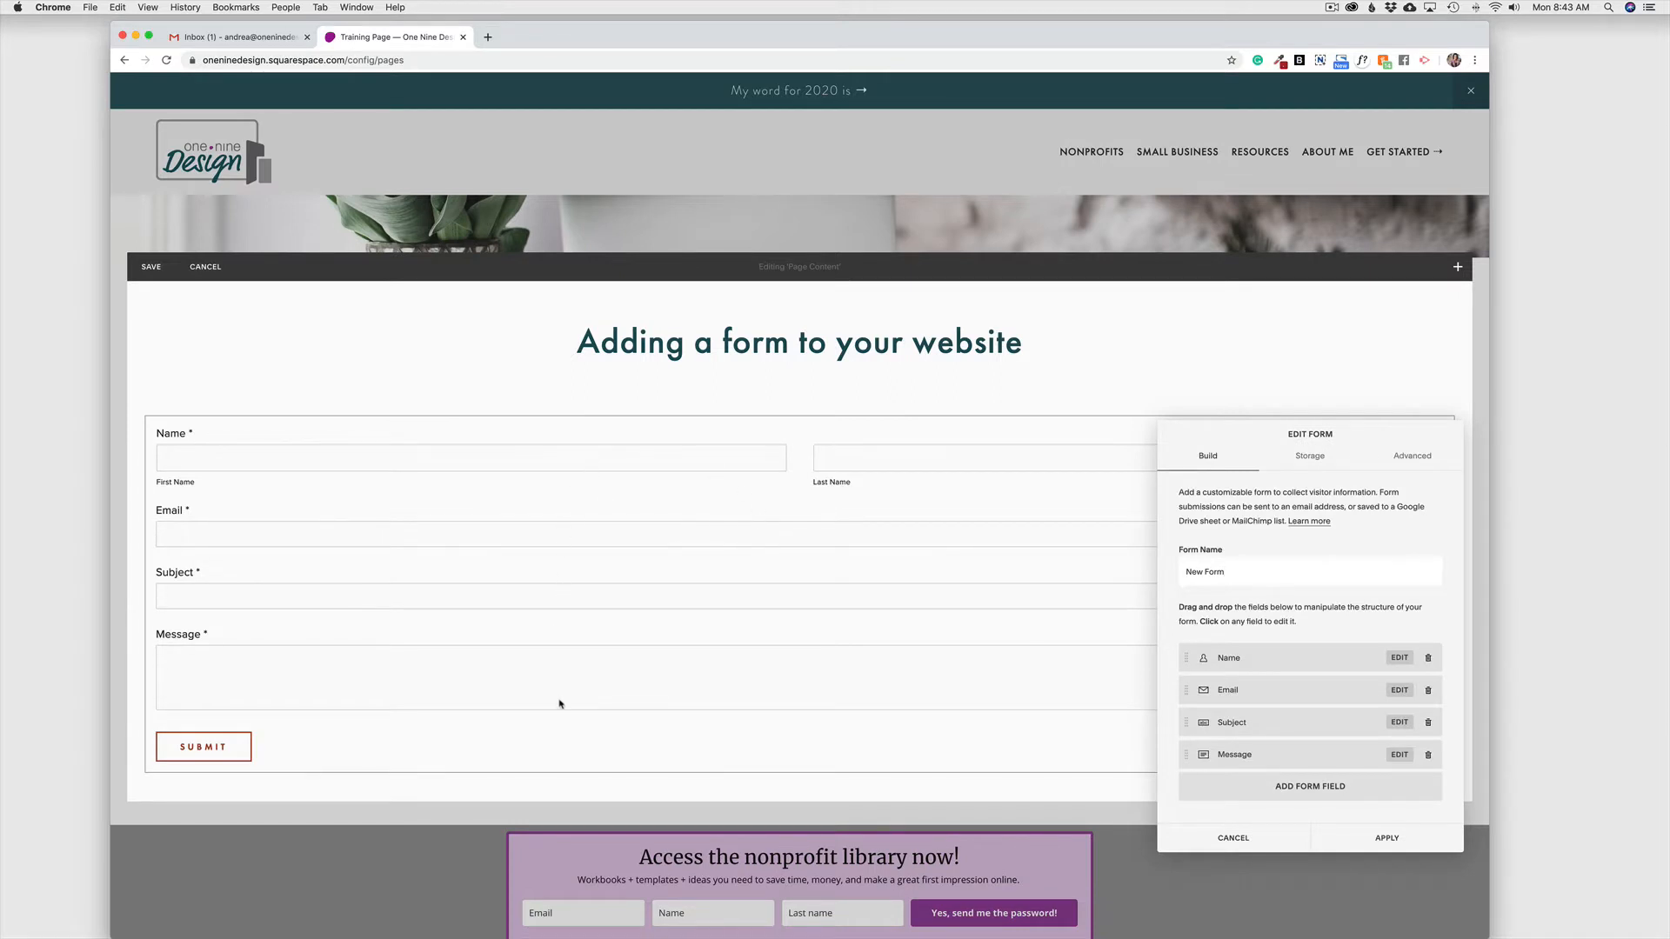
pyautogui.moveTo(750, 702)
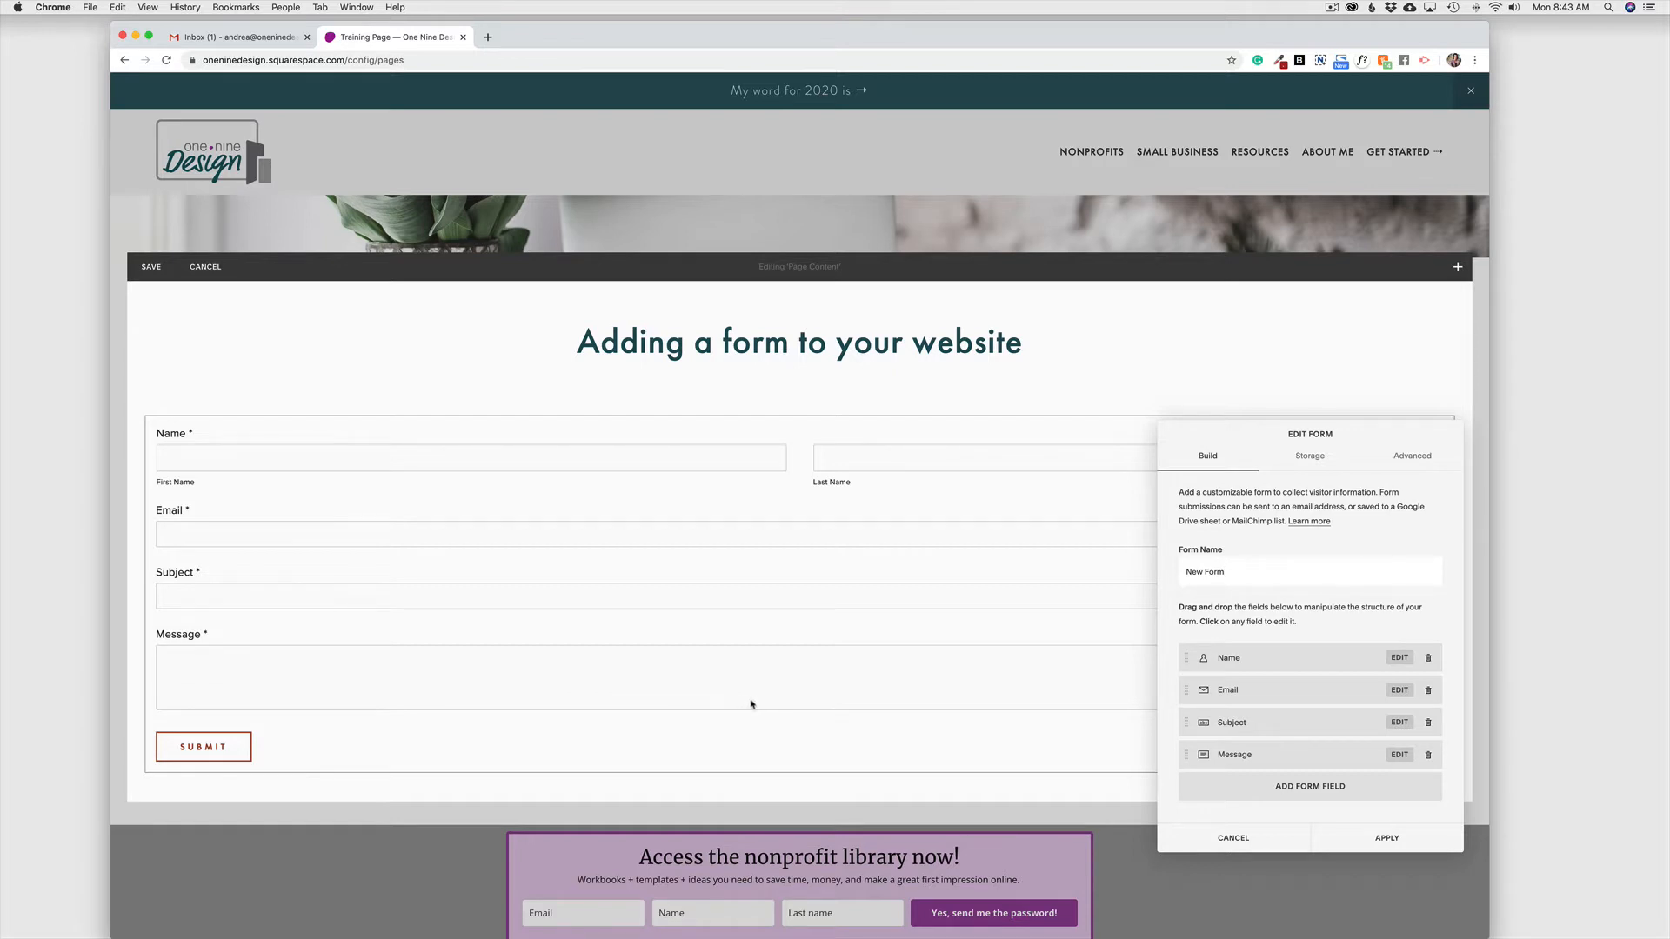
pyautogui.moveTo(482, 612)
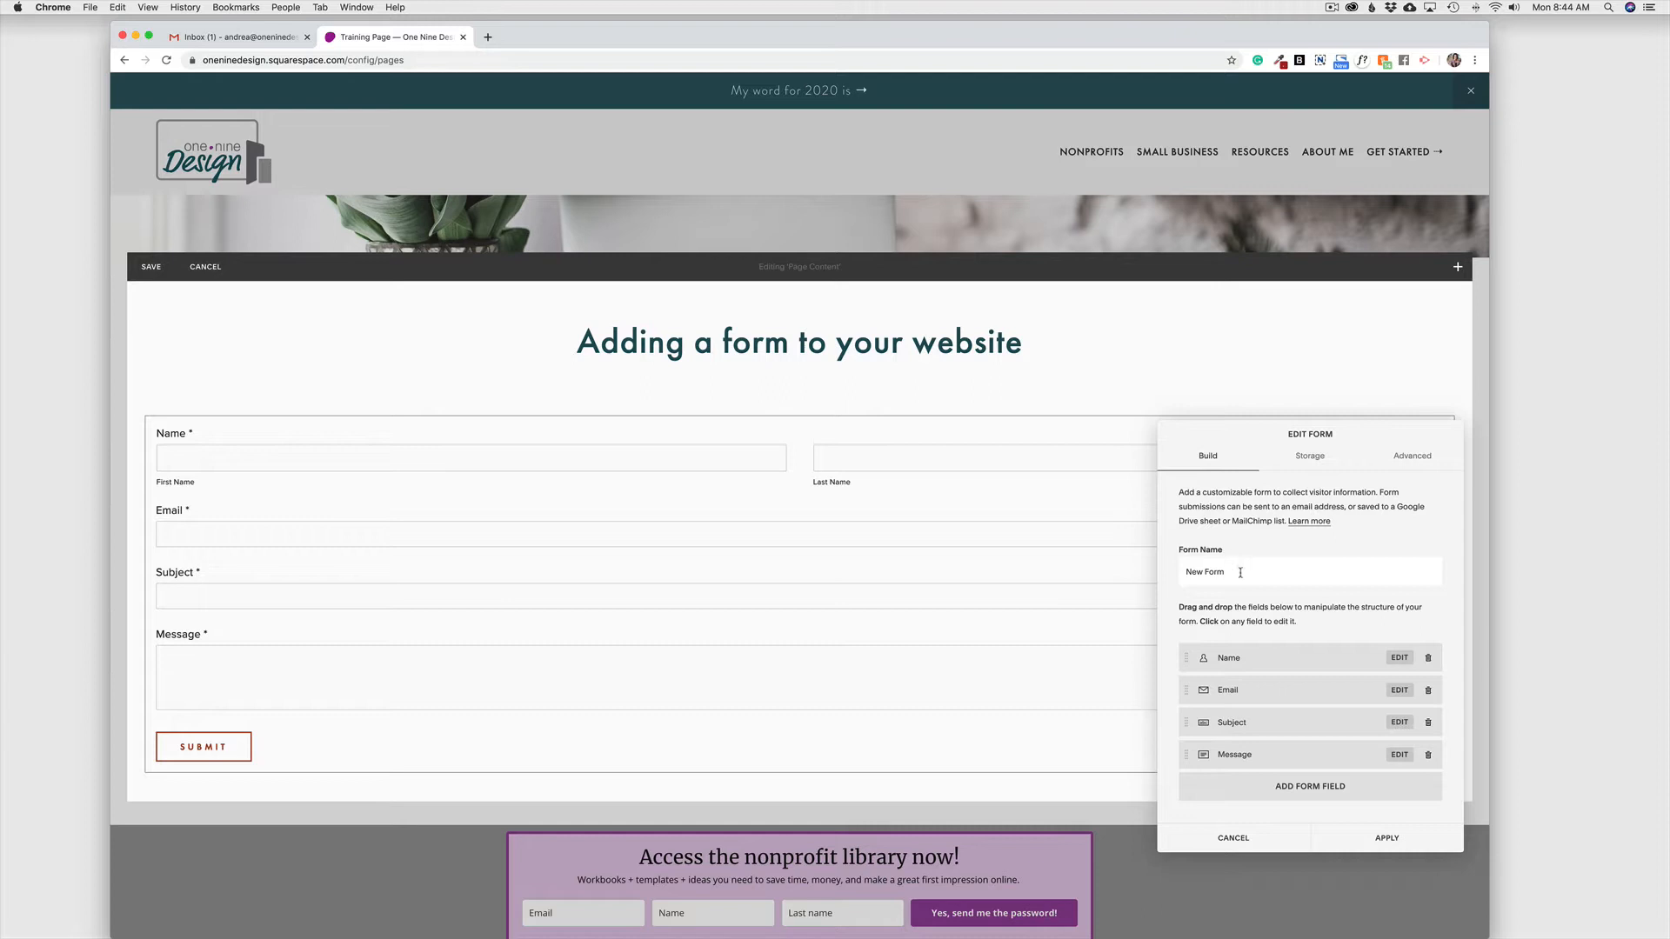
# Replace the form name 'New Form' with 'Feedback form'
pyautogui.write('Feedback')
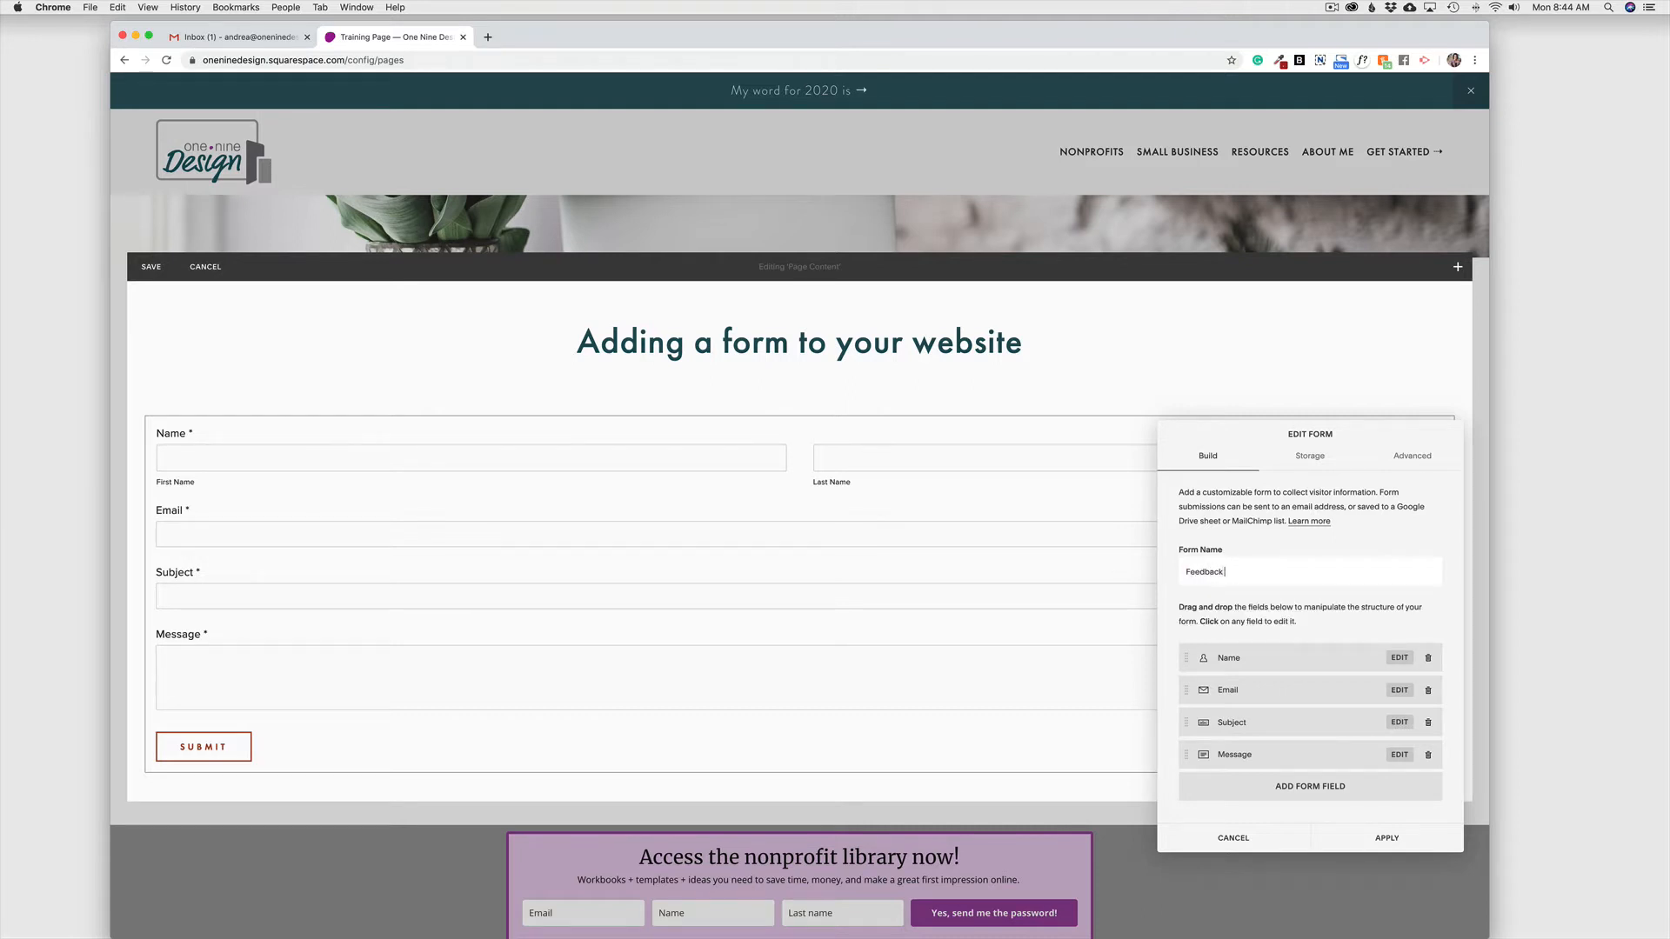
pyautogui.write('form')
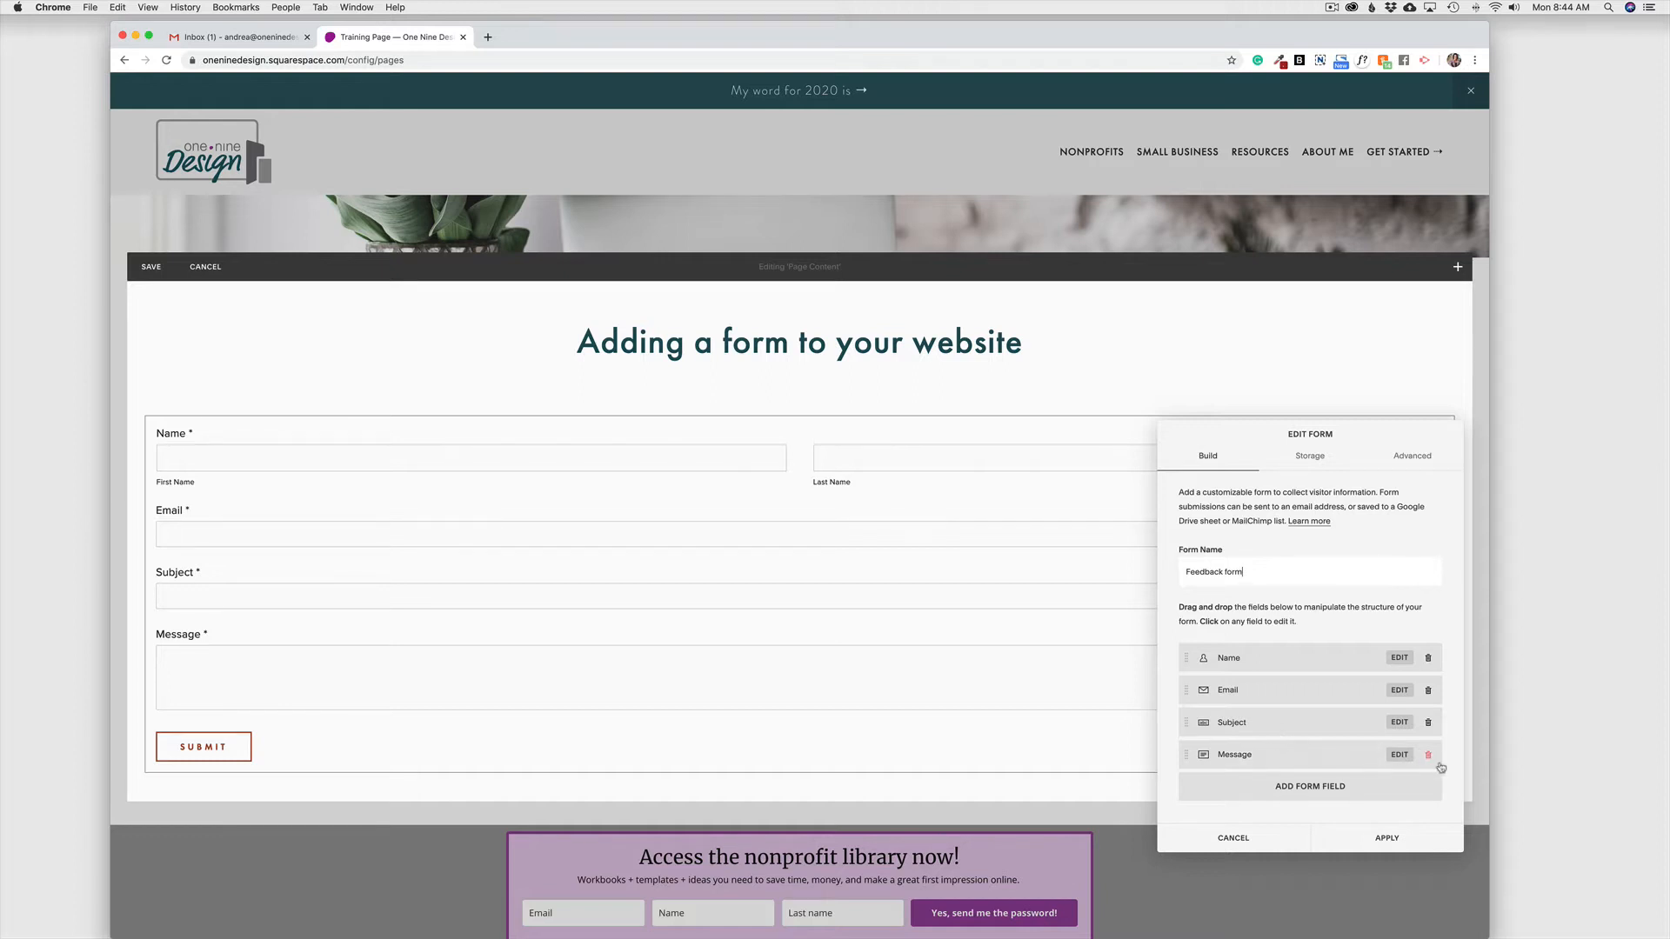
pyautogui.moveTo(1429, 729)
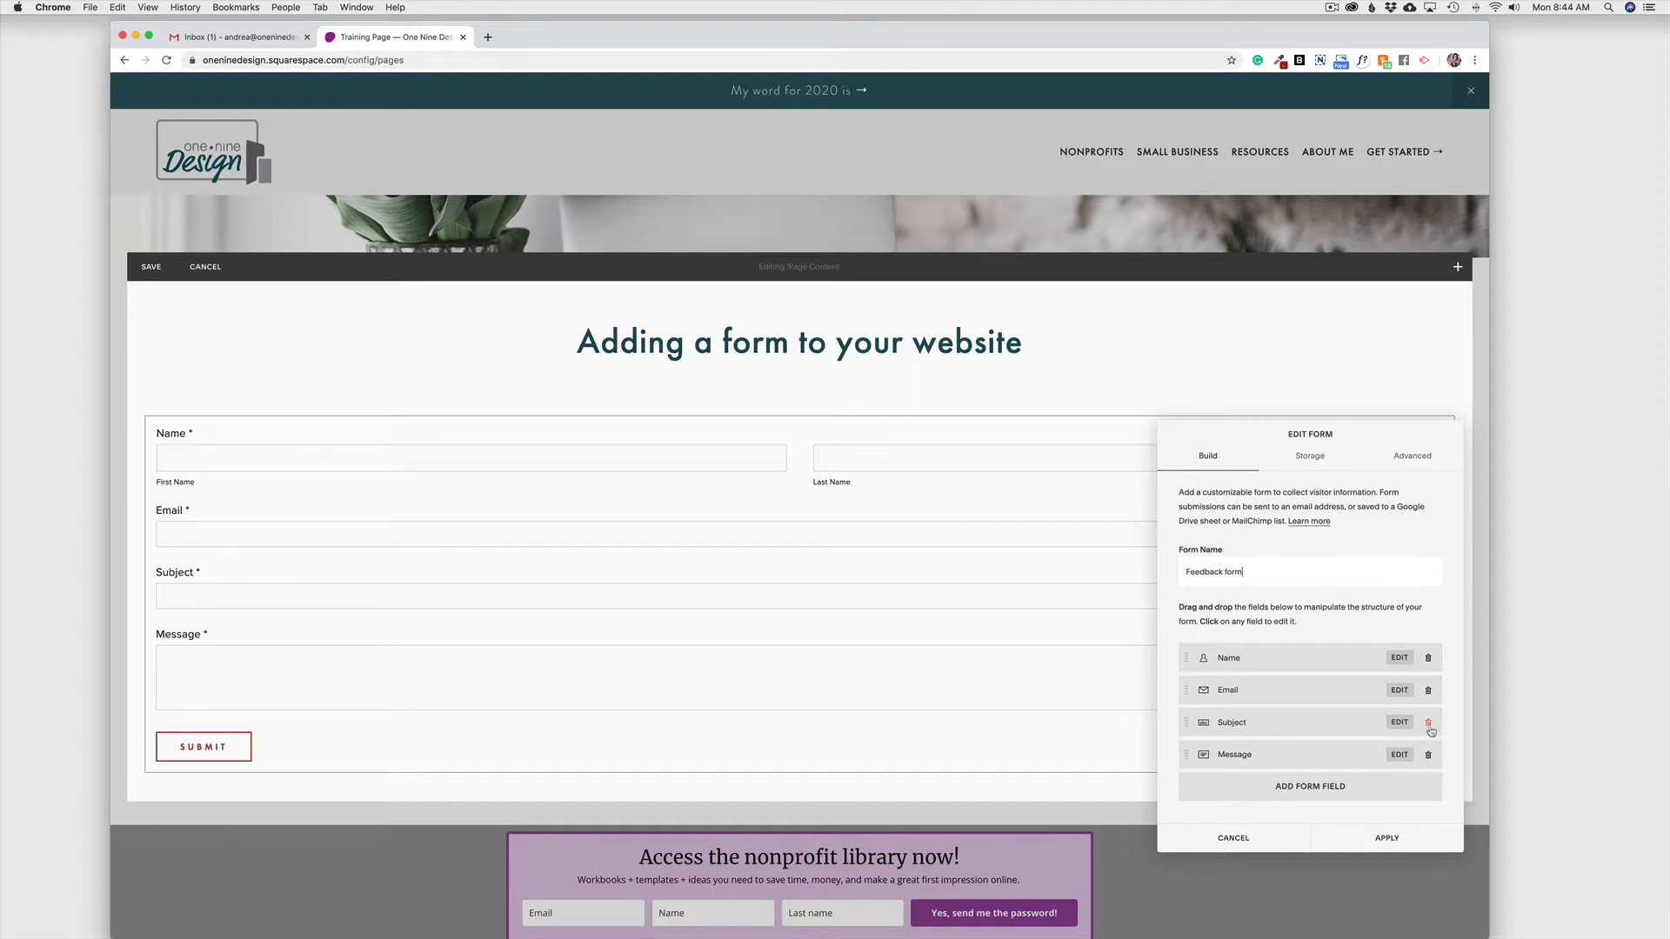
# Delete the Subject field and relabel Message as 'Give us your feedback!'
pyautogui.click(1428, 723)
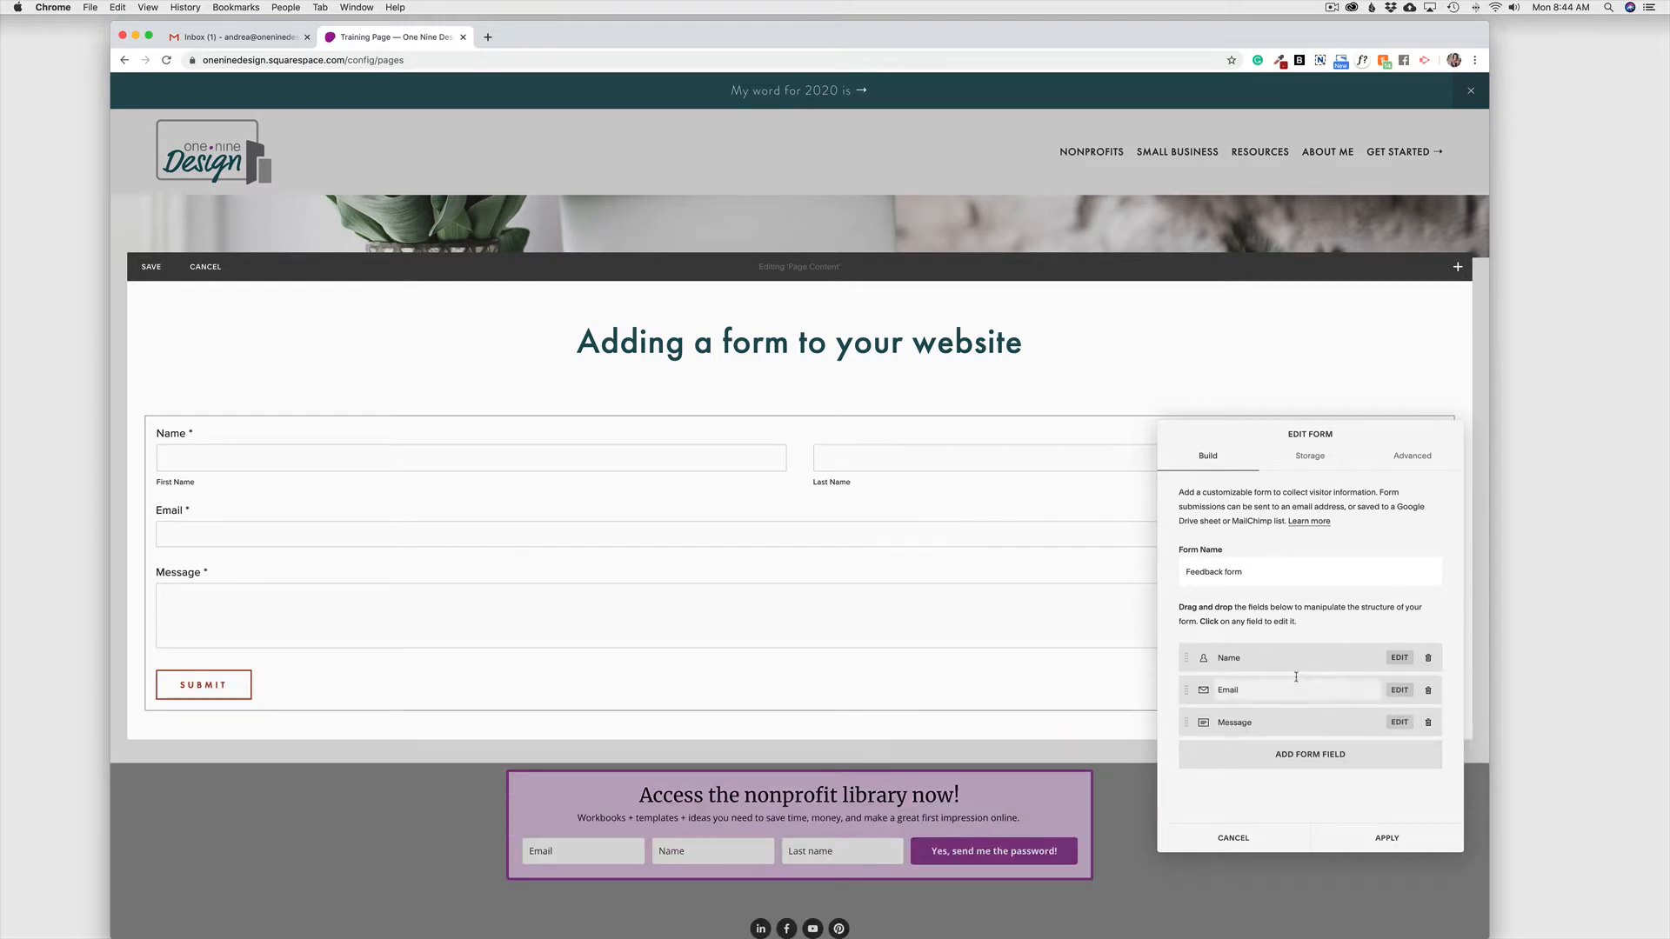
pyautogui.moveTo(1259, 690)
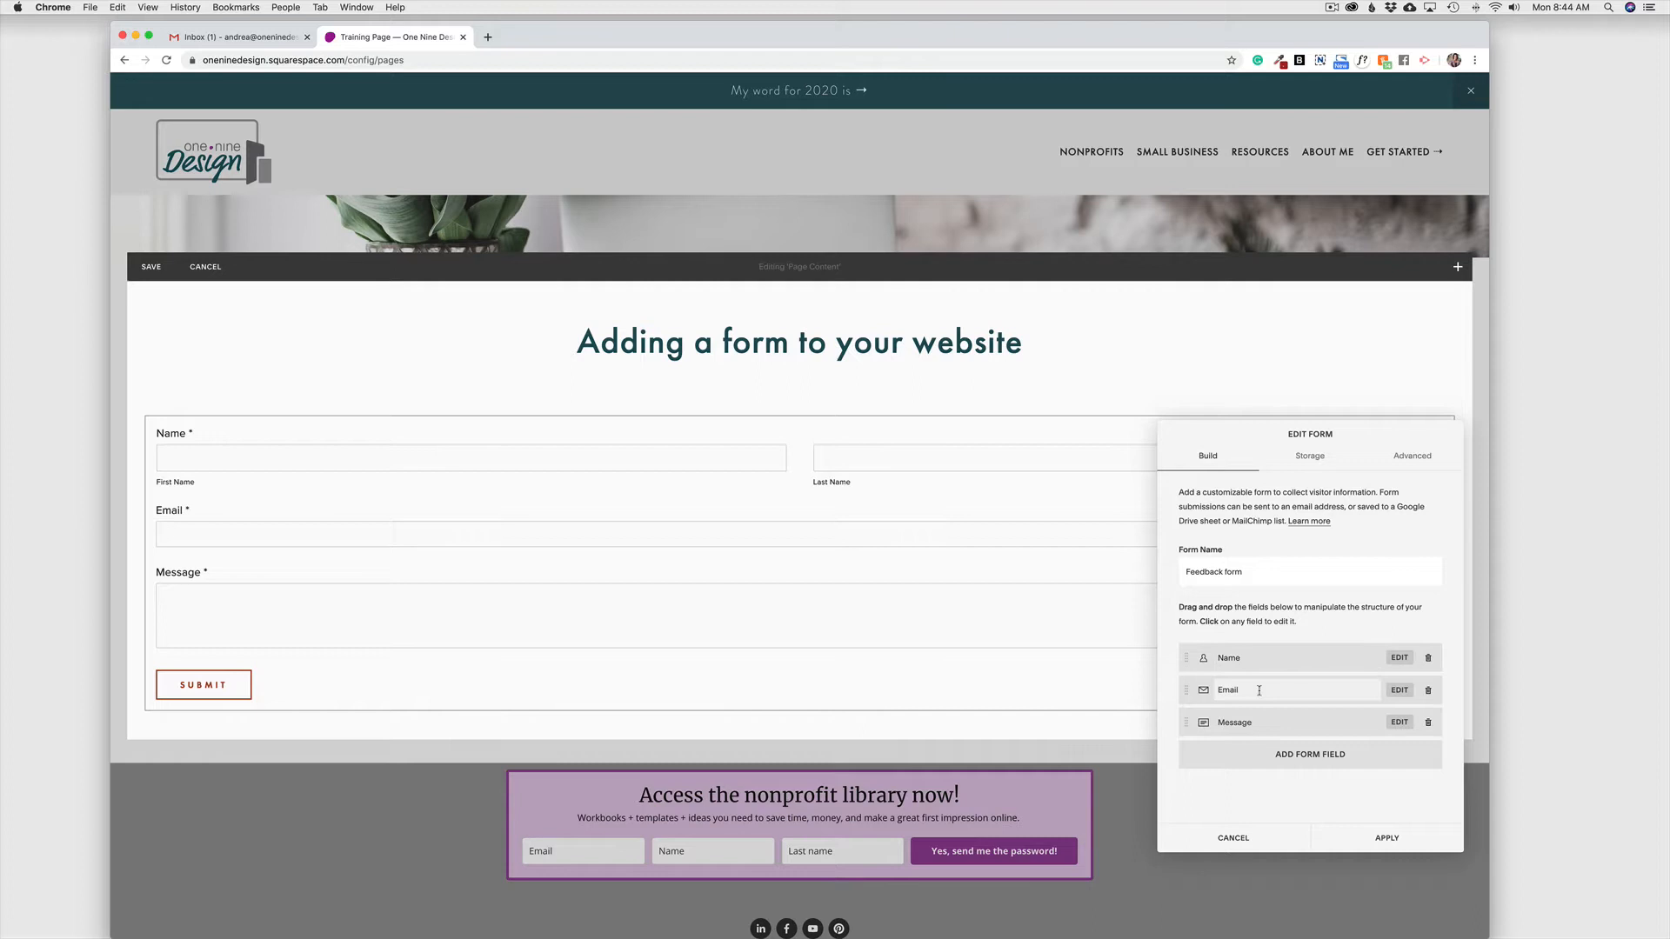
pyautogui.moveTo(1272, 727)
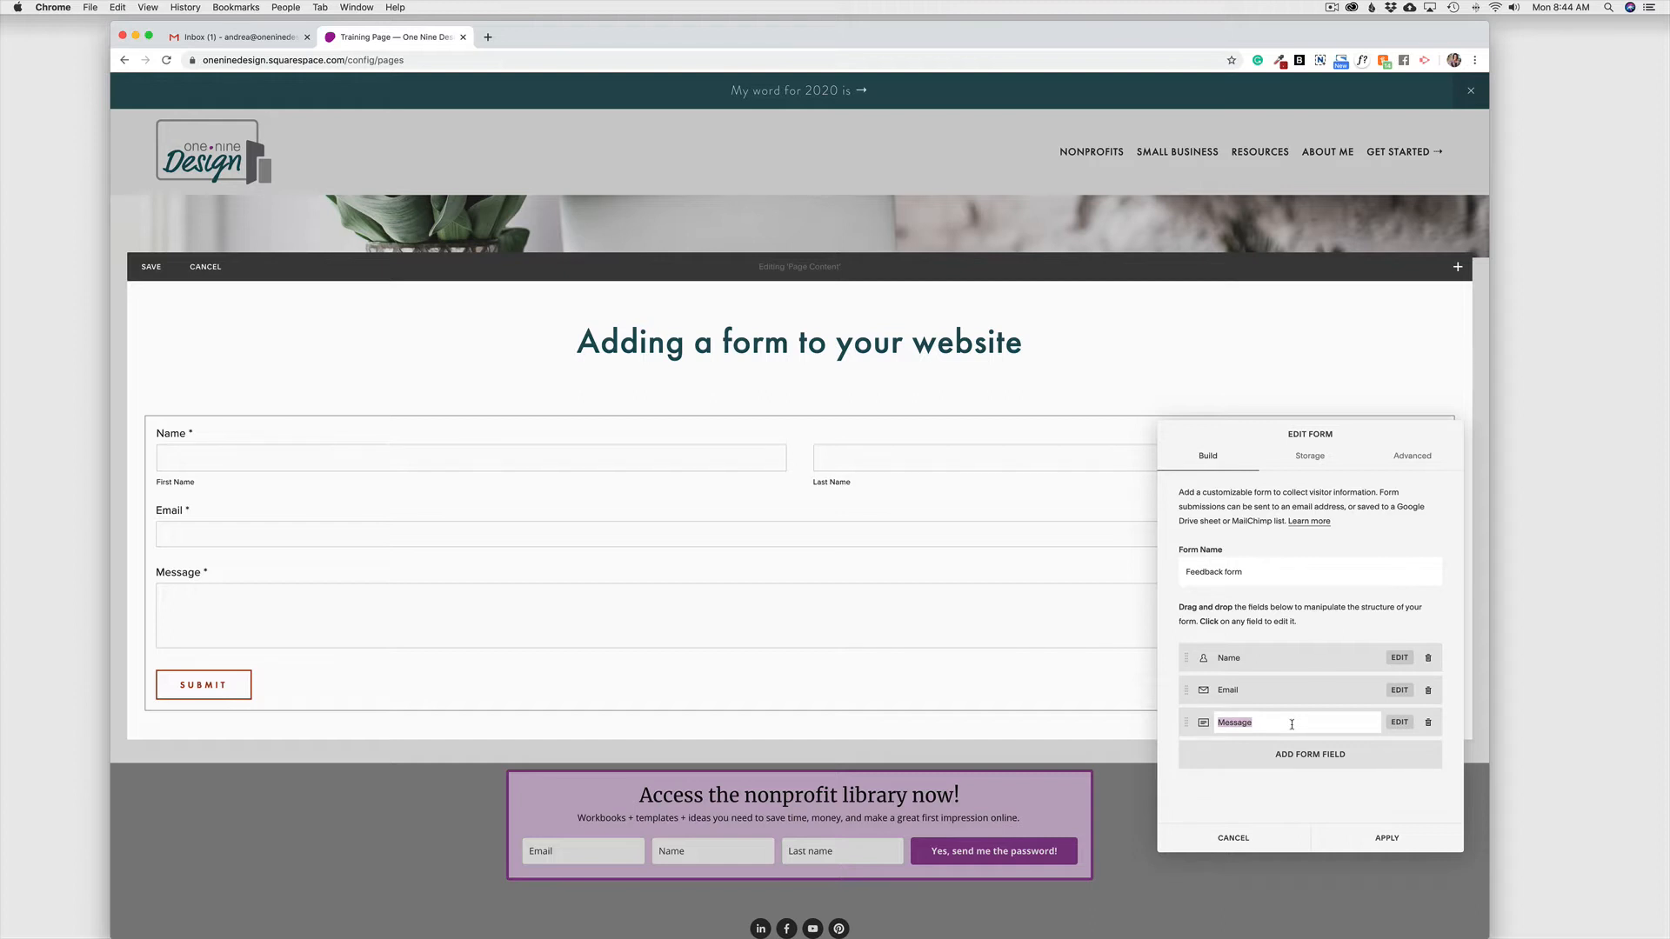
pyautogui.write('T')
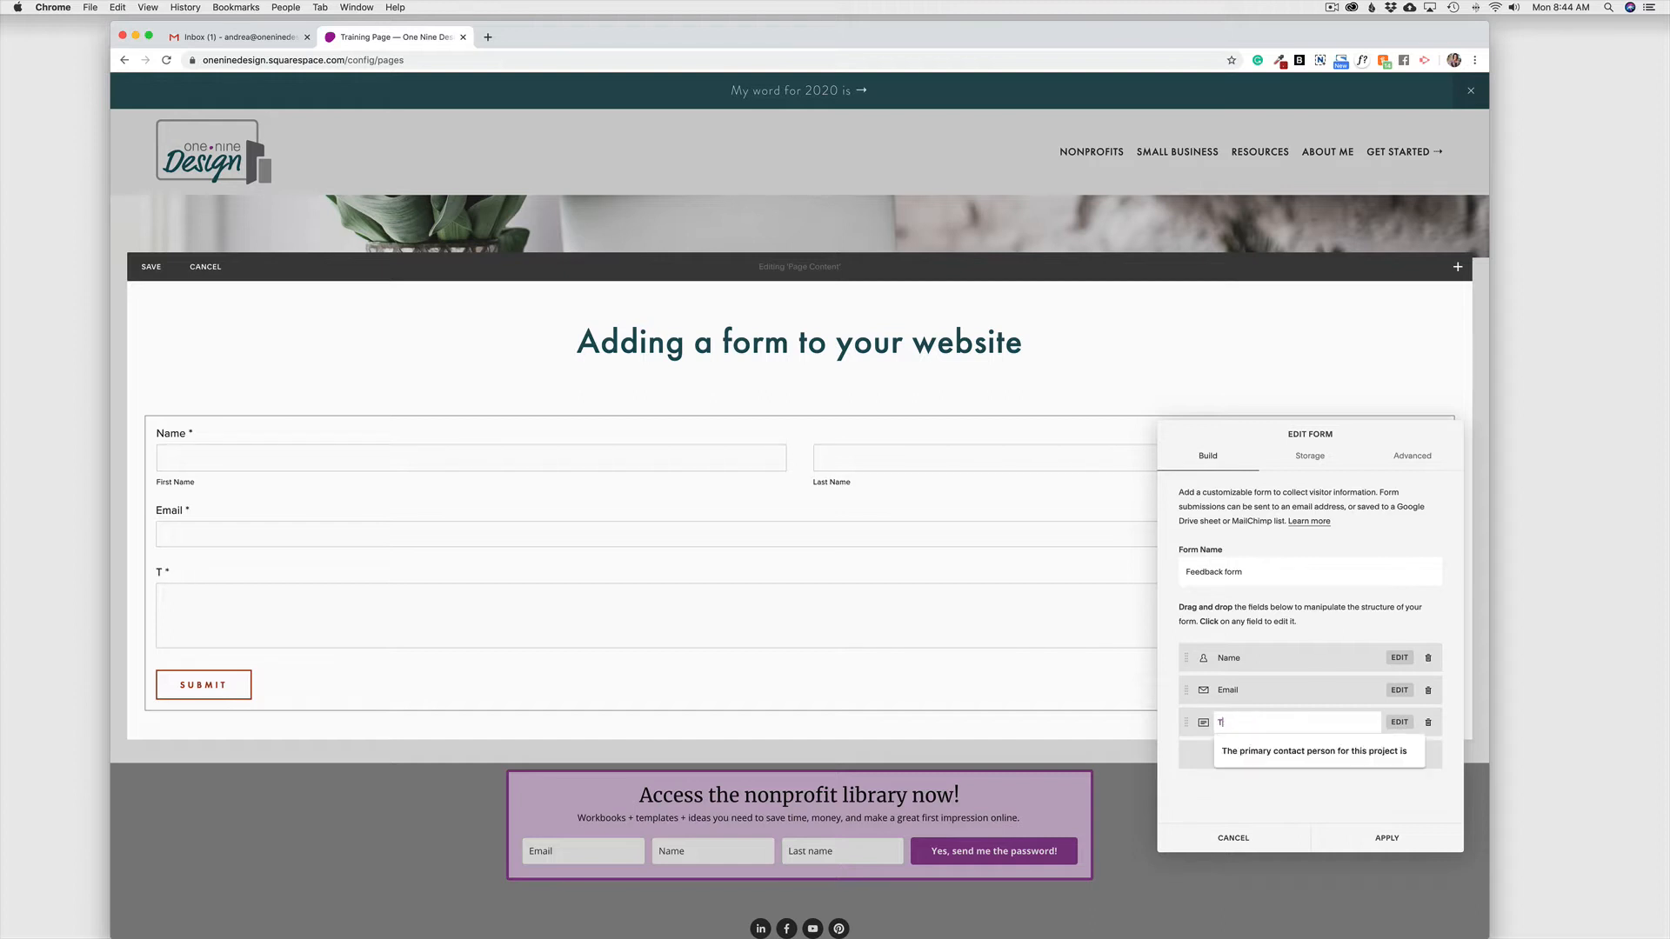
pyautogui.write('Give us y')
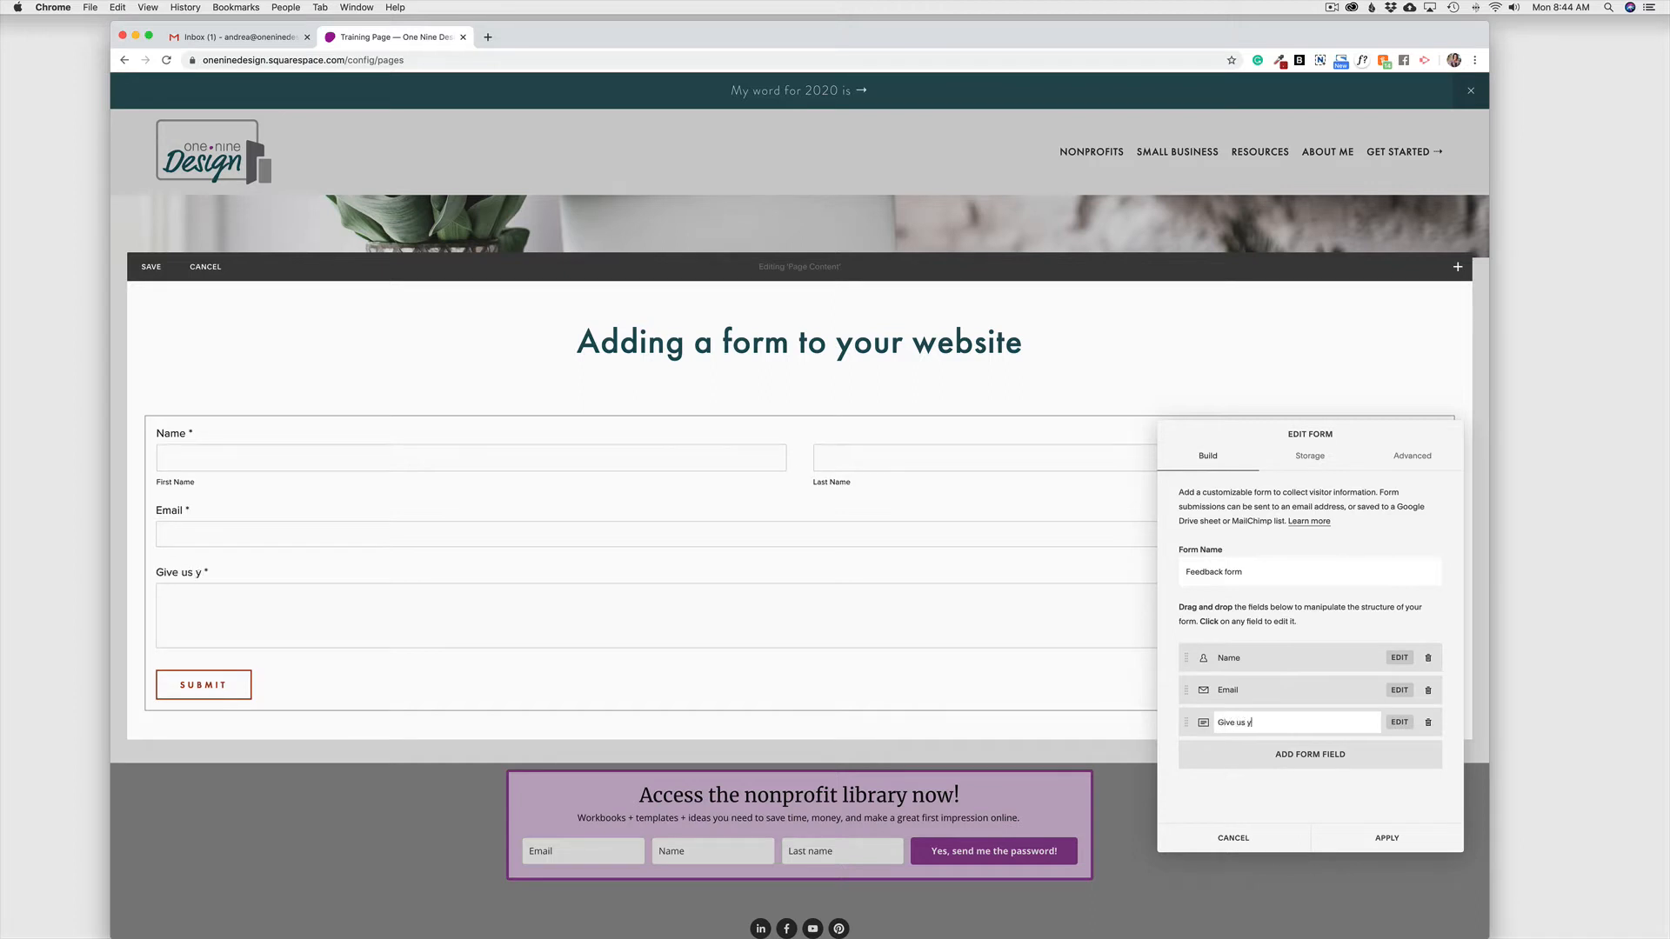
pyautogui.write('our feedback!')
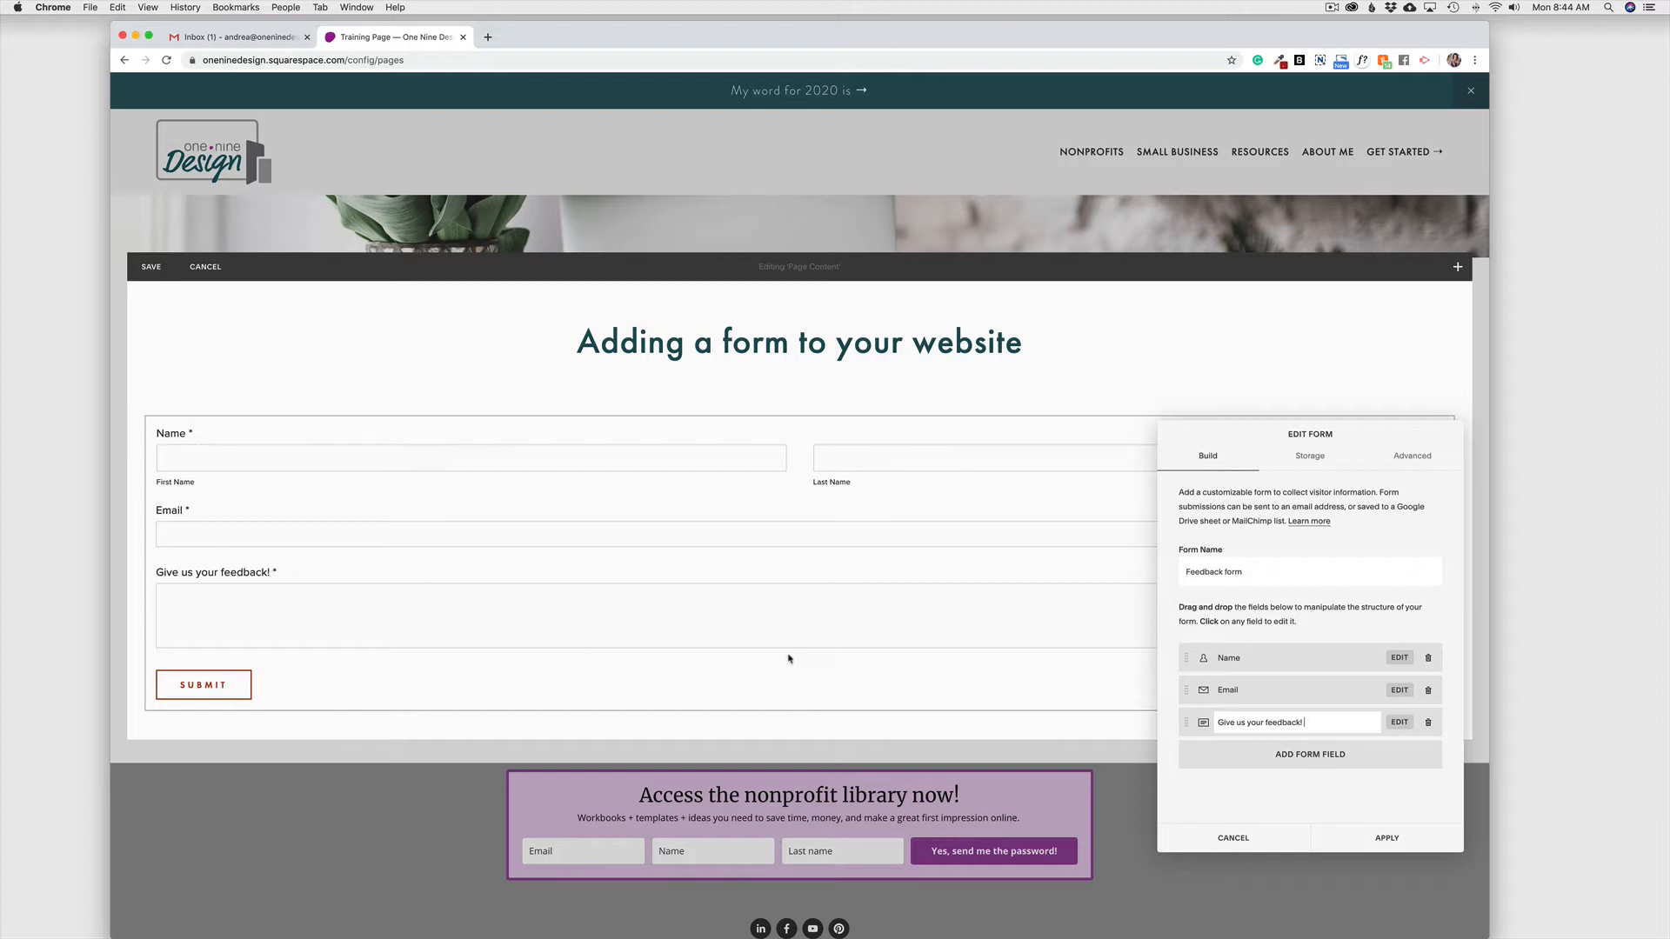
# Show the feedback field's detailed settings
pyautogui.click(1398, 722)
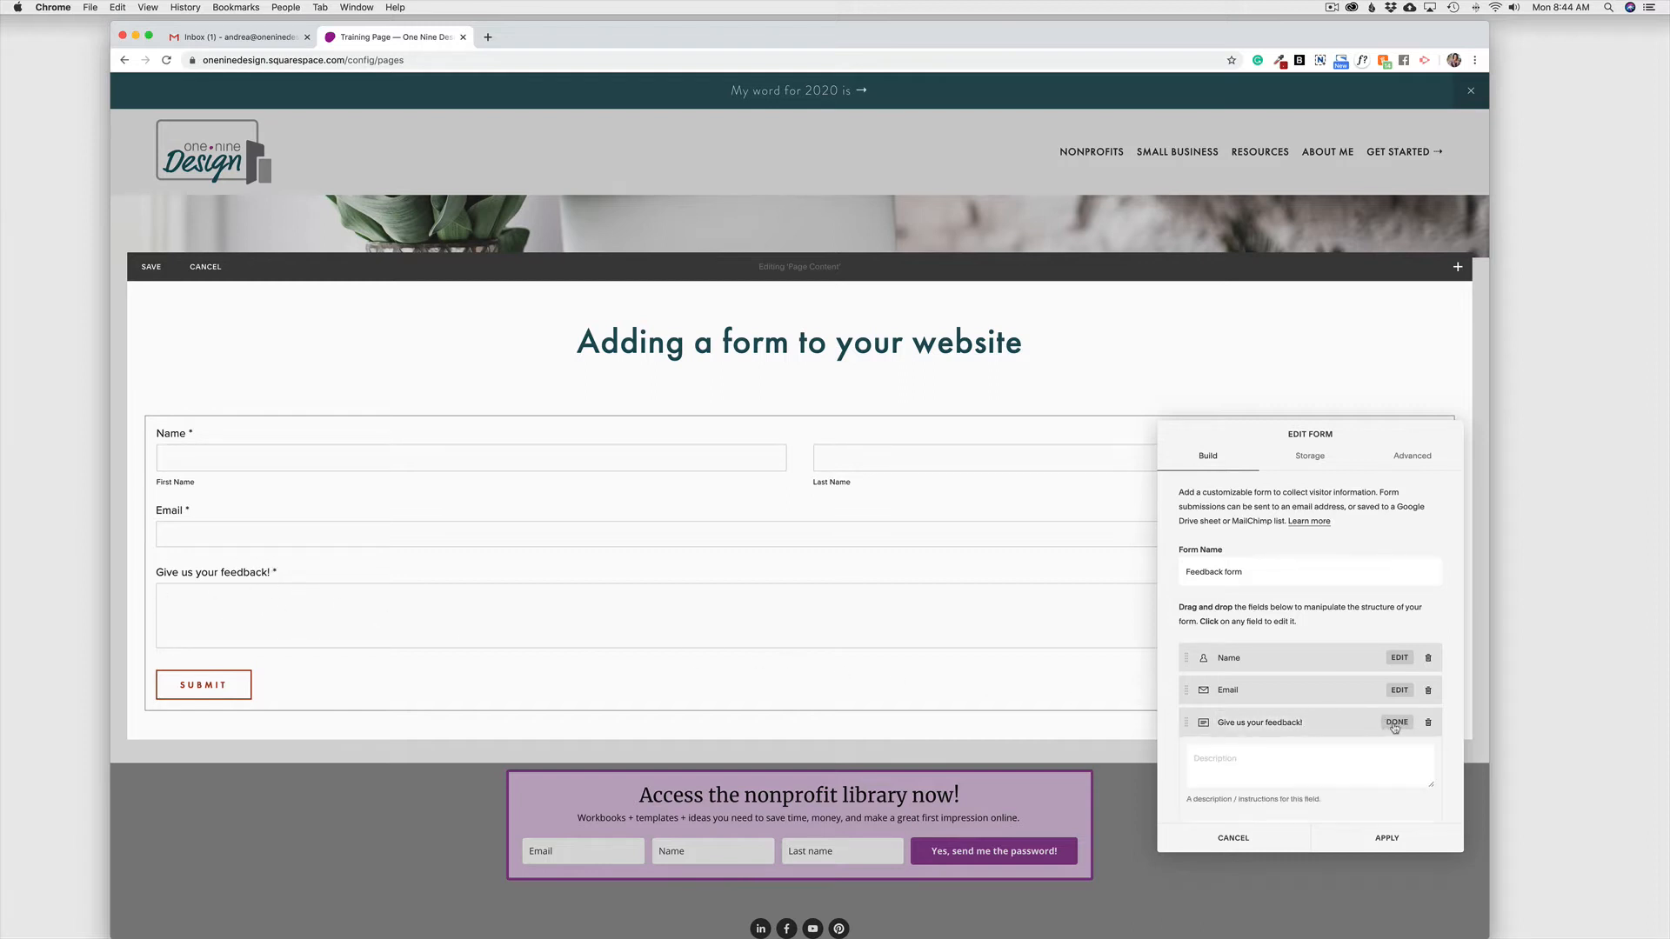
pyautogui.scroll(-3)
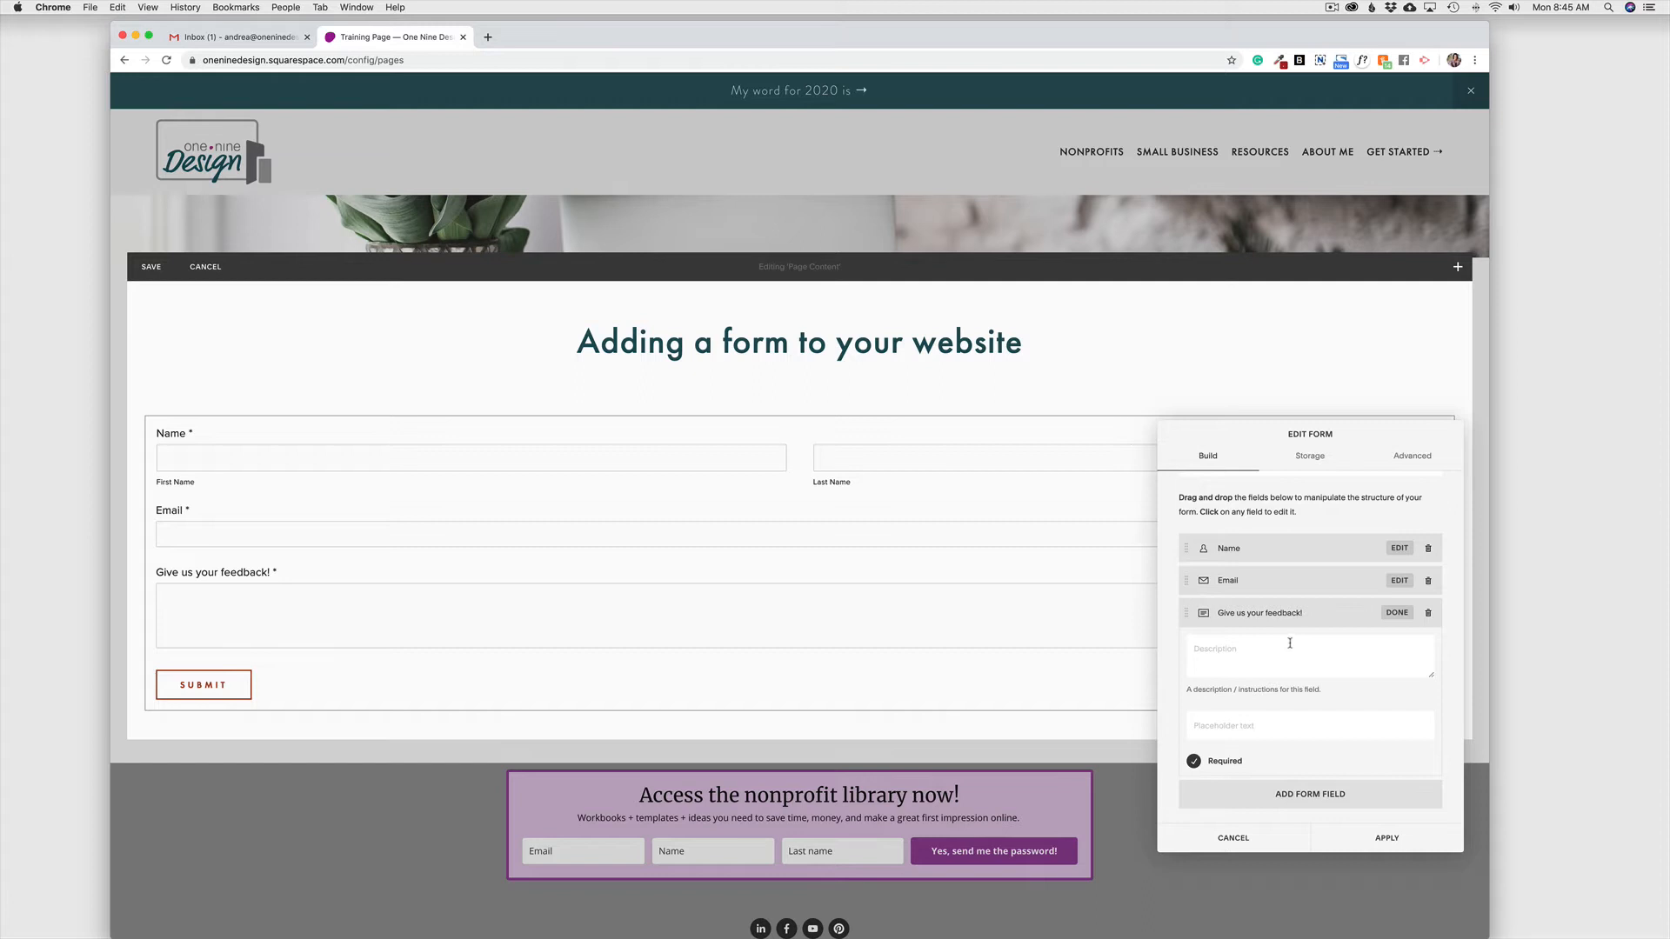
pyautogui.moveTo(730, 629)
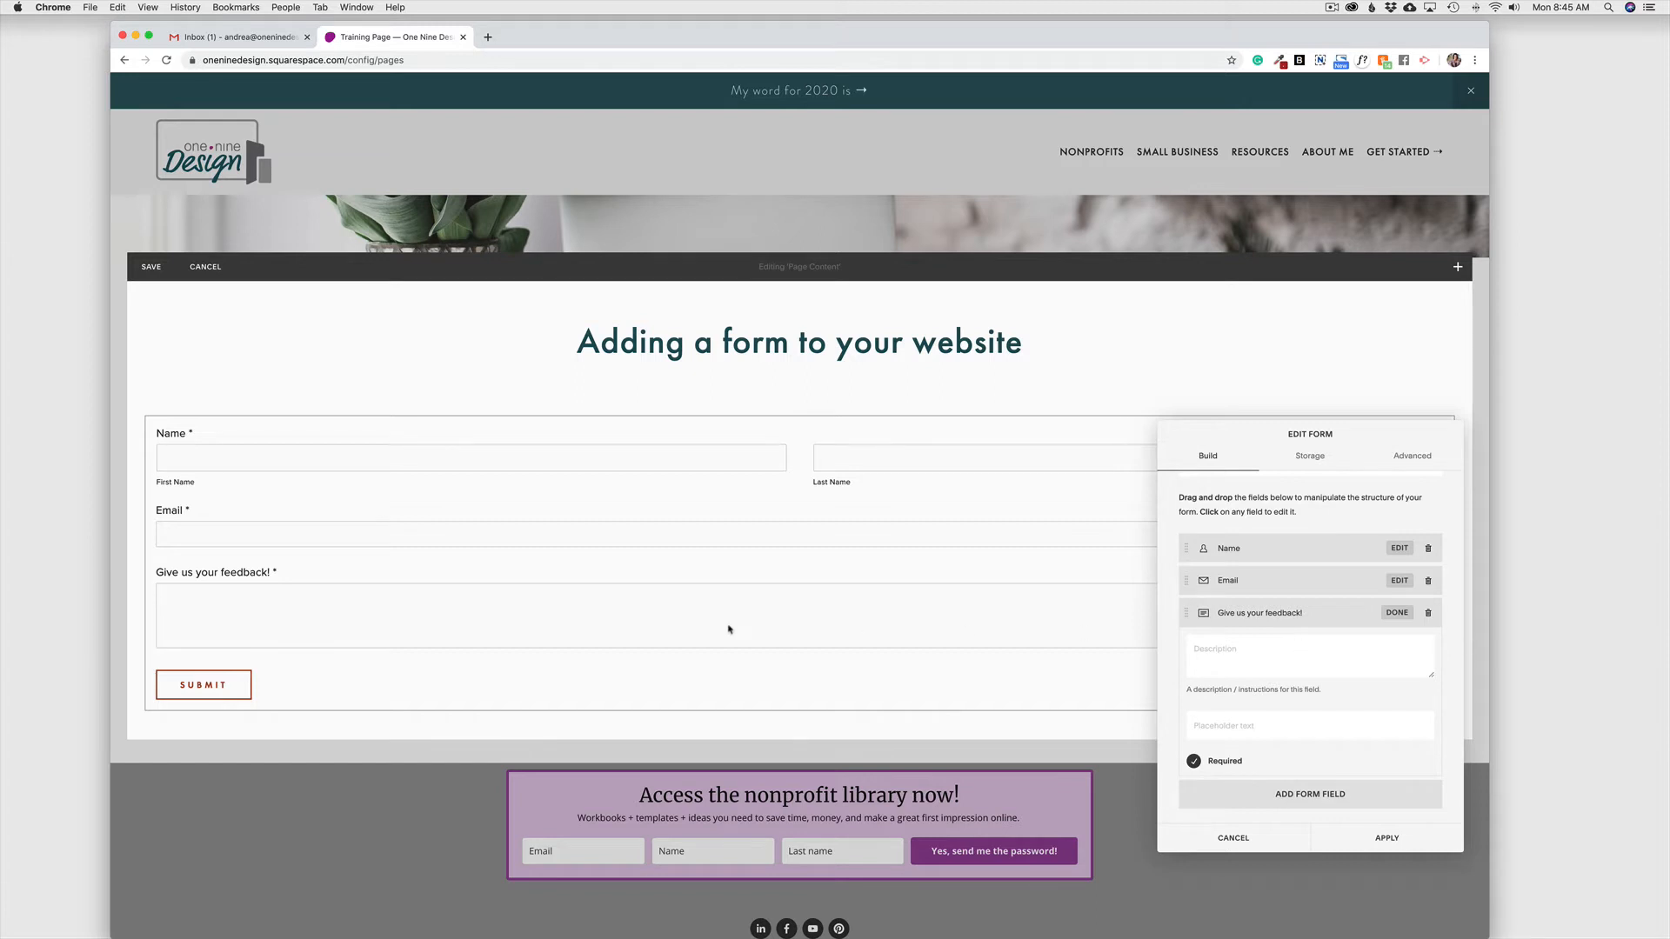
pyautogui.moveTo(1314, 707)
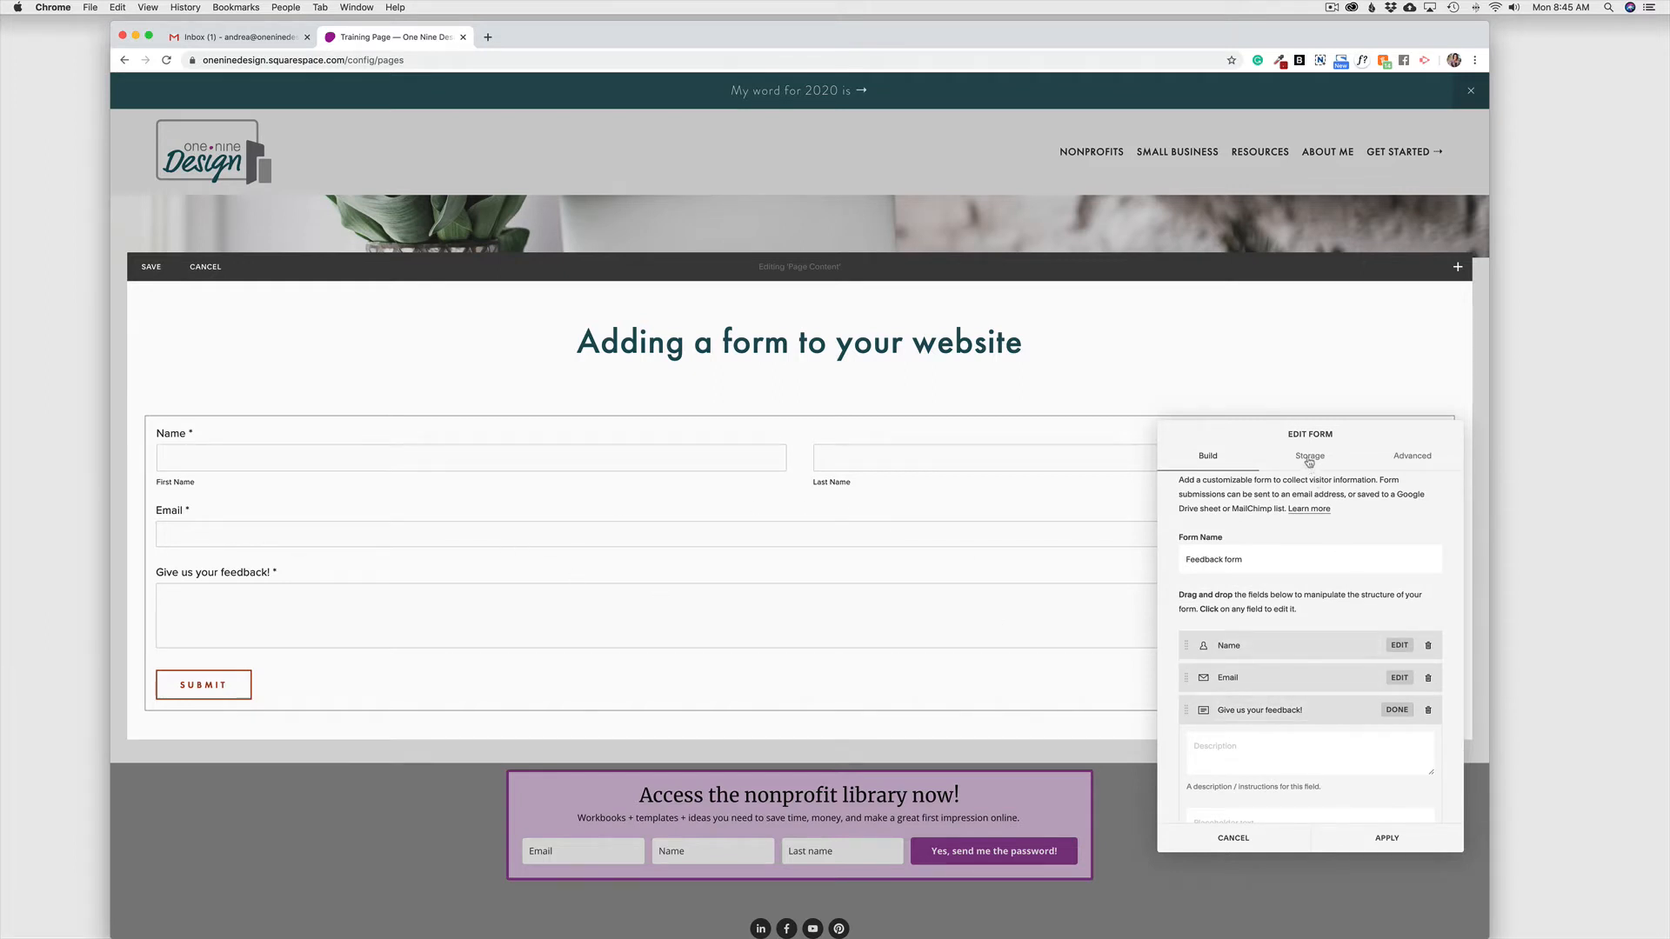
# Keep Email storage for submissions, leaving Mailchimp, Zapier and Google Drive unconnected
pyautogui.click(1310, 456)
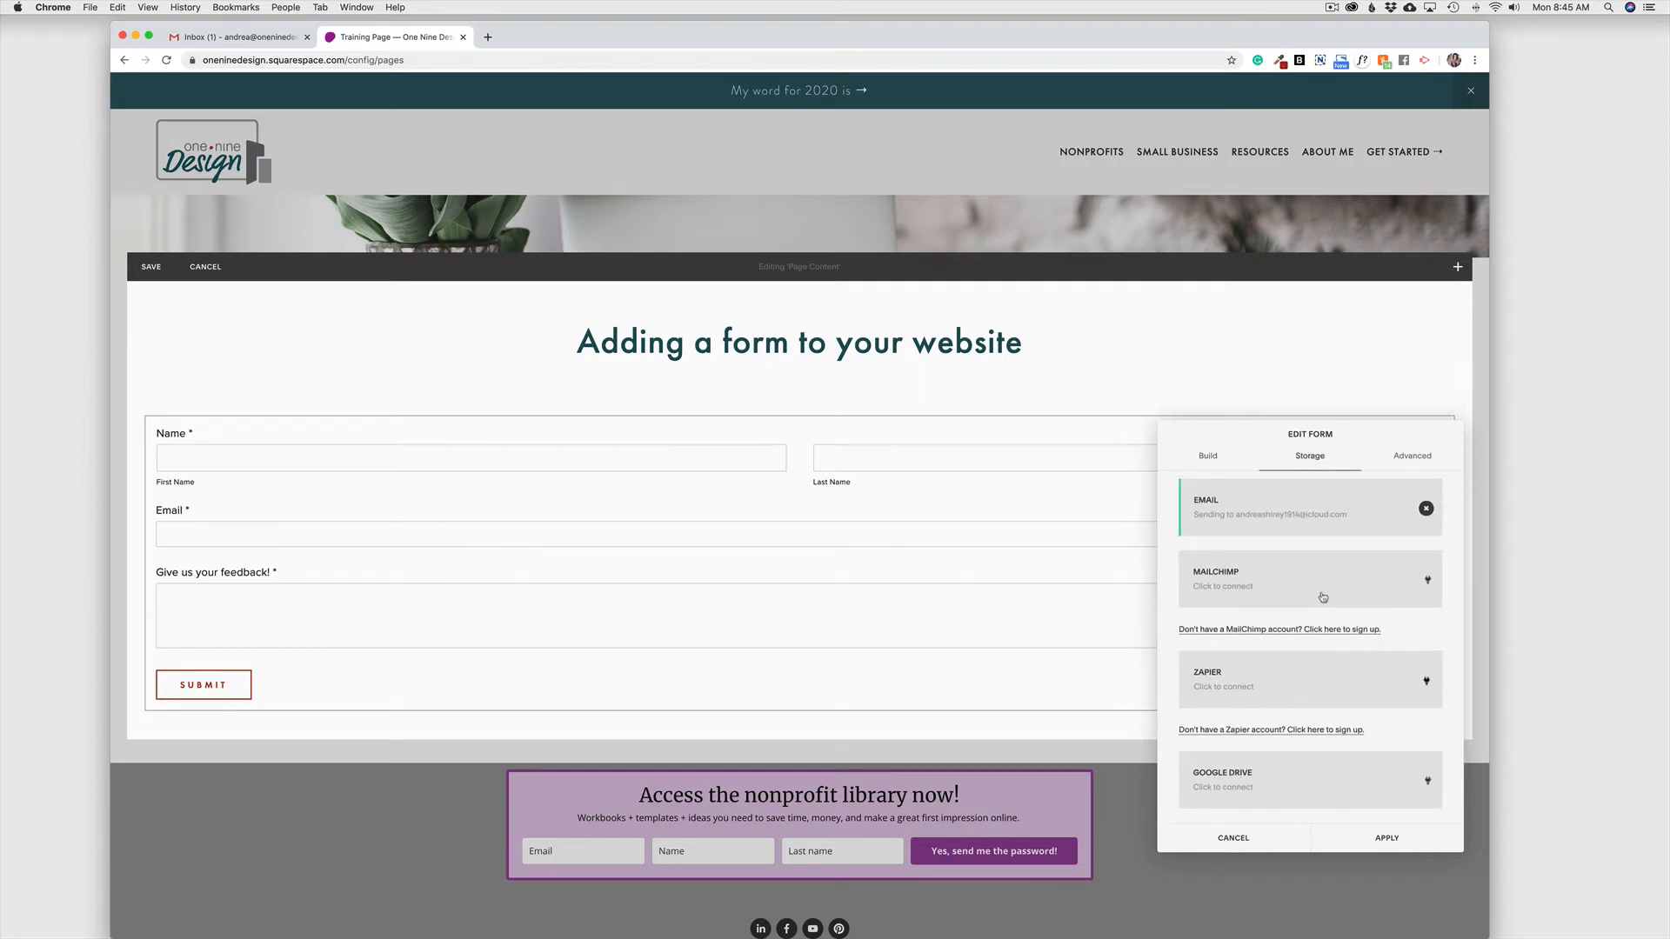
pyautogui.moveTo(1361, 571)
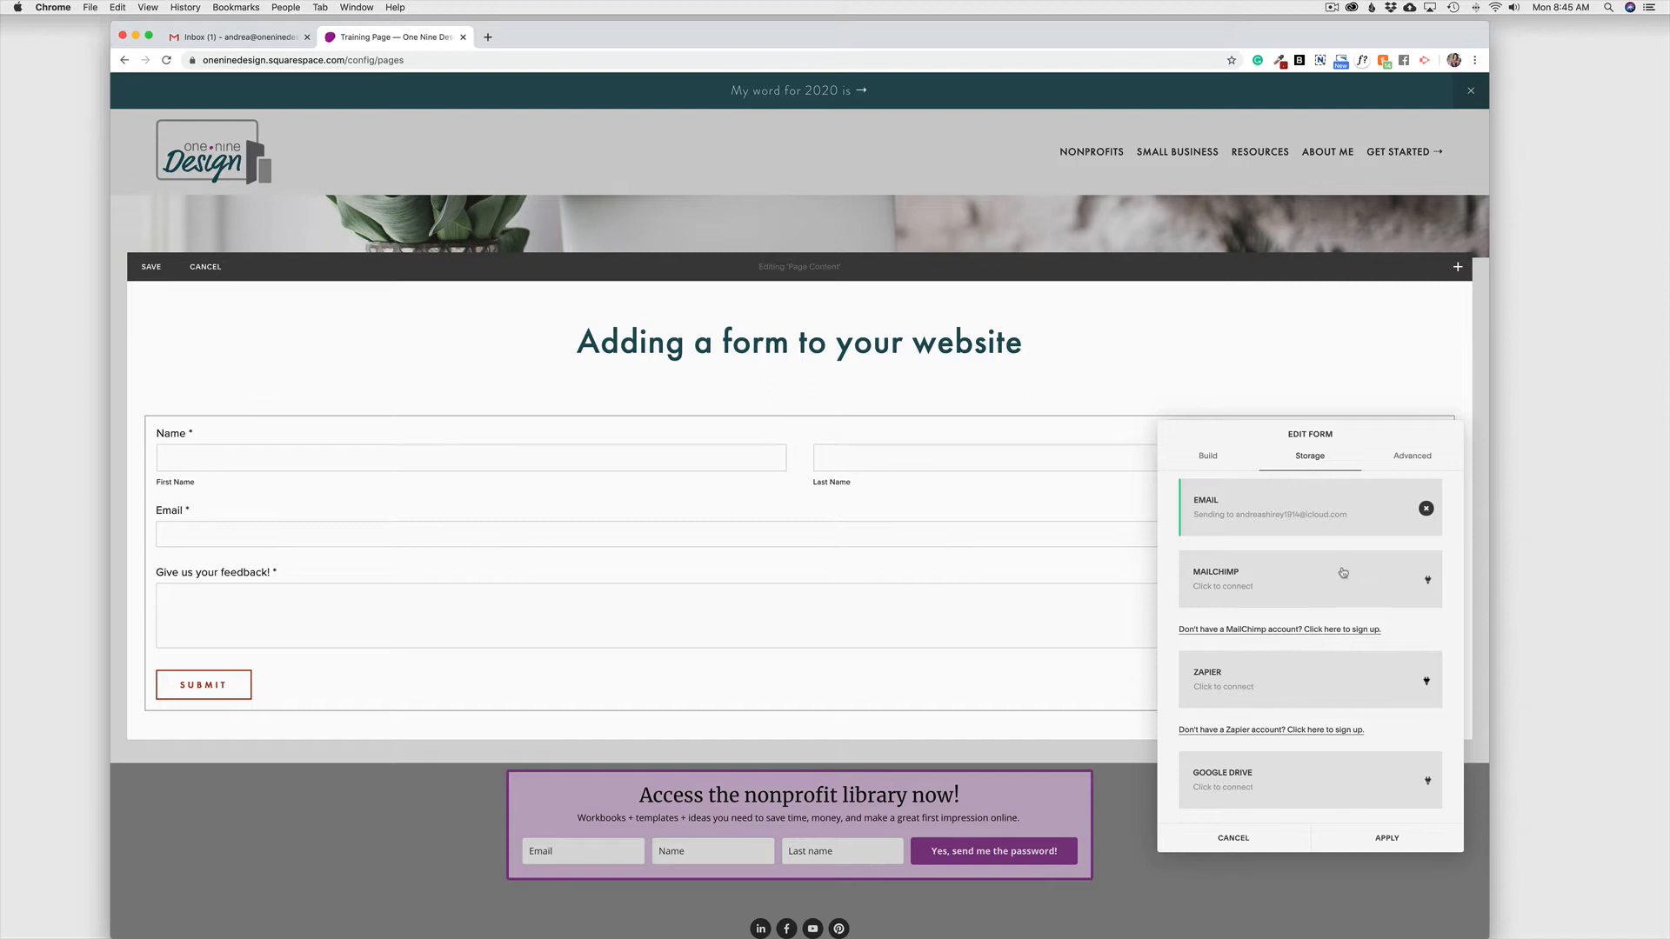
pyautogui.moveTo(1299, 514)
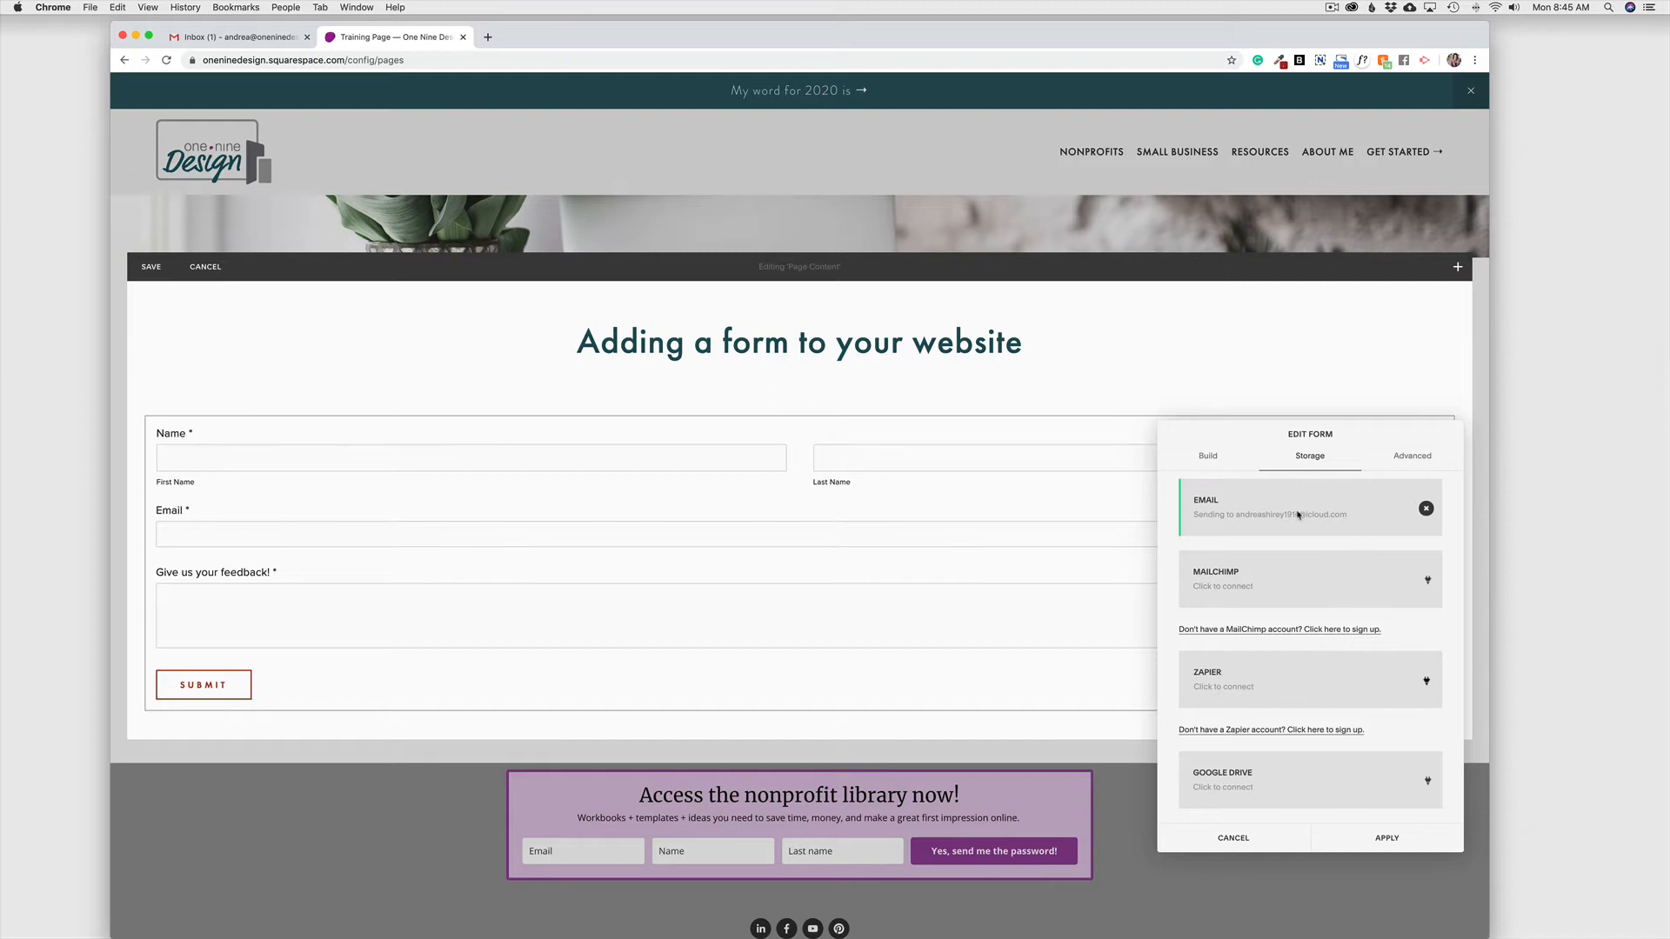
pyautogui.moveTo(1246, 556)
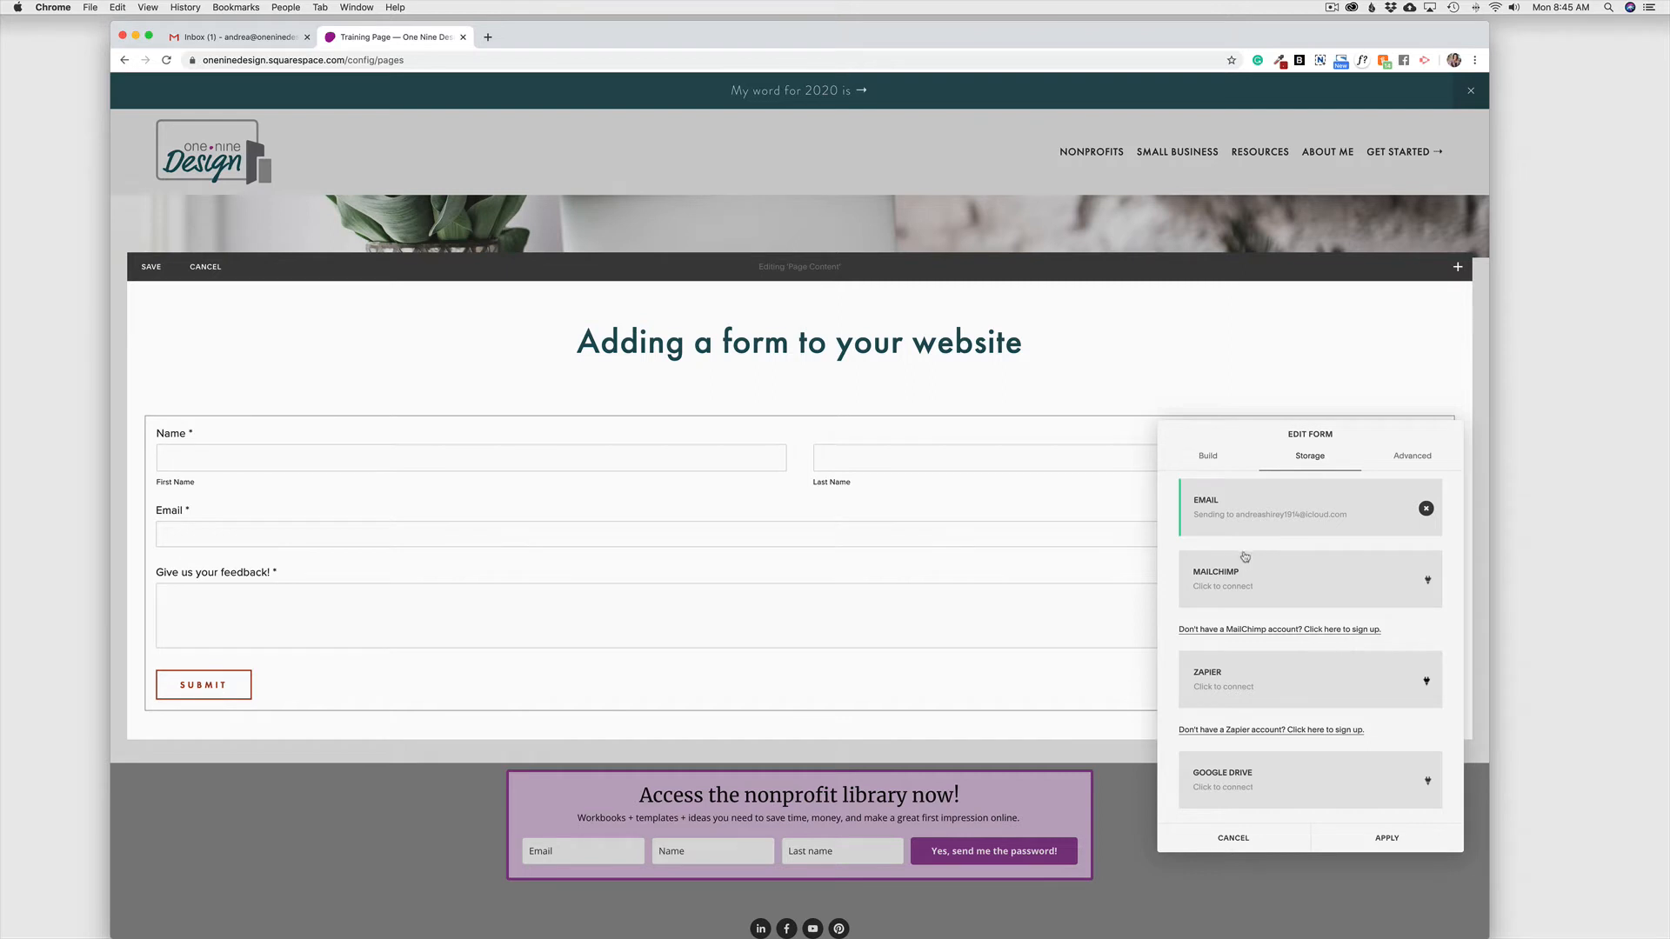
pyautogui.moveTo(1279, 532)
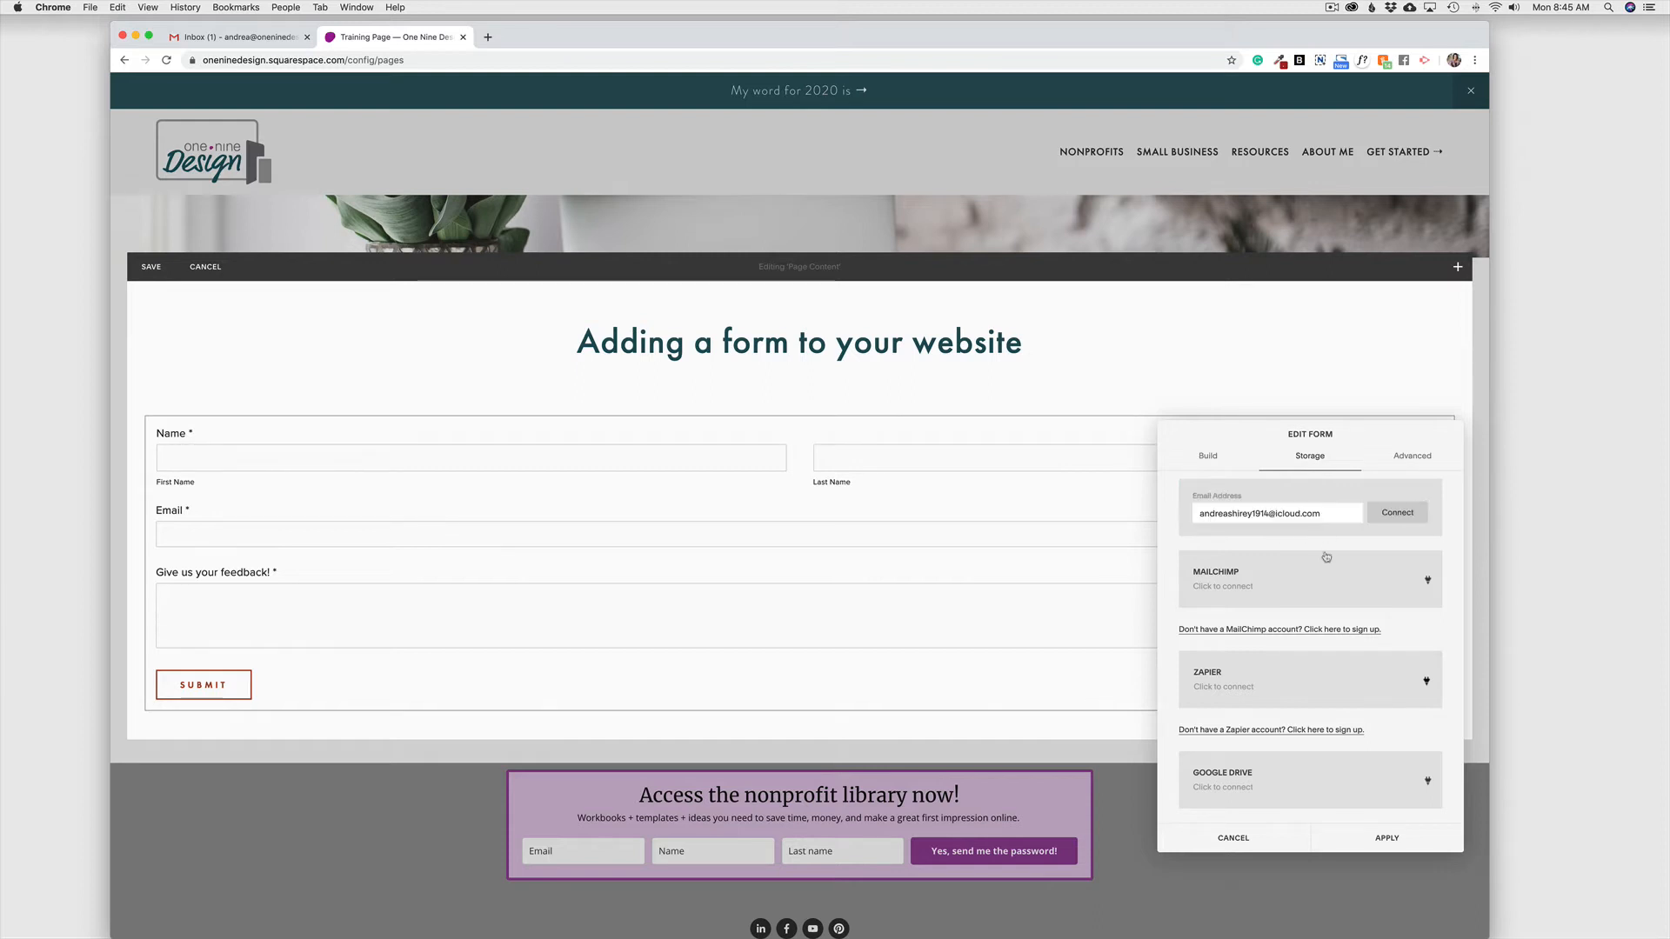
pyautogui.moveTo(1275, 542)
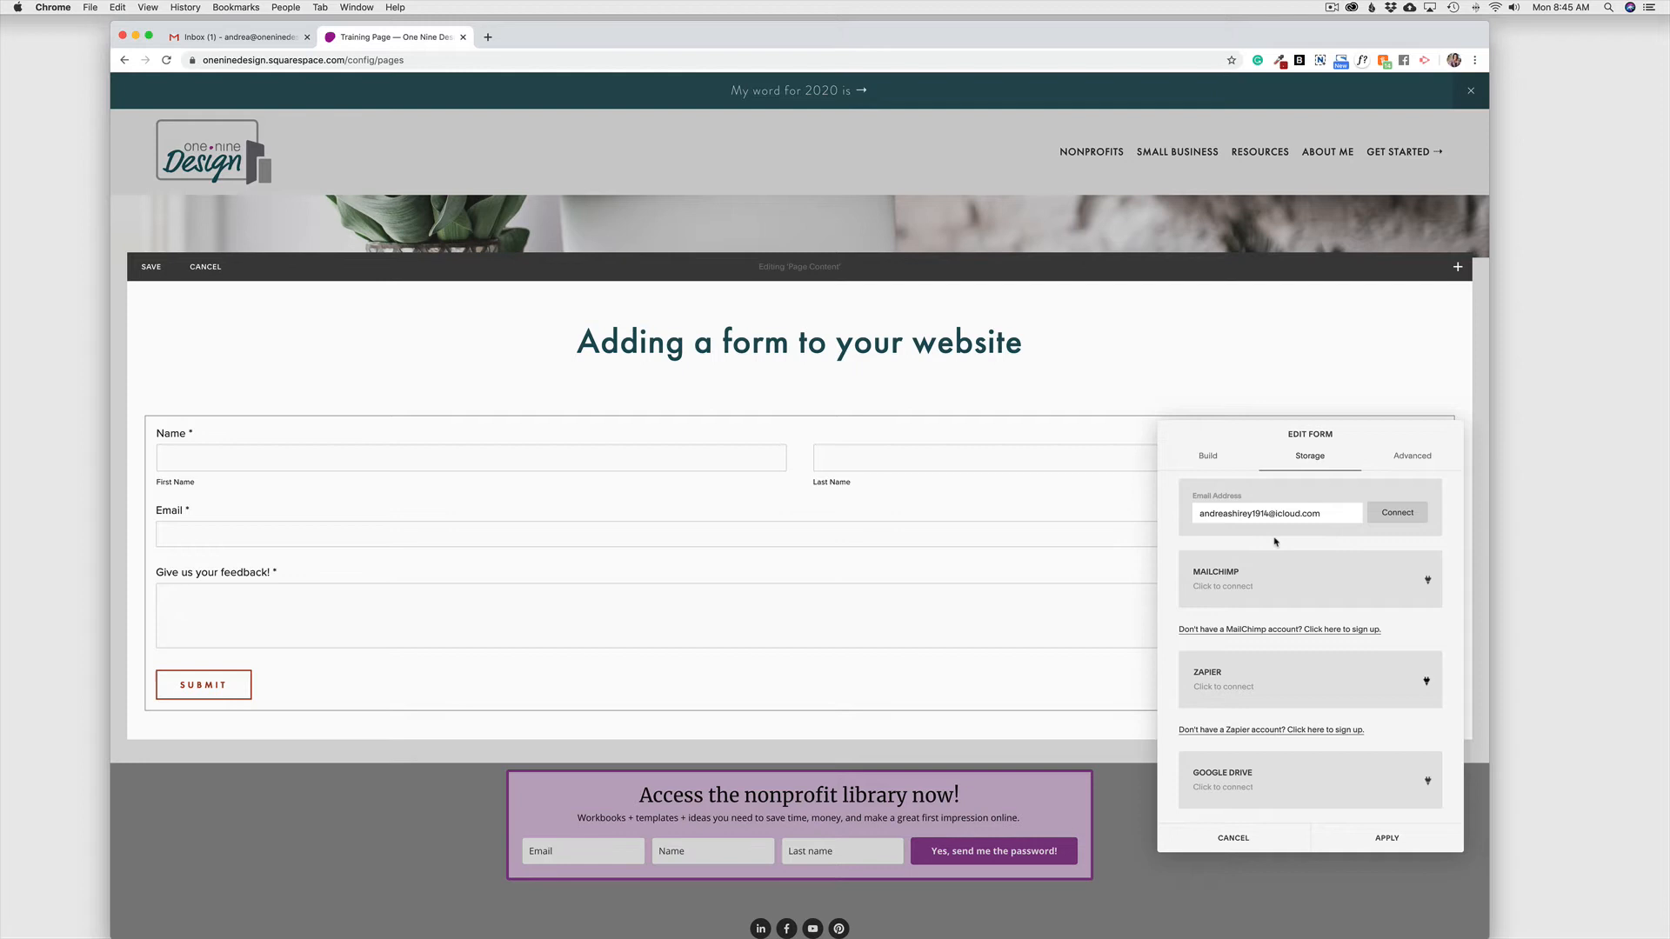
pyautogui.click(1396, 512)
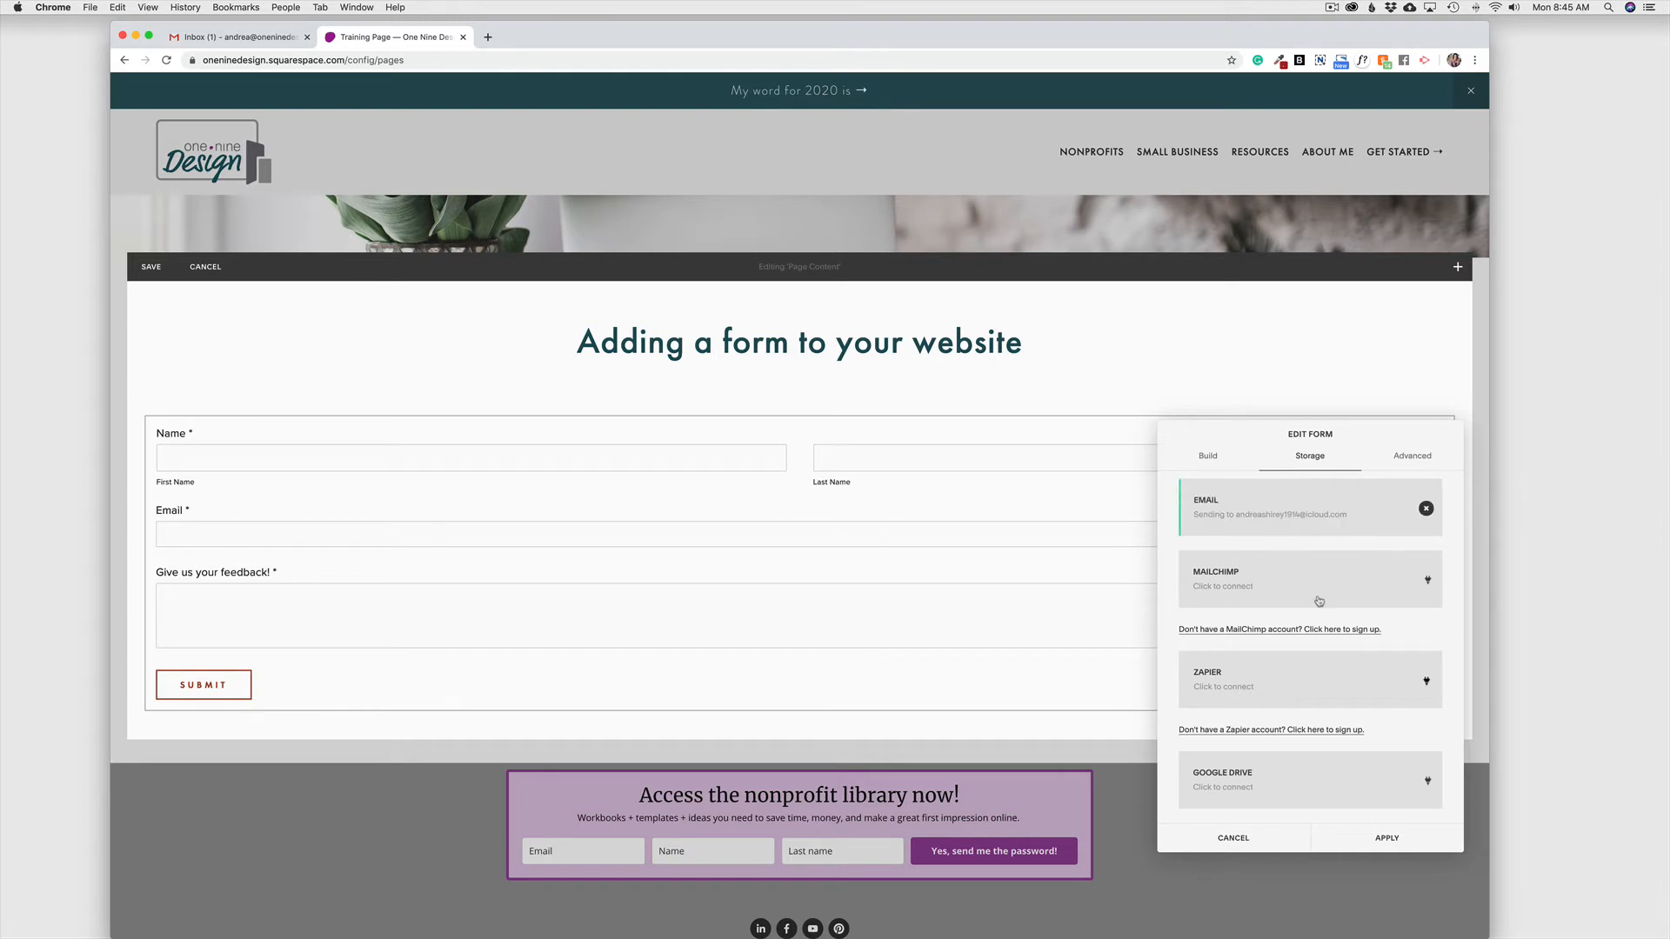
pyautogui.moveTo(1255, 592)
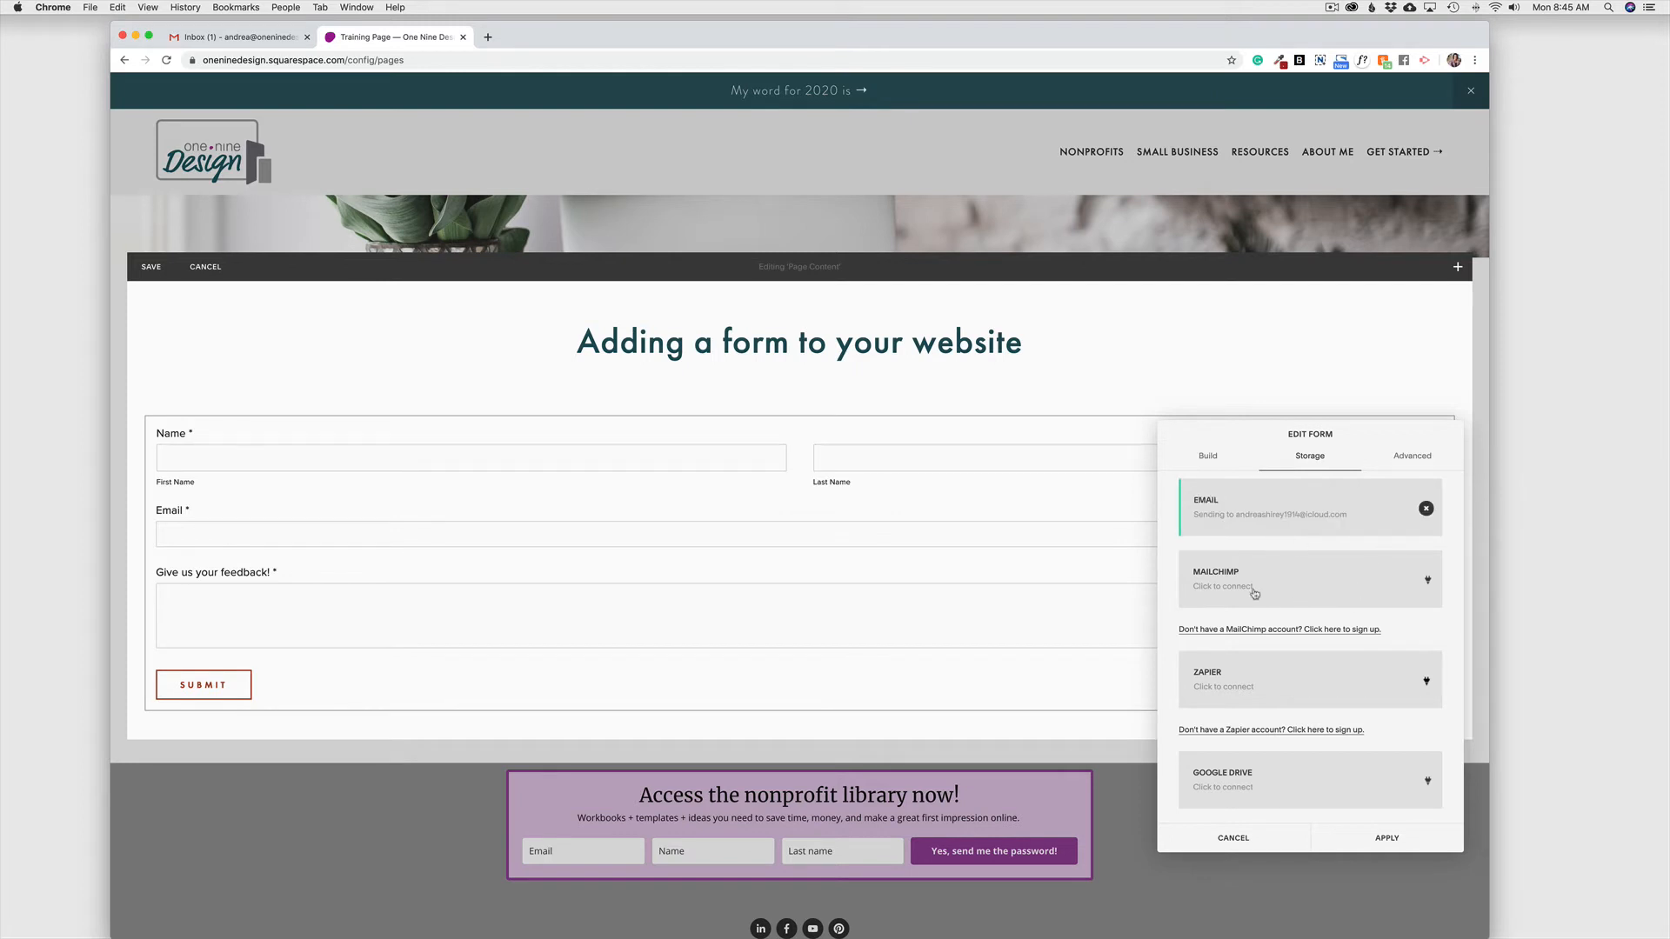
pyautogui.moveTo(1295, 652)
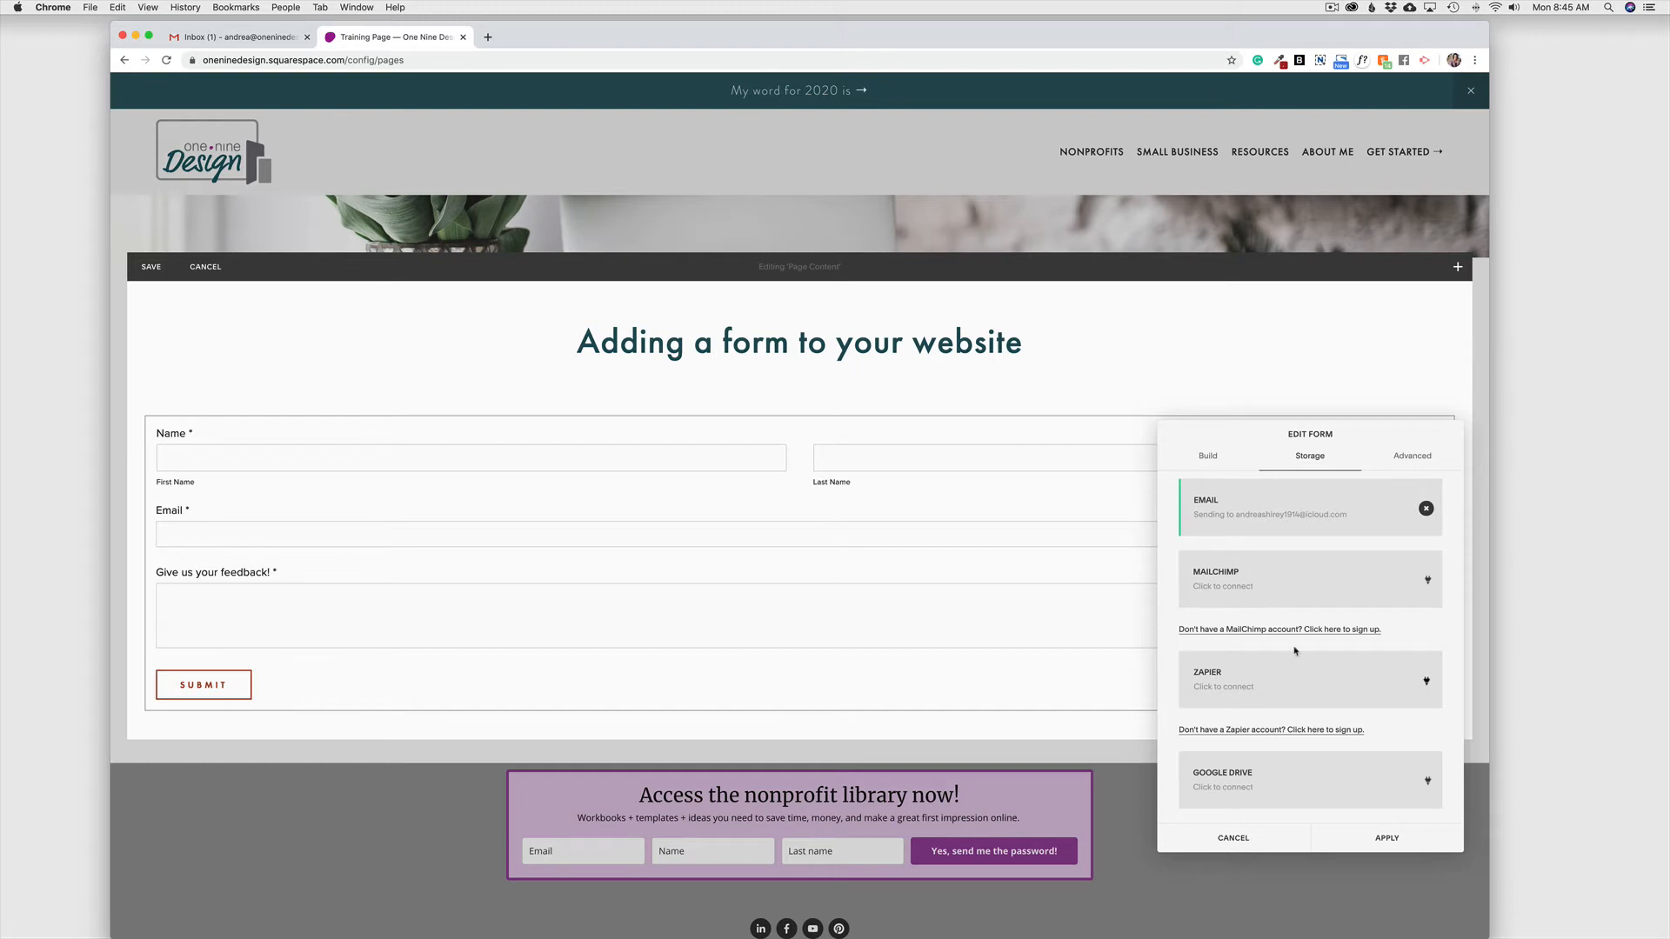
pyautogui.moveTo(1332, 695)
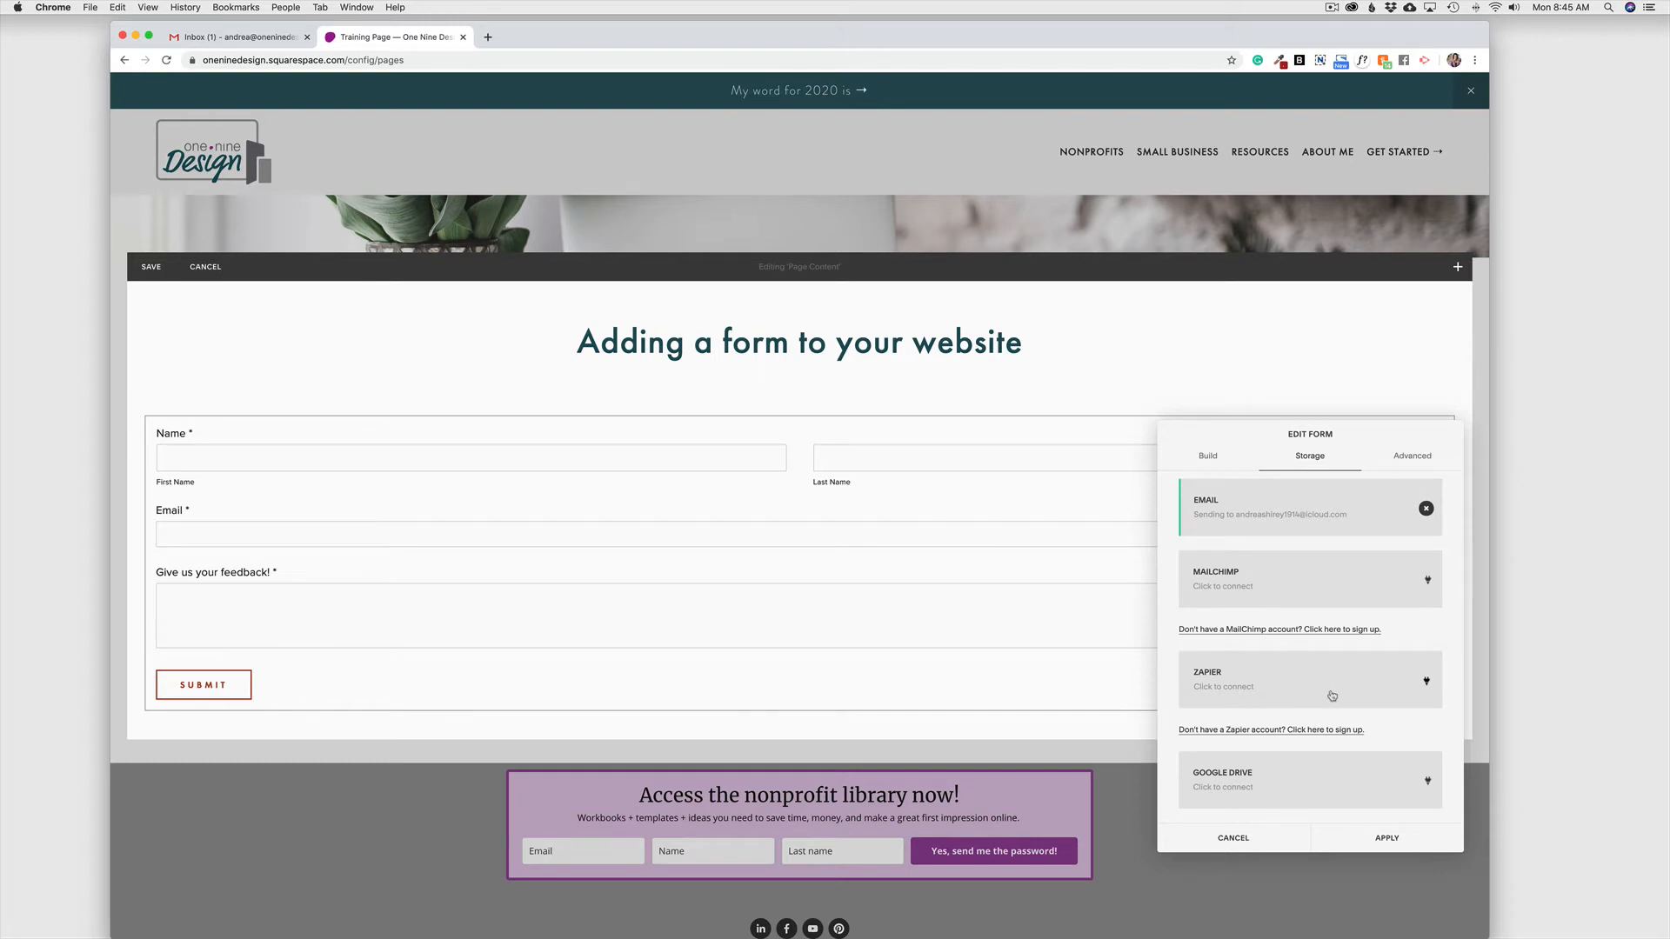
pyautogui.moveTo(1235, 785)
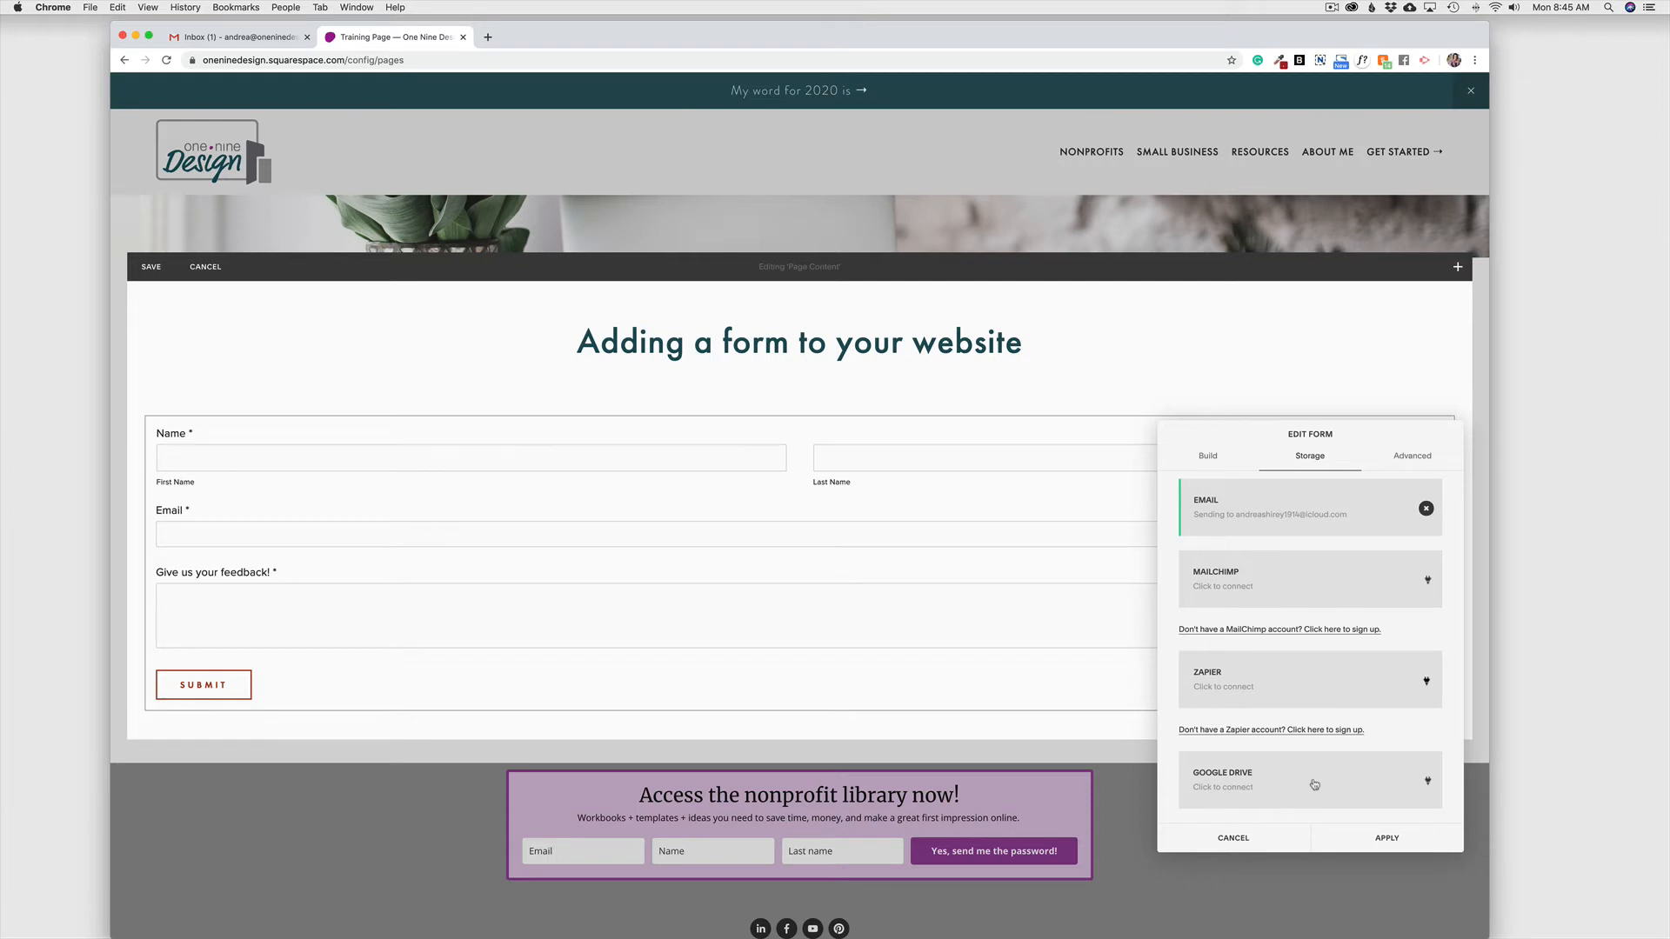
pyautogui.moveTo(1310, 787)
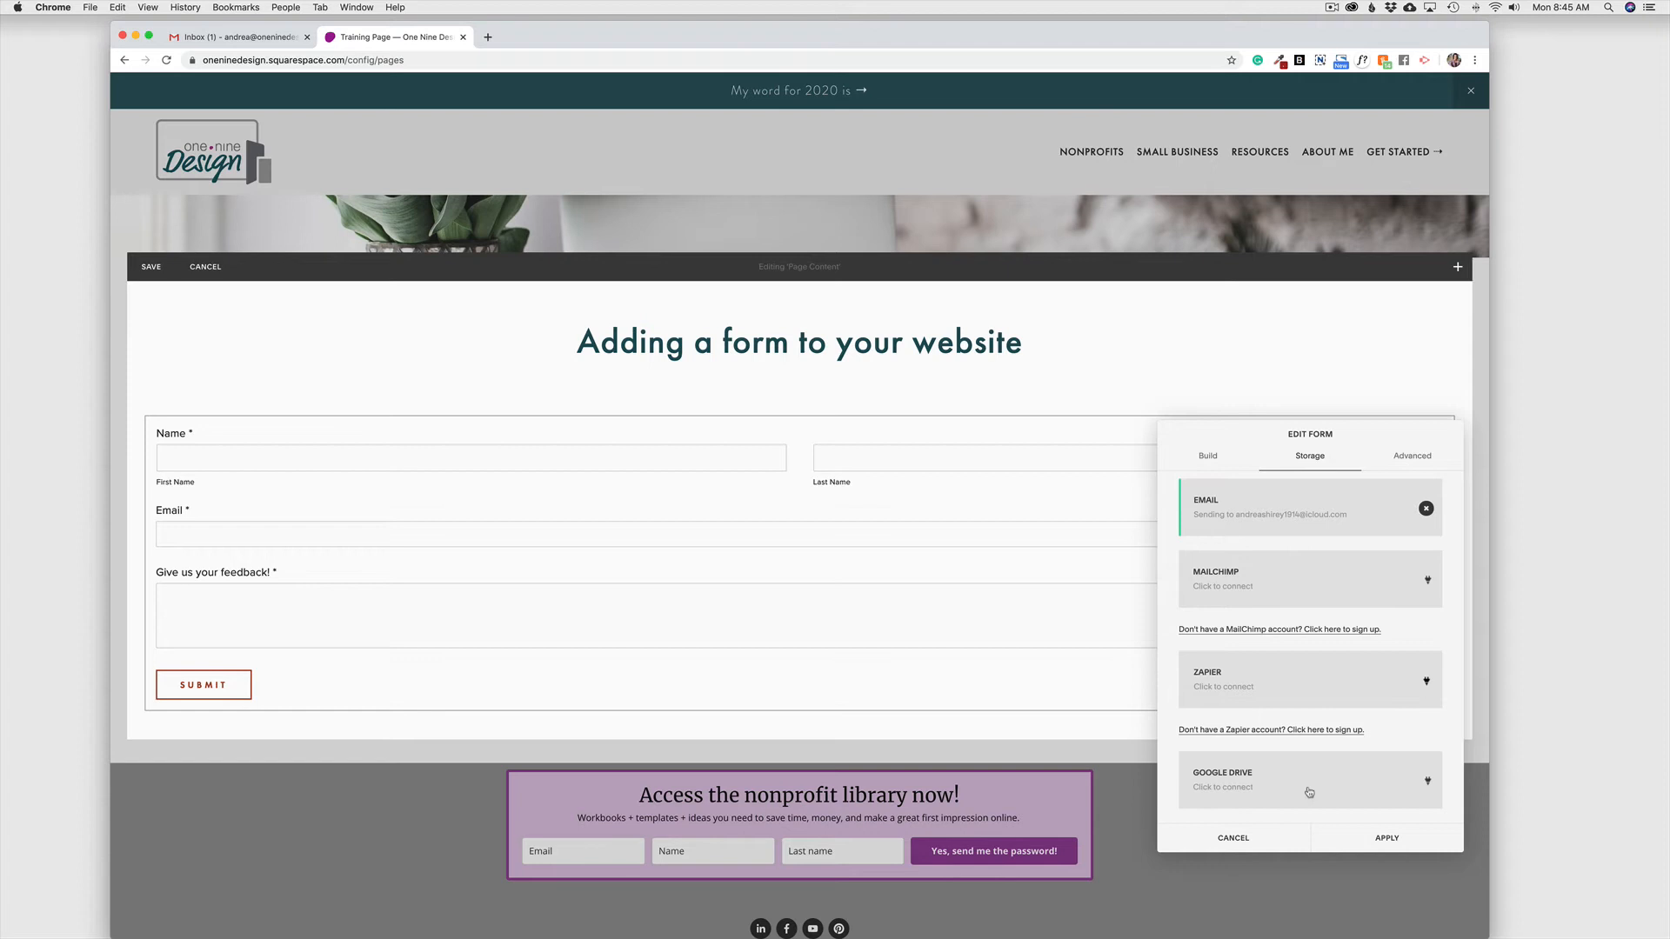
pyautogui.moveTo(1318, 791)
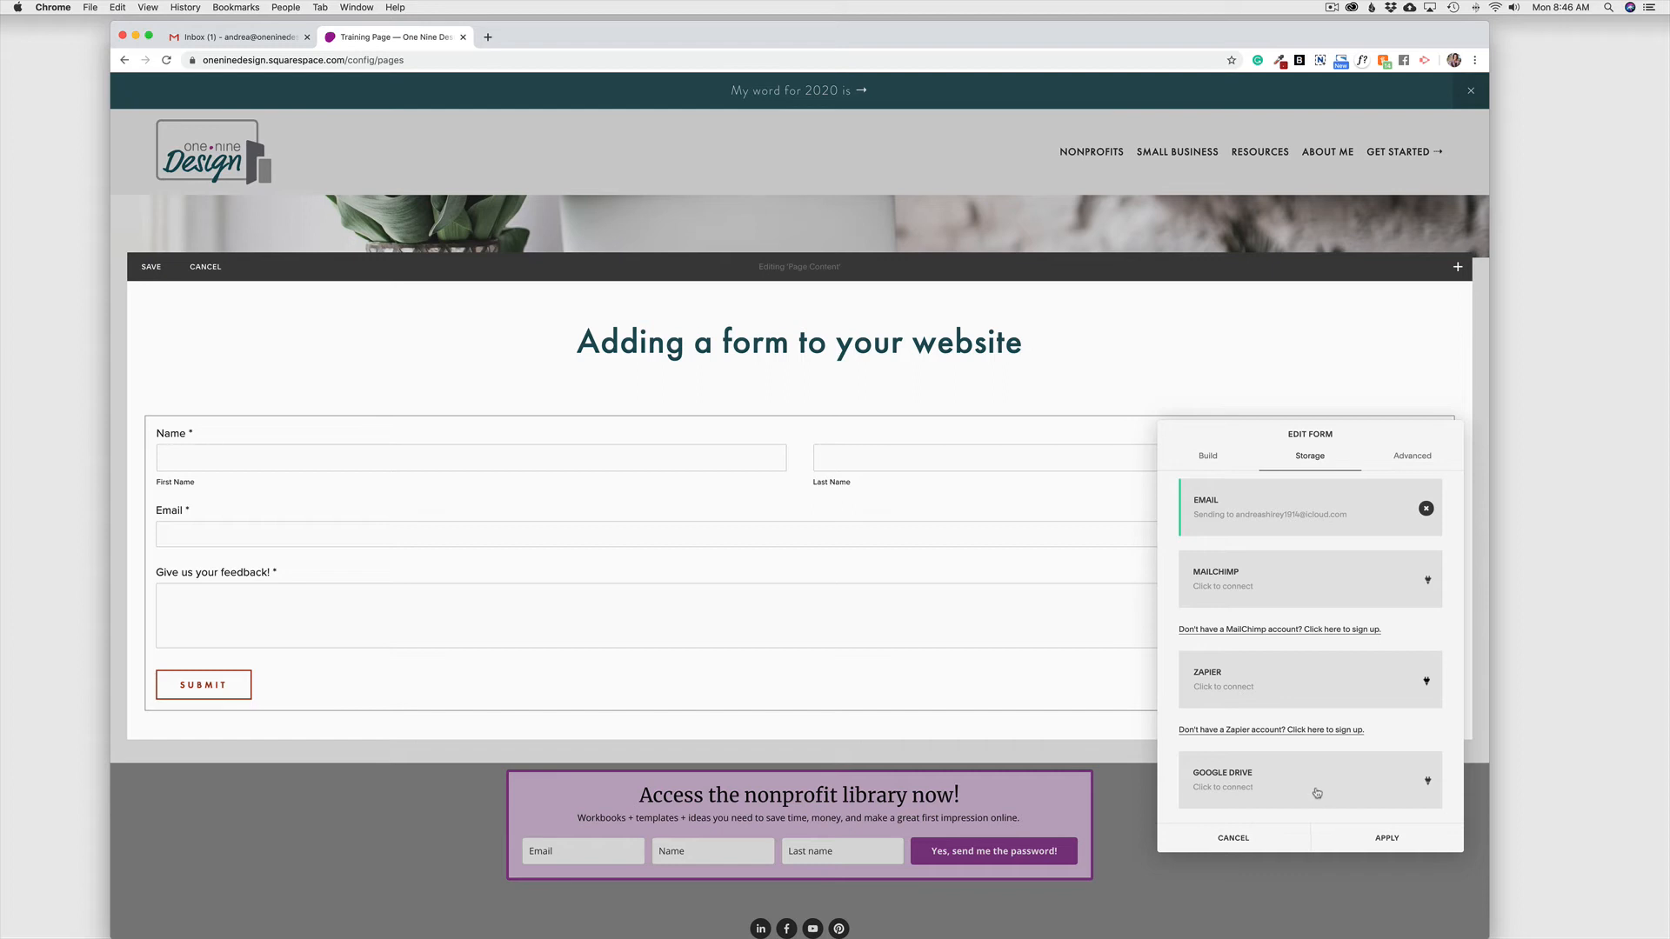
pyautogui.moveTo(1319, 795)
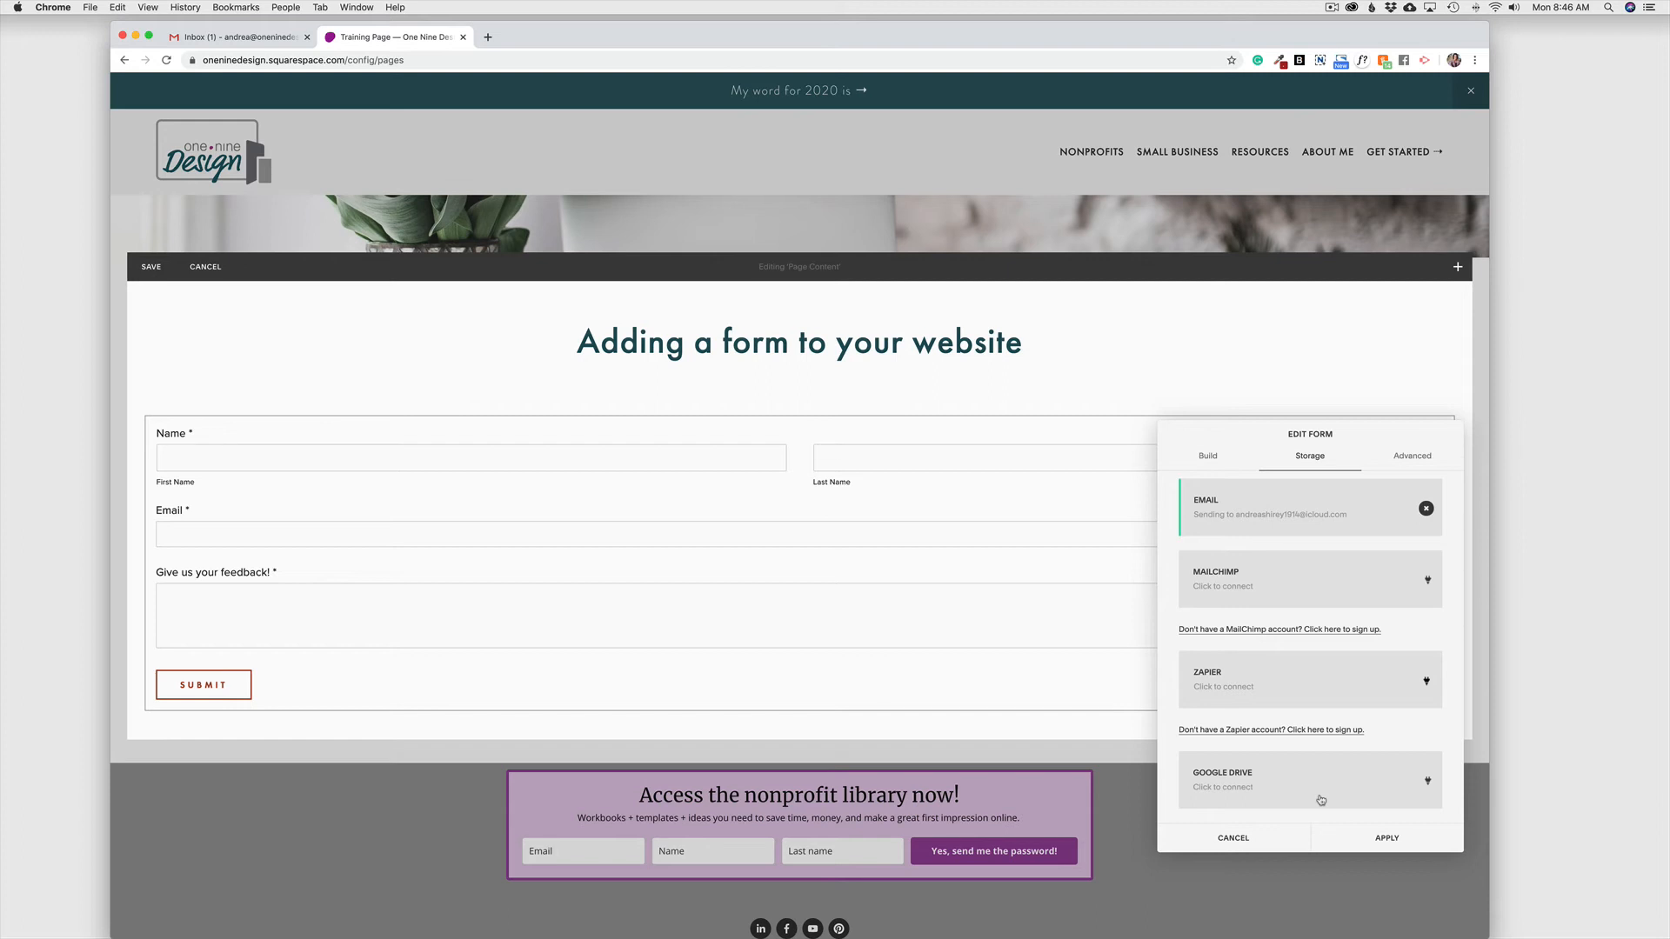
pyautogui.moveTo(1318, 798)
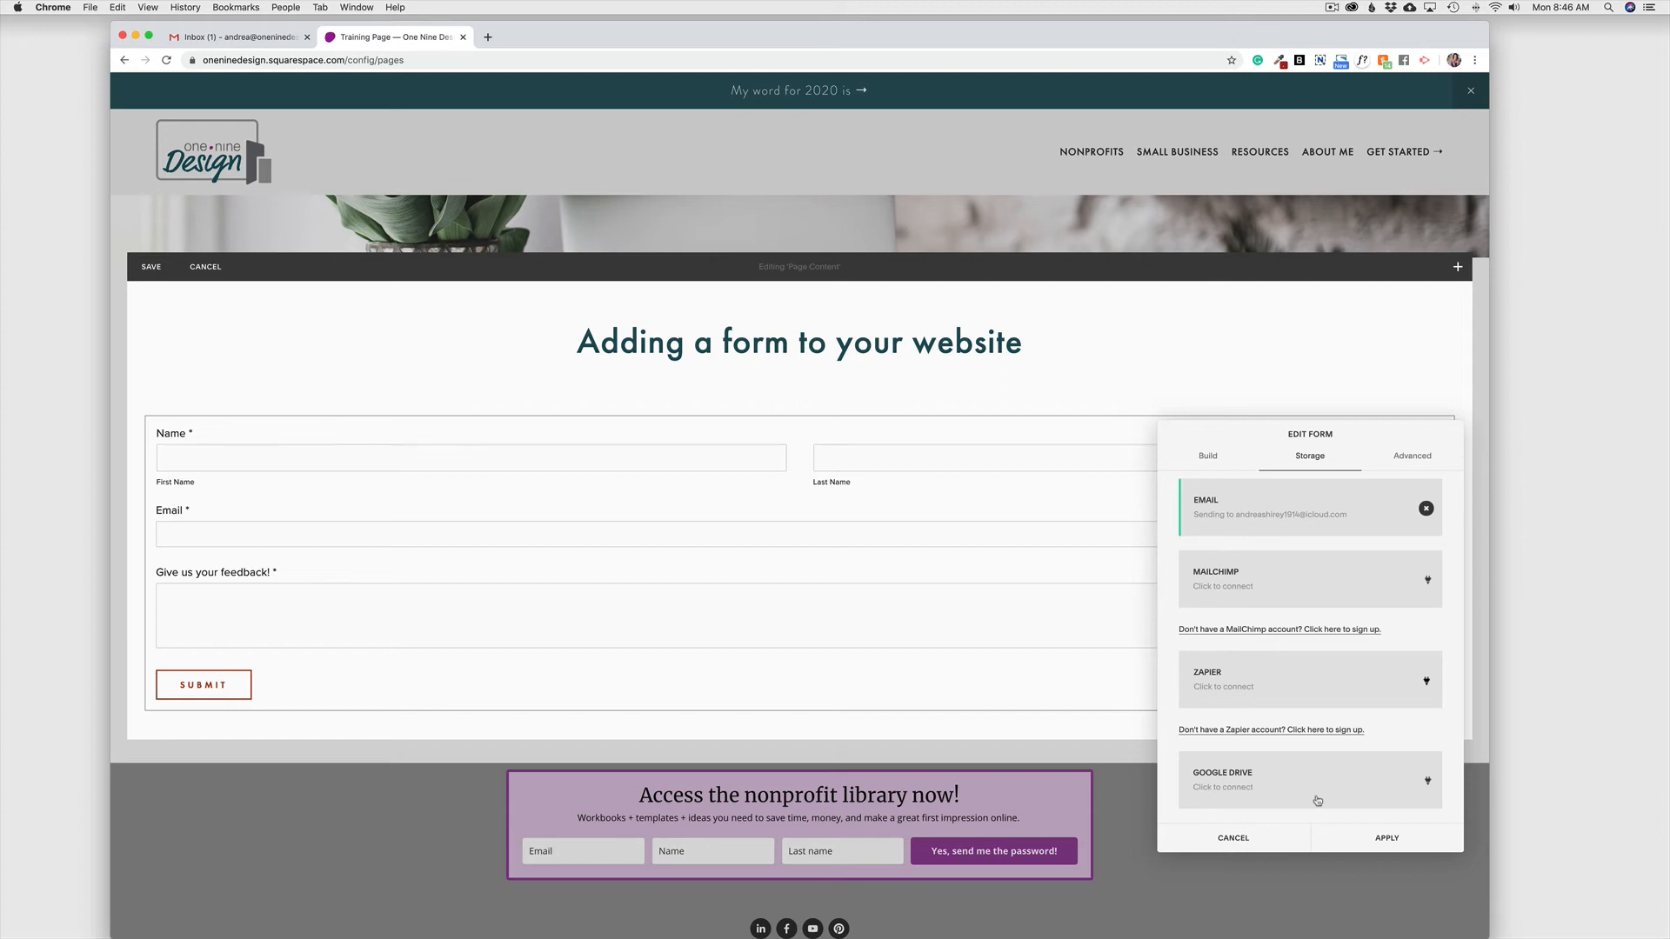
pyautogui.moveTo(1288, 786)
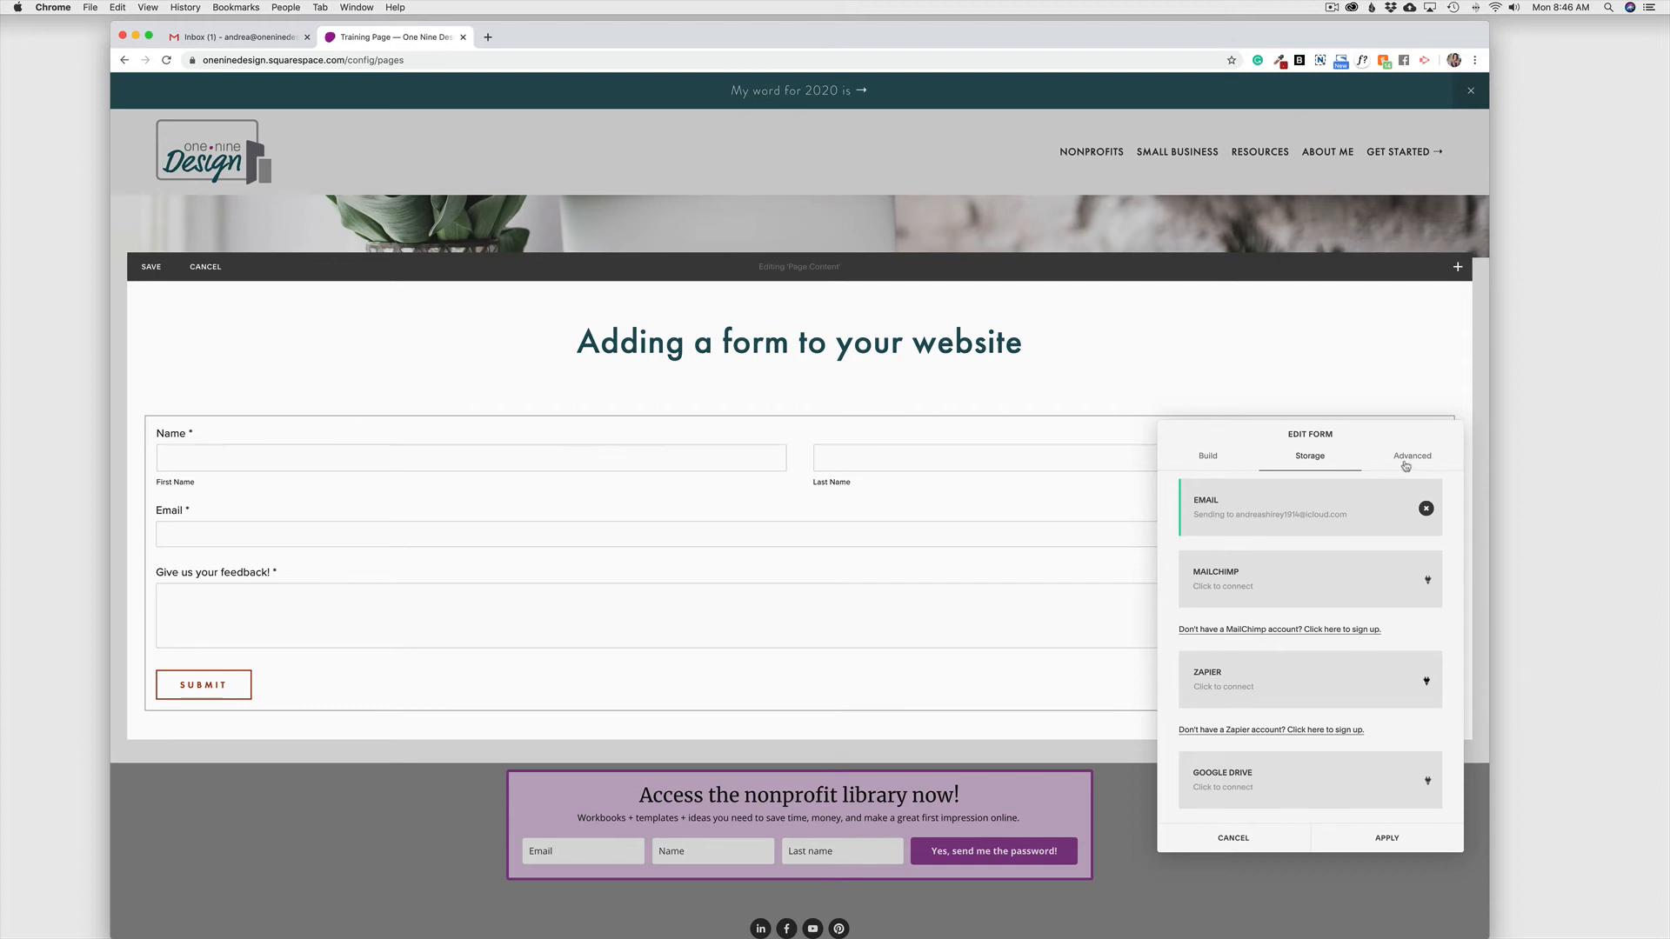
# In the Advanced options, select the submit button label text 'Submit'
pyautogui.click(1412, 456)
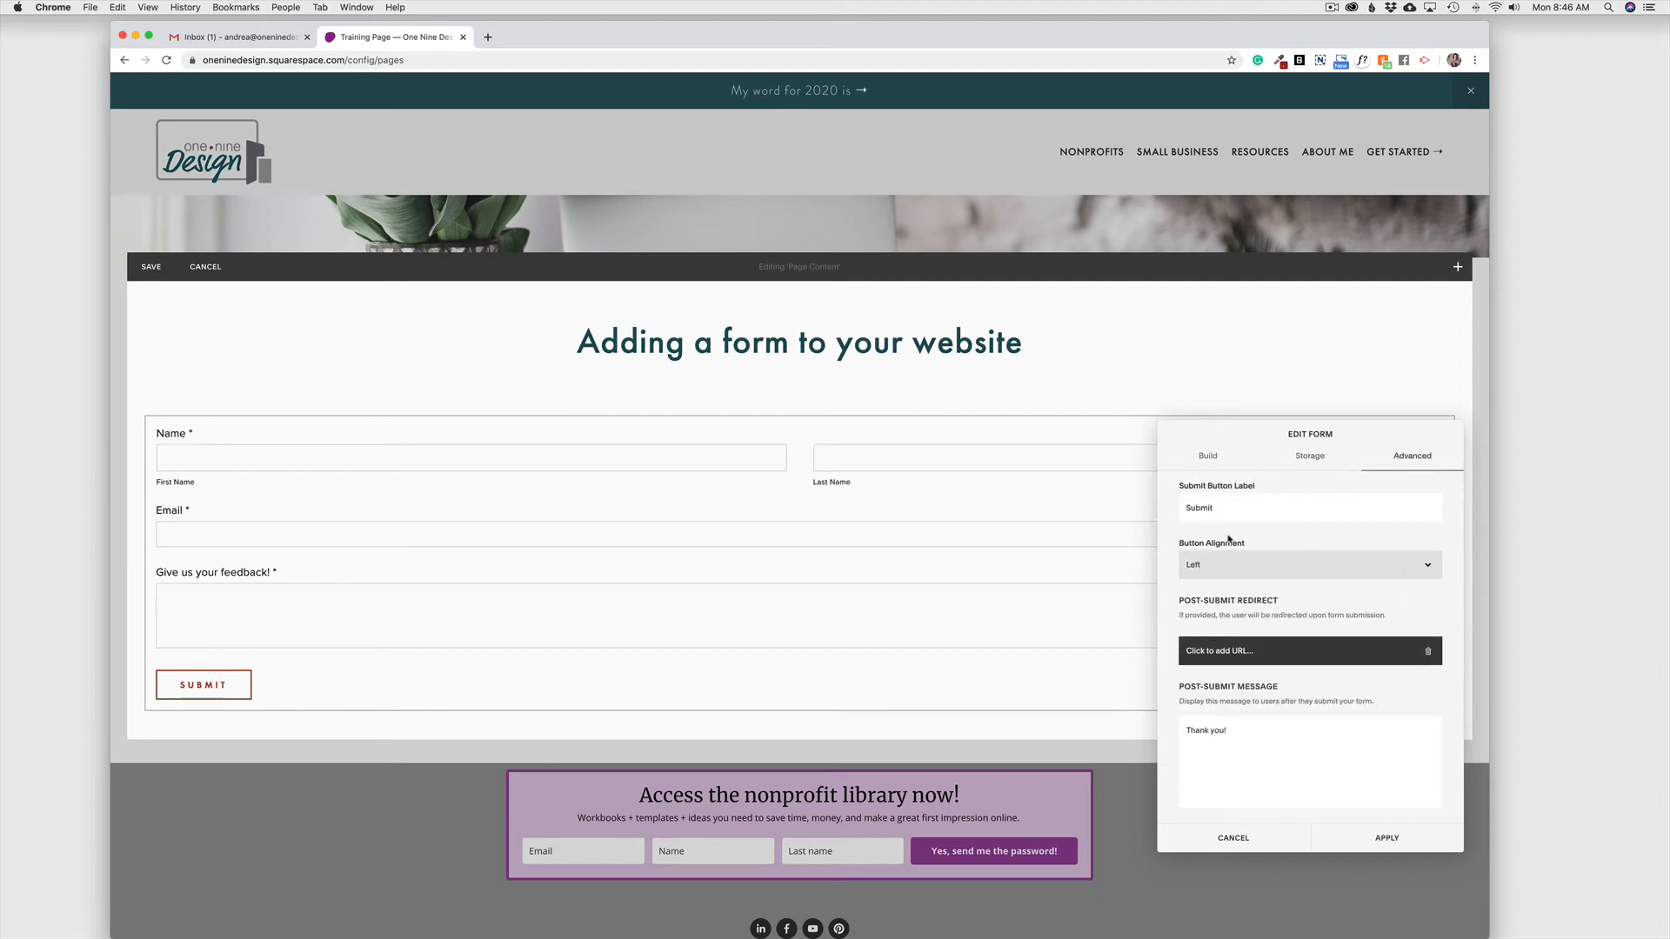
pyautogui.moveTo(199, 707)
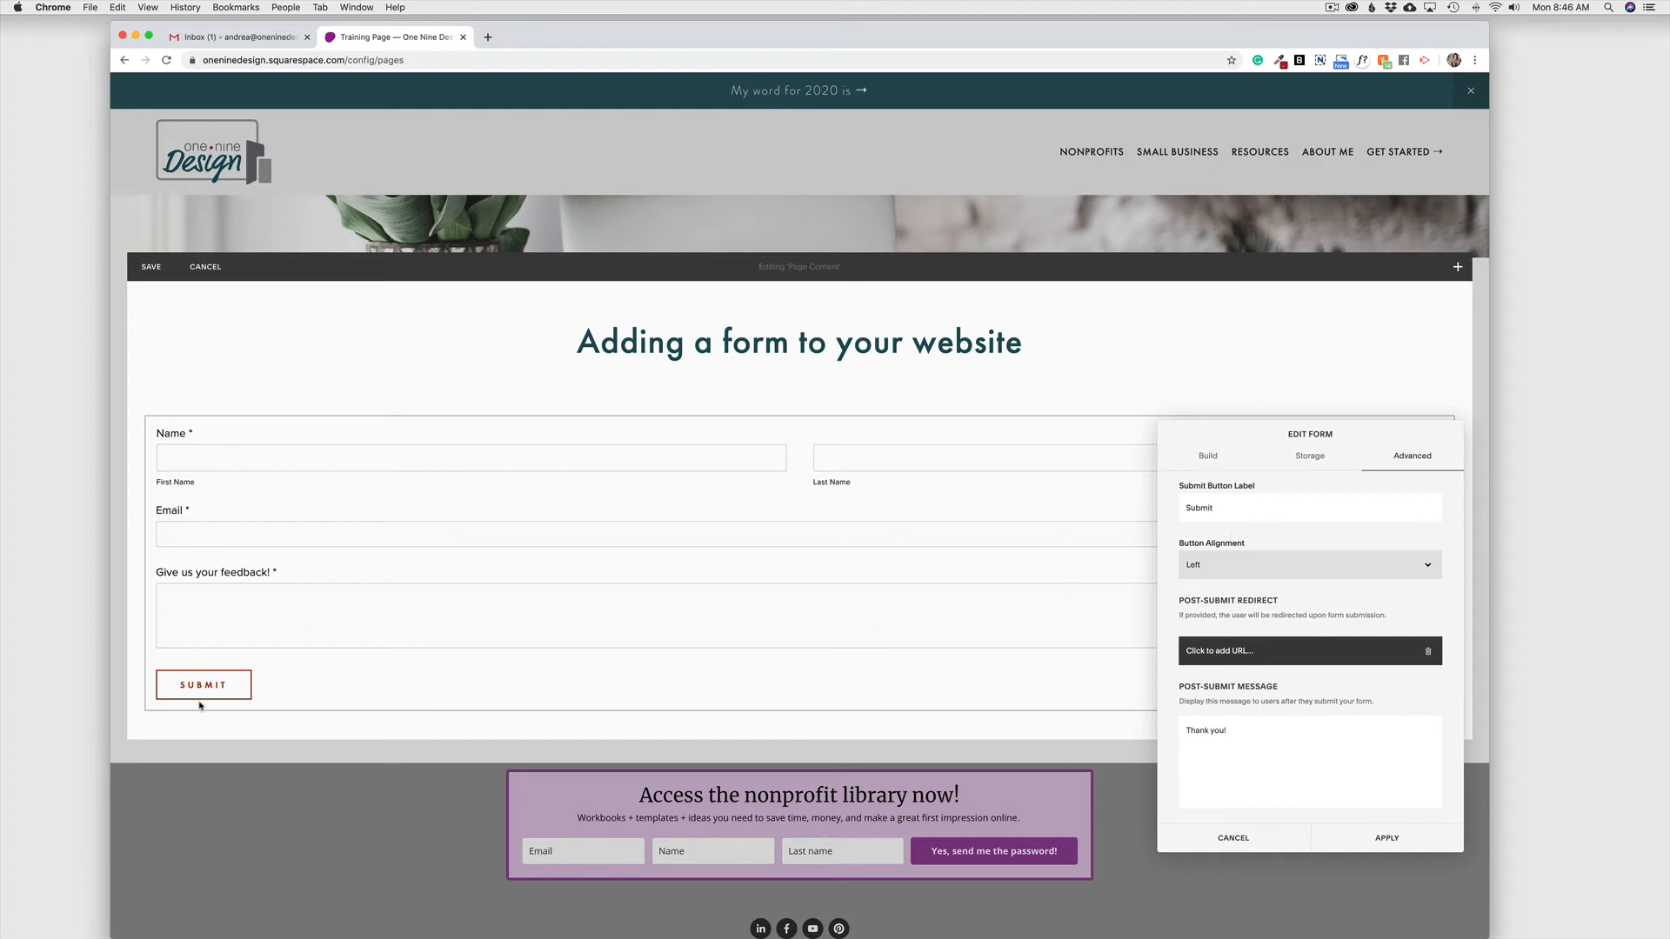
pyautogui.click(1226, 508)
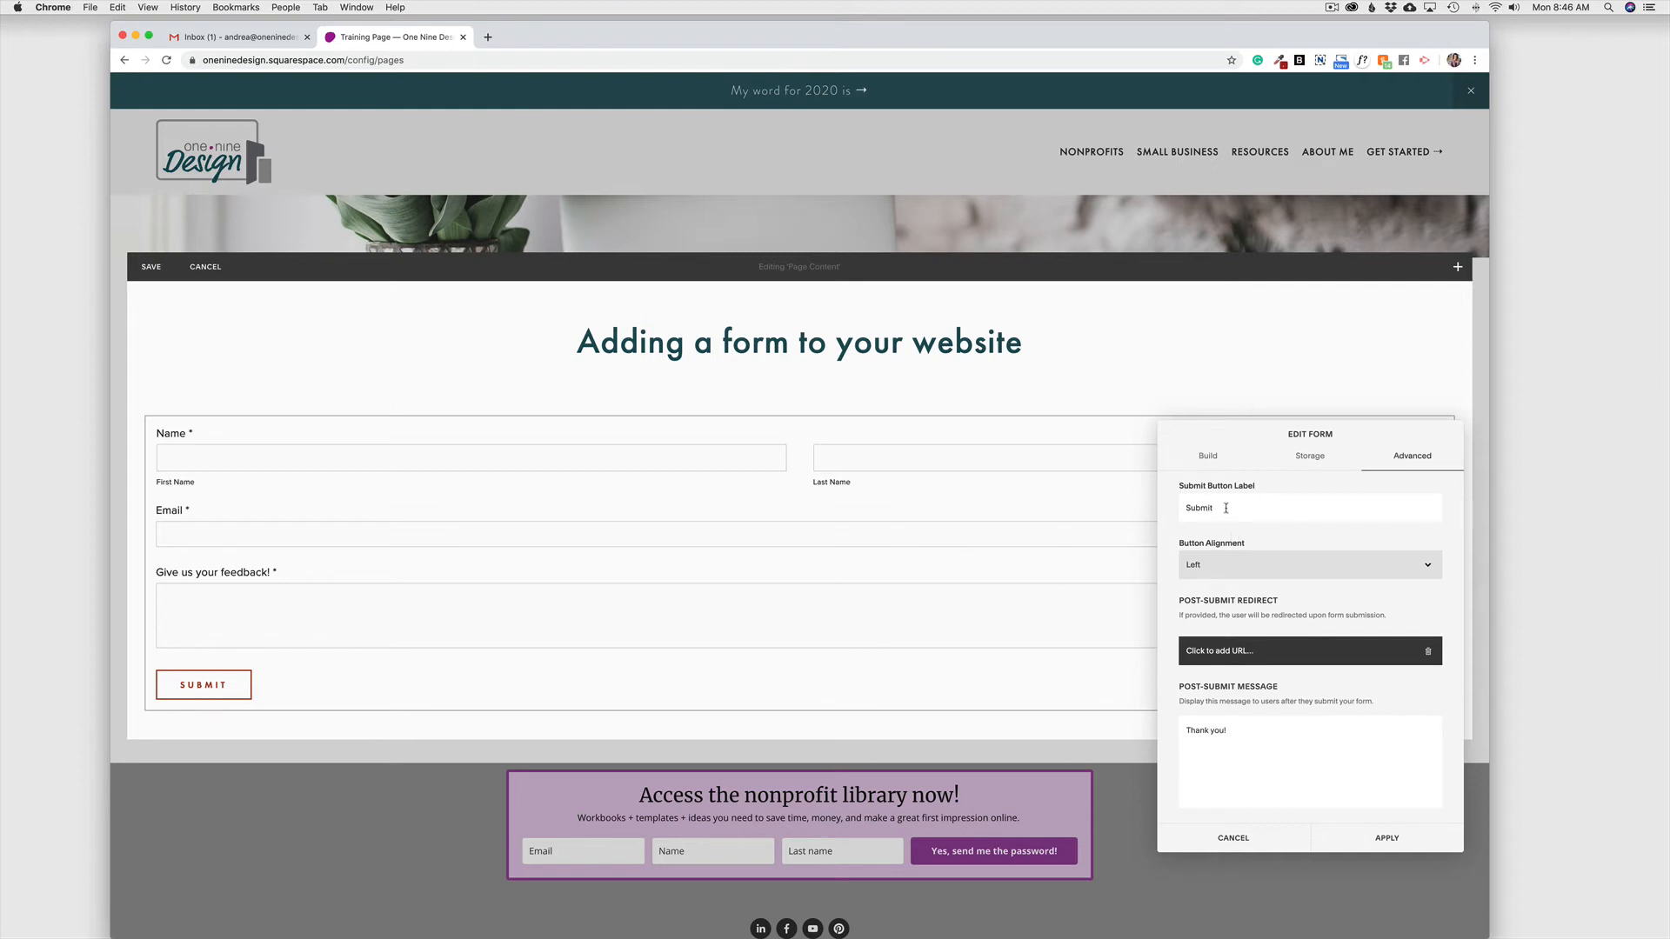
pyautogui.doubleClick(1199, 508)
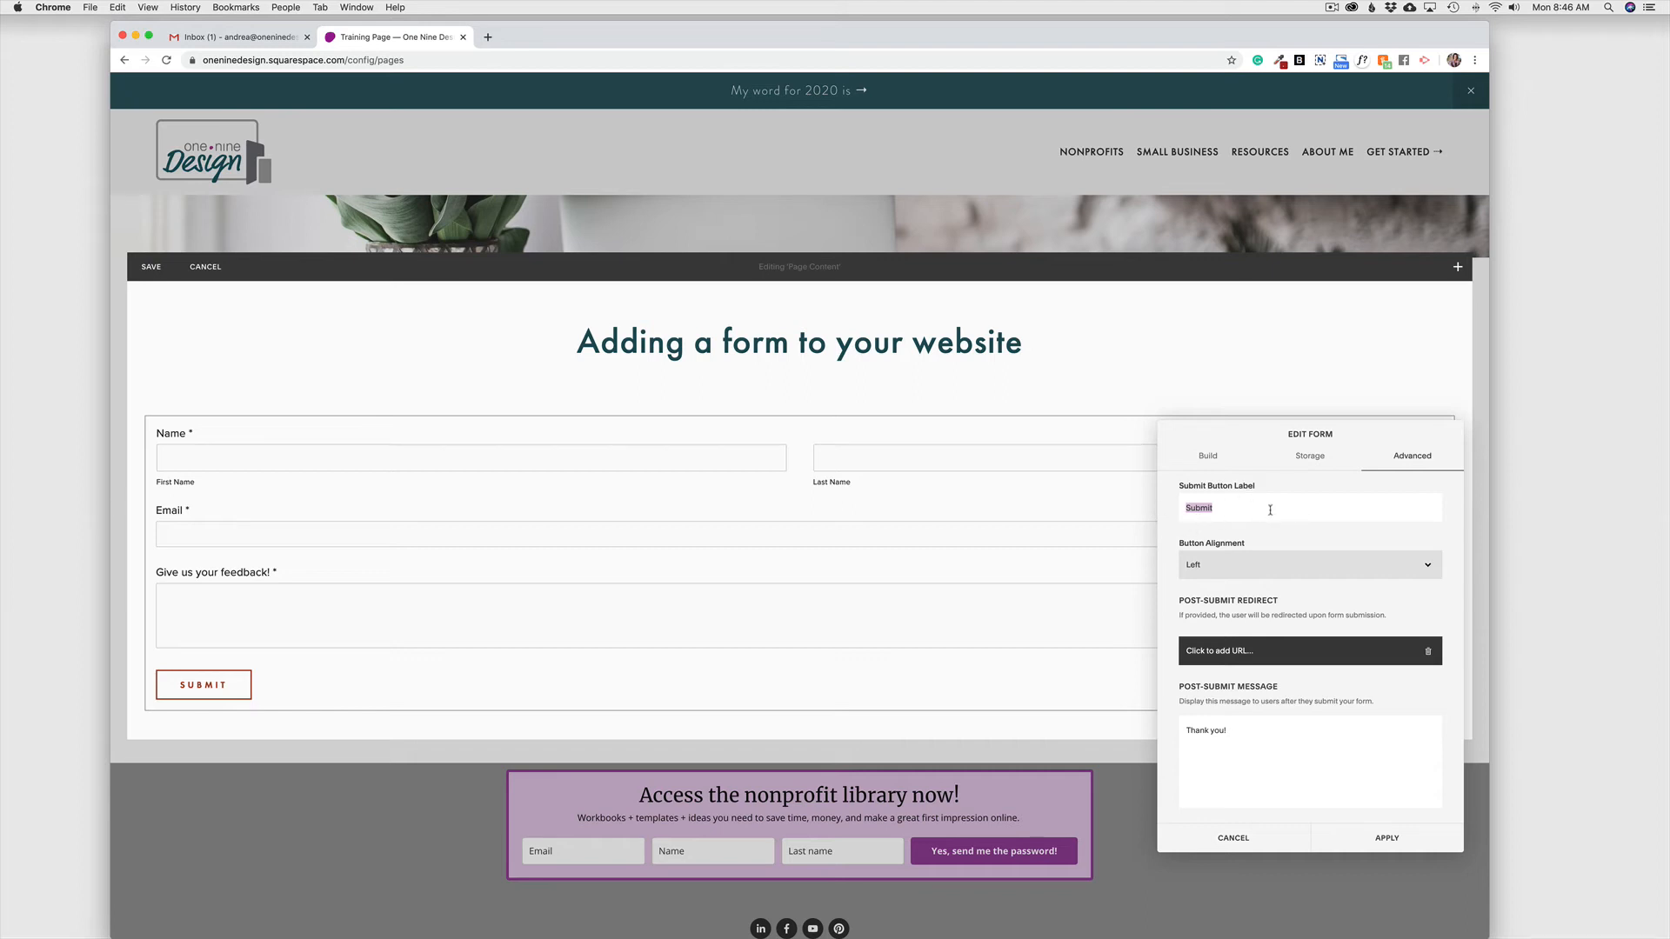
pyautogui.moveTo(1277, 577)
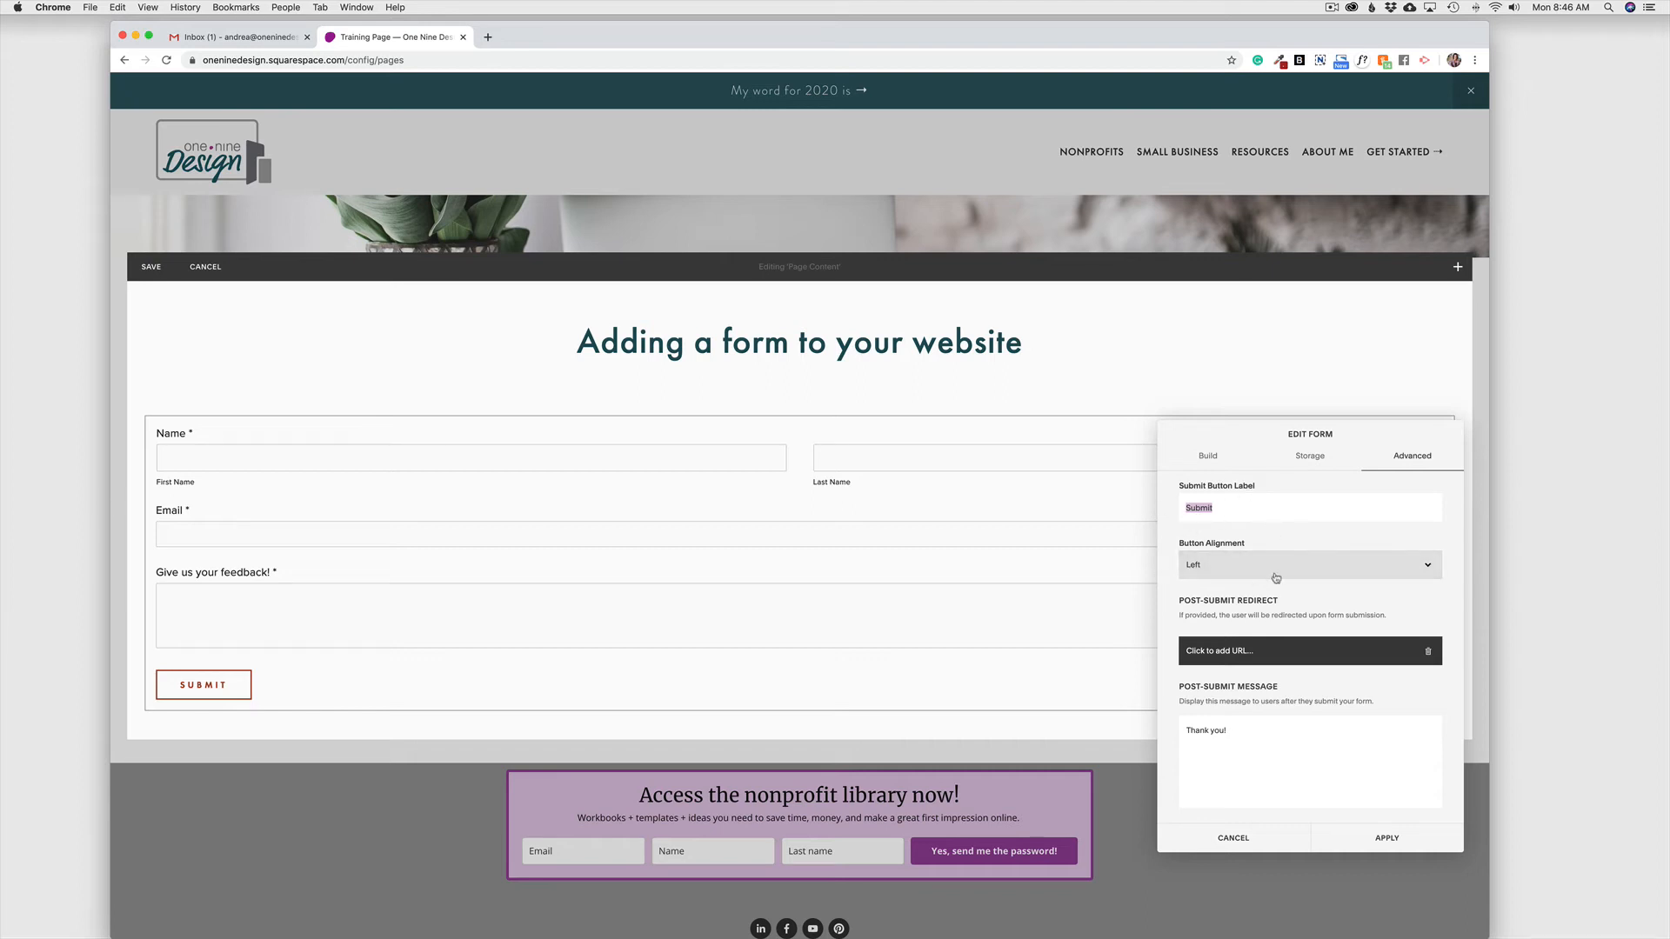
# Try Center button alignment, then set it back to Left
pyautogui.click(1310, 564)
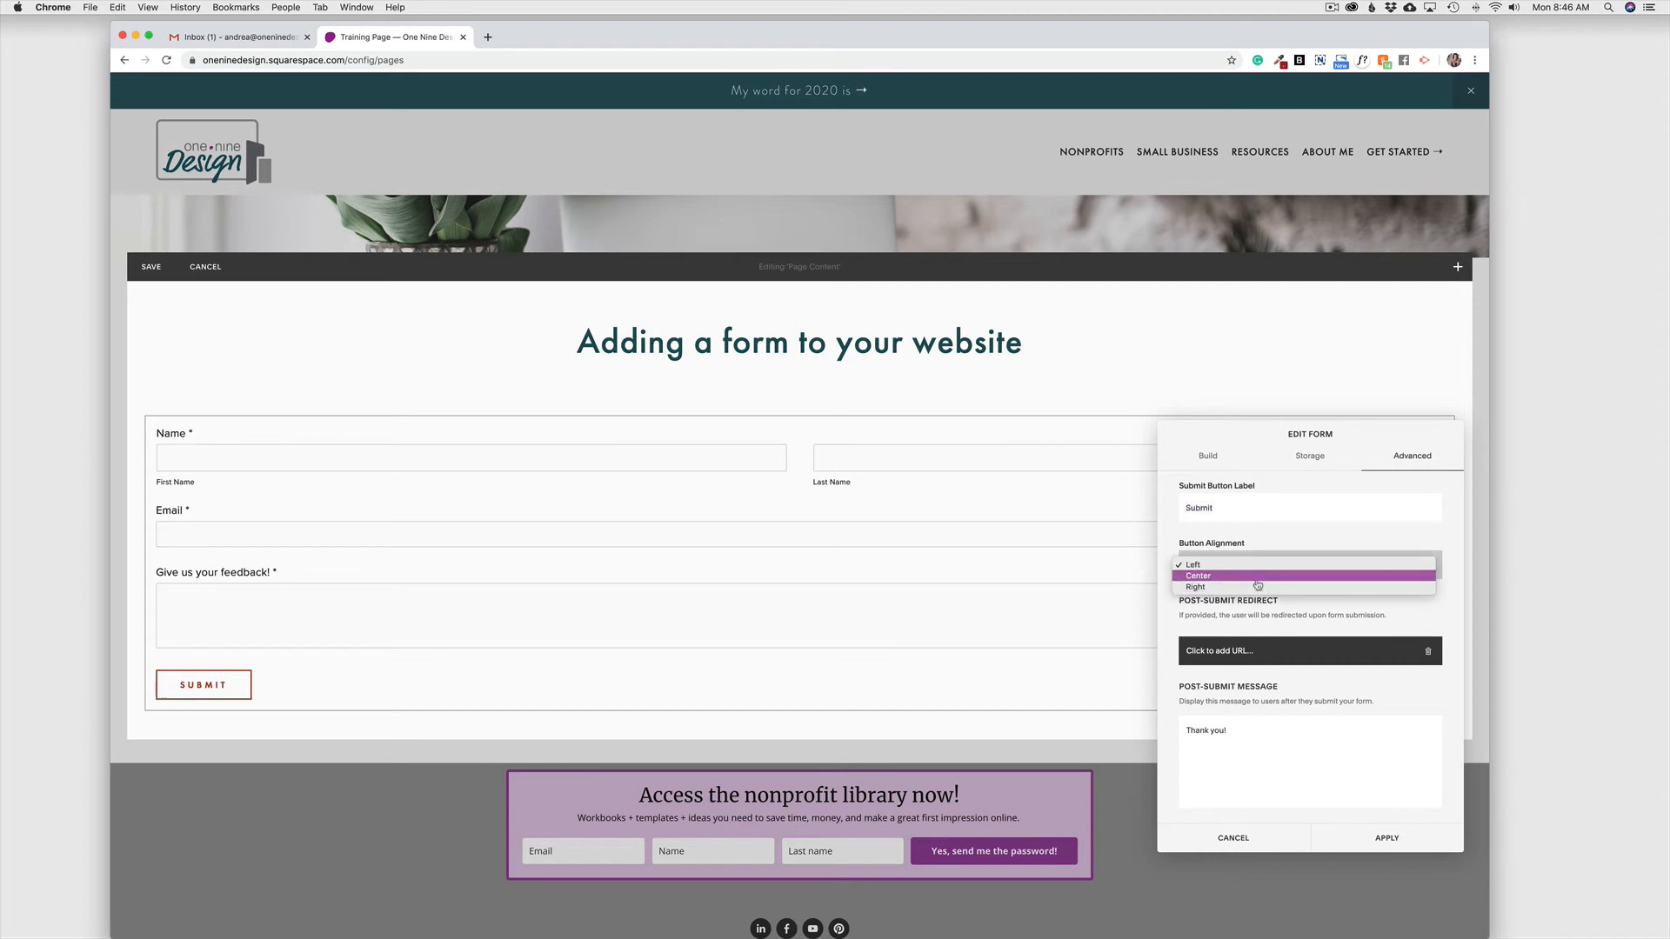
pyautogui.click(1199, 575)
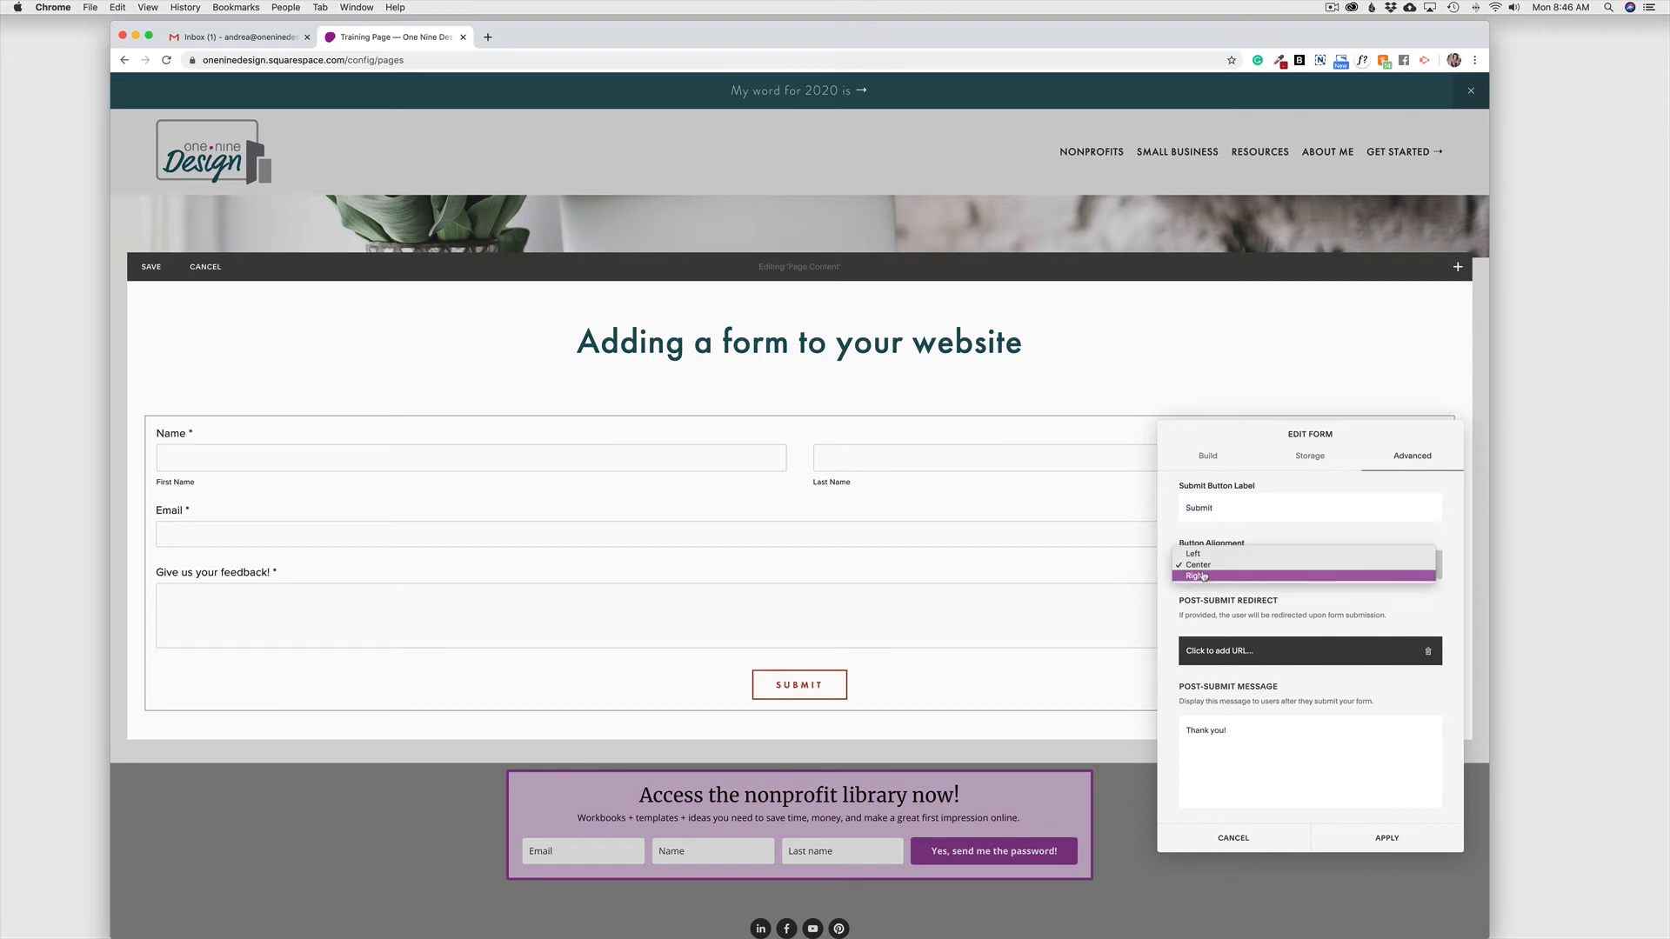
pyautogui.click(1192, 553)
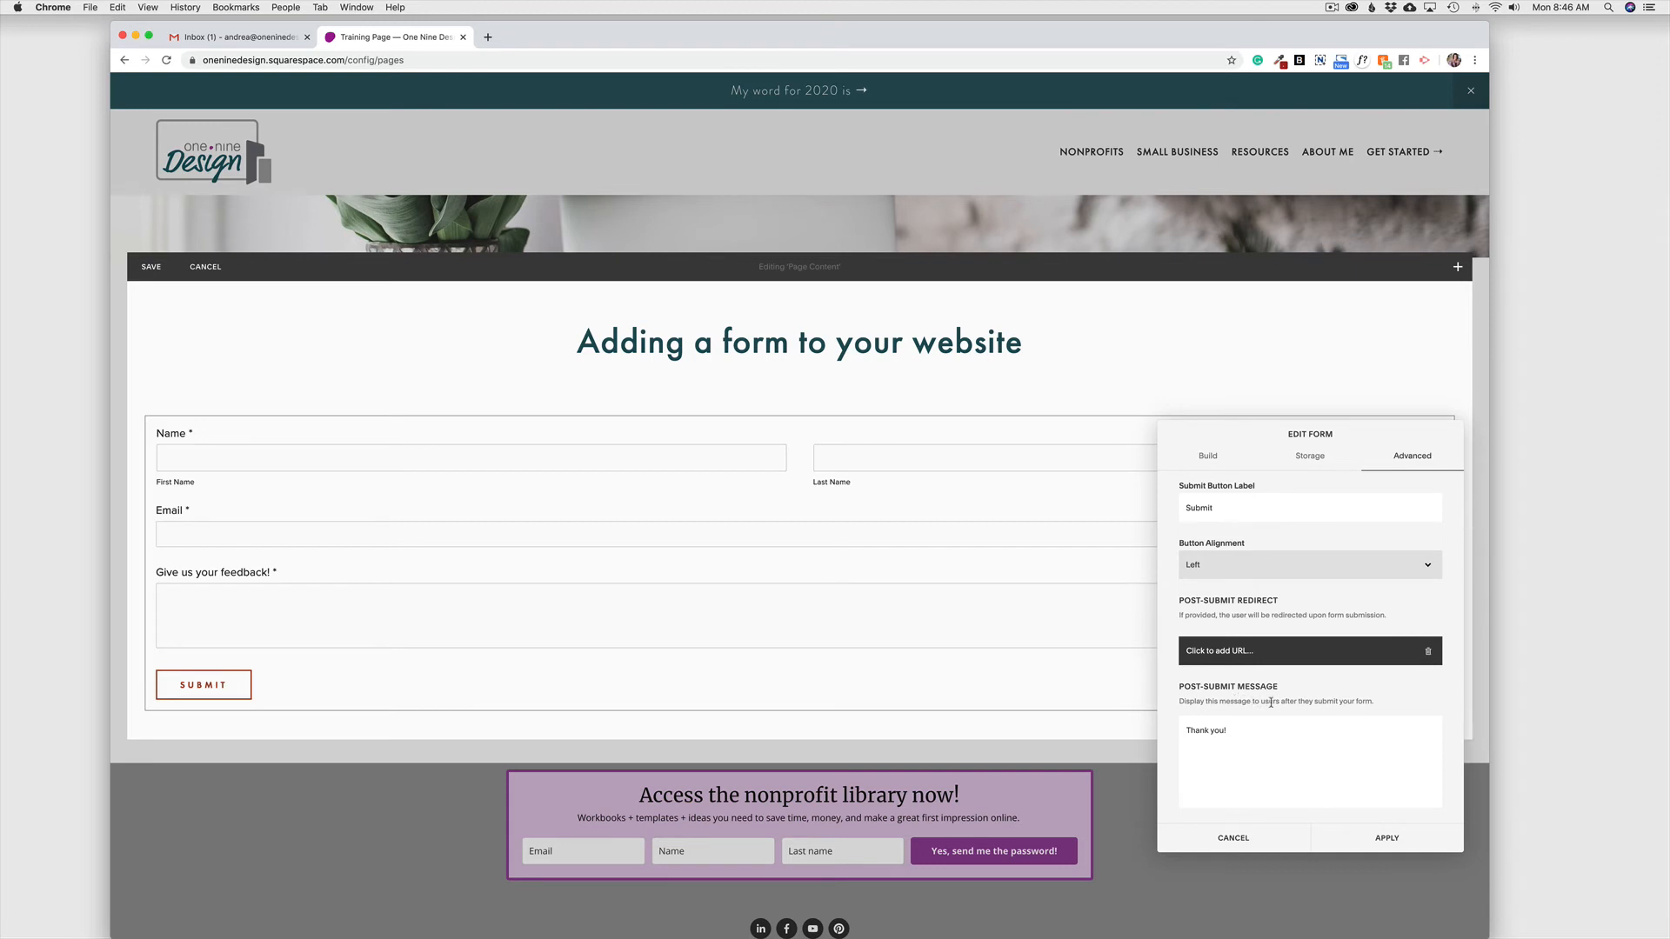
pyautogui.scroll(-3)
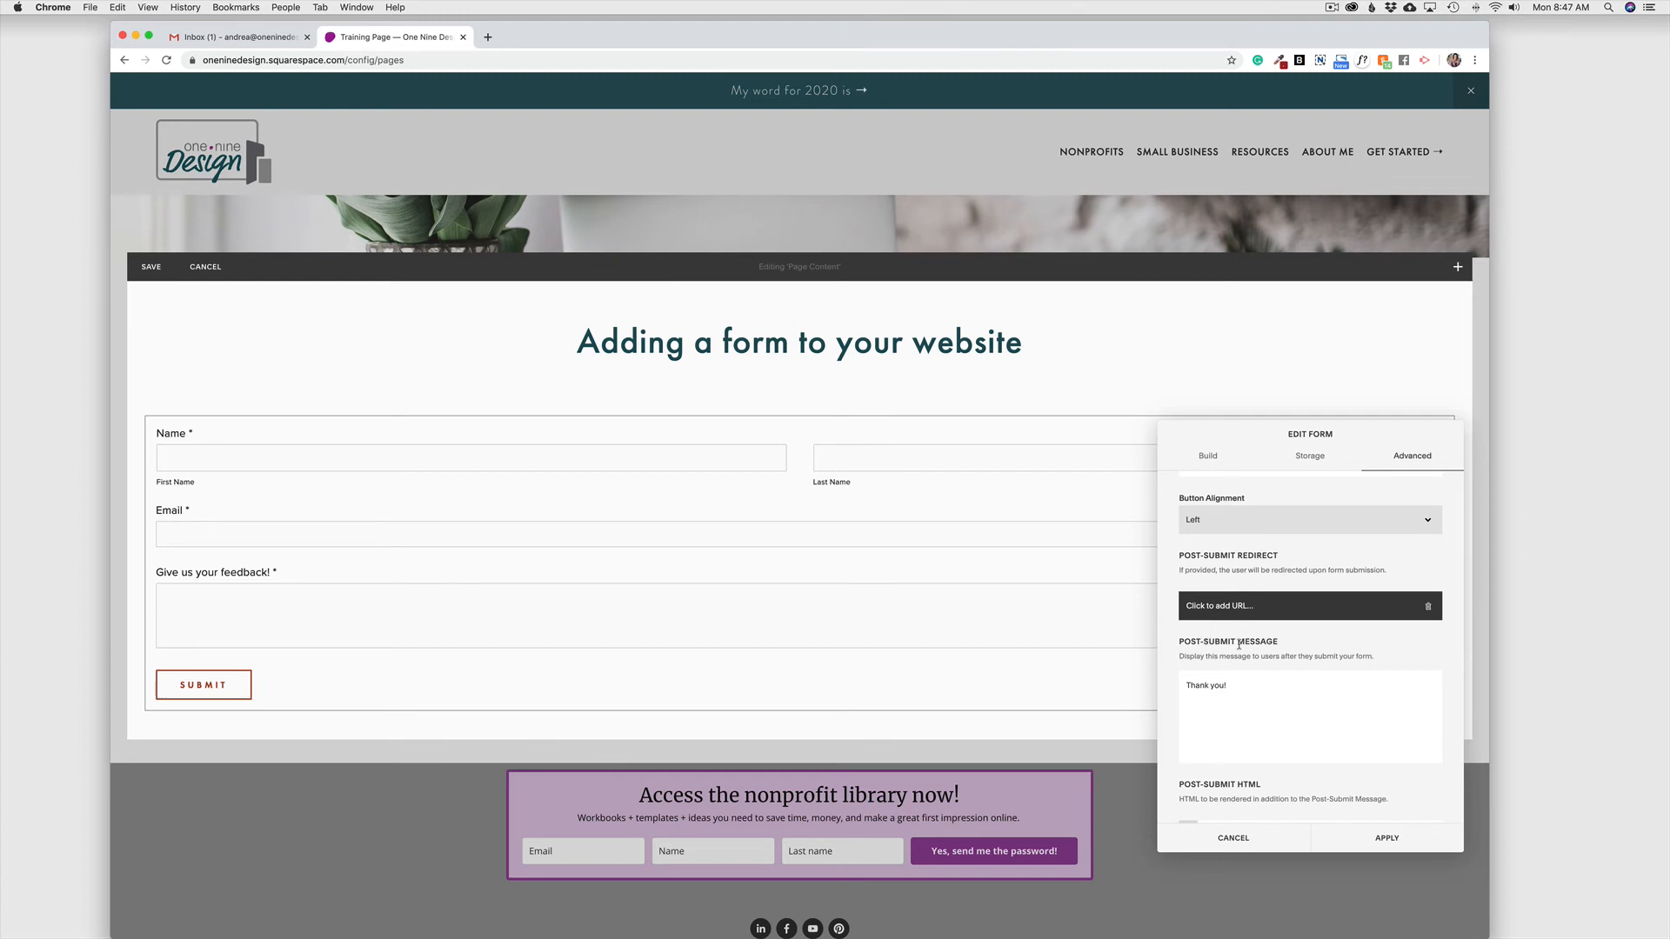
pyautogui.moveTo(1241, 653)
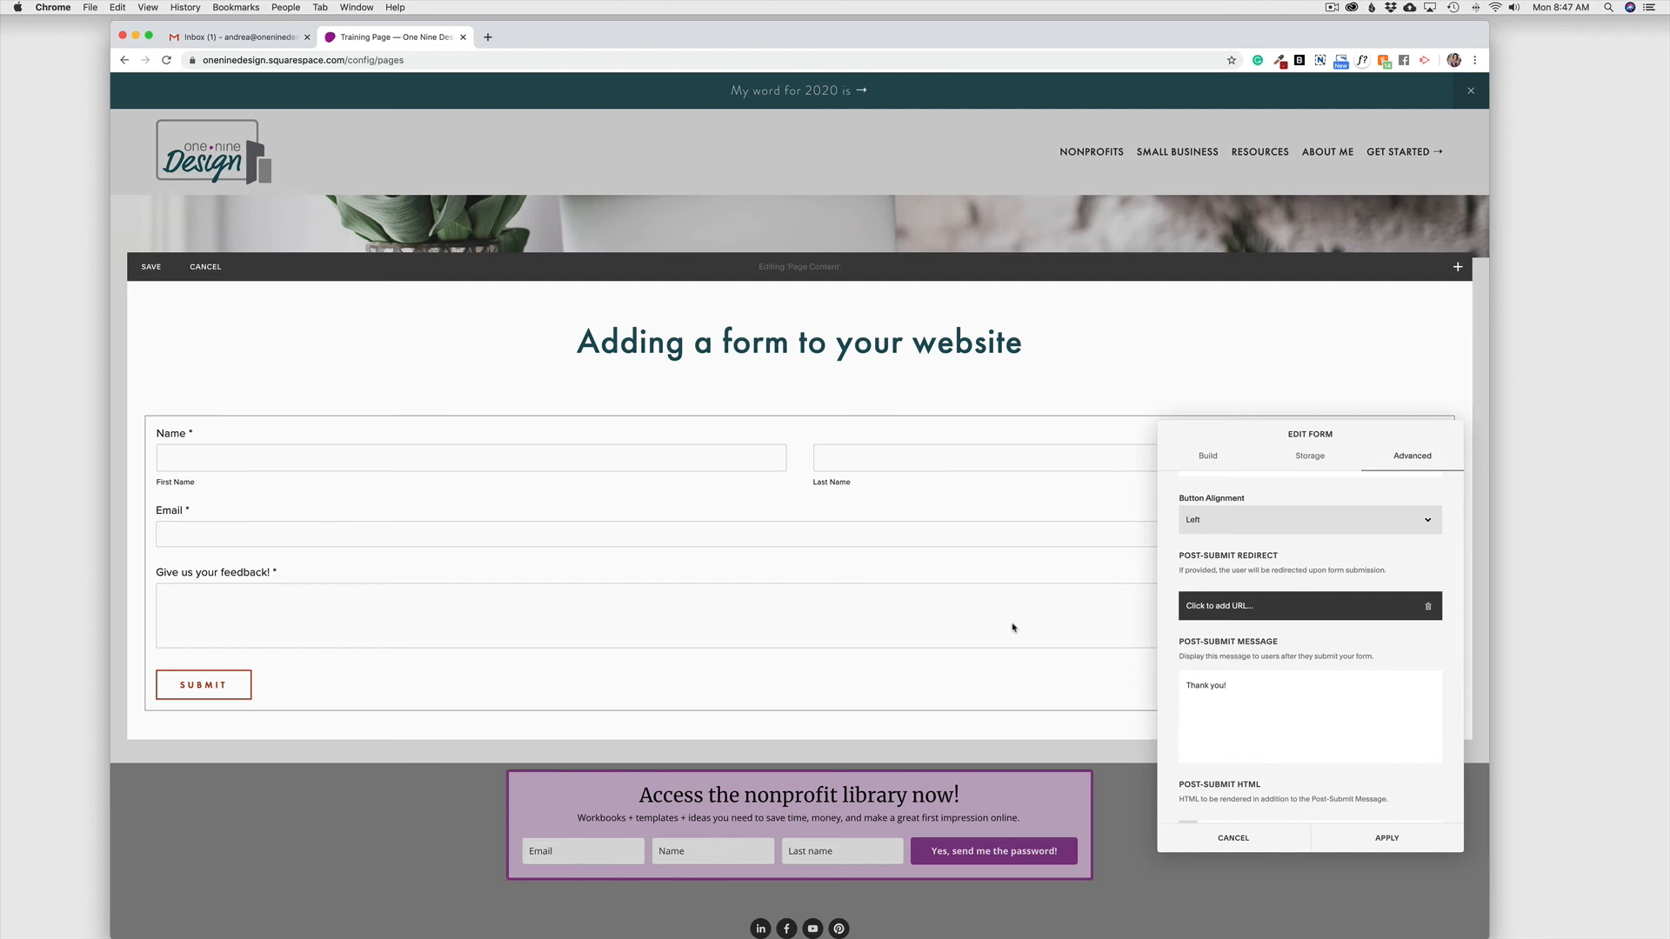
pyautogui.moveTo(1284, 642)
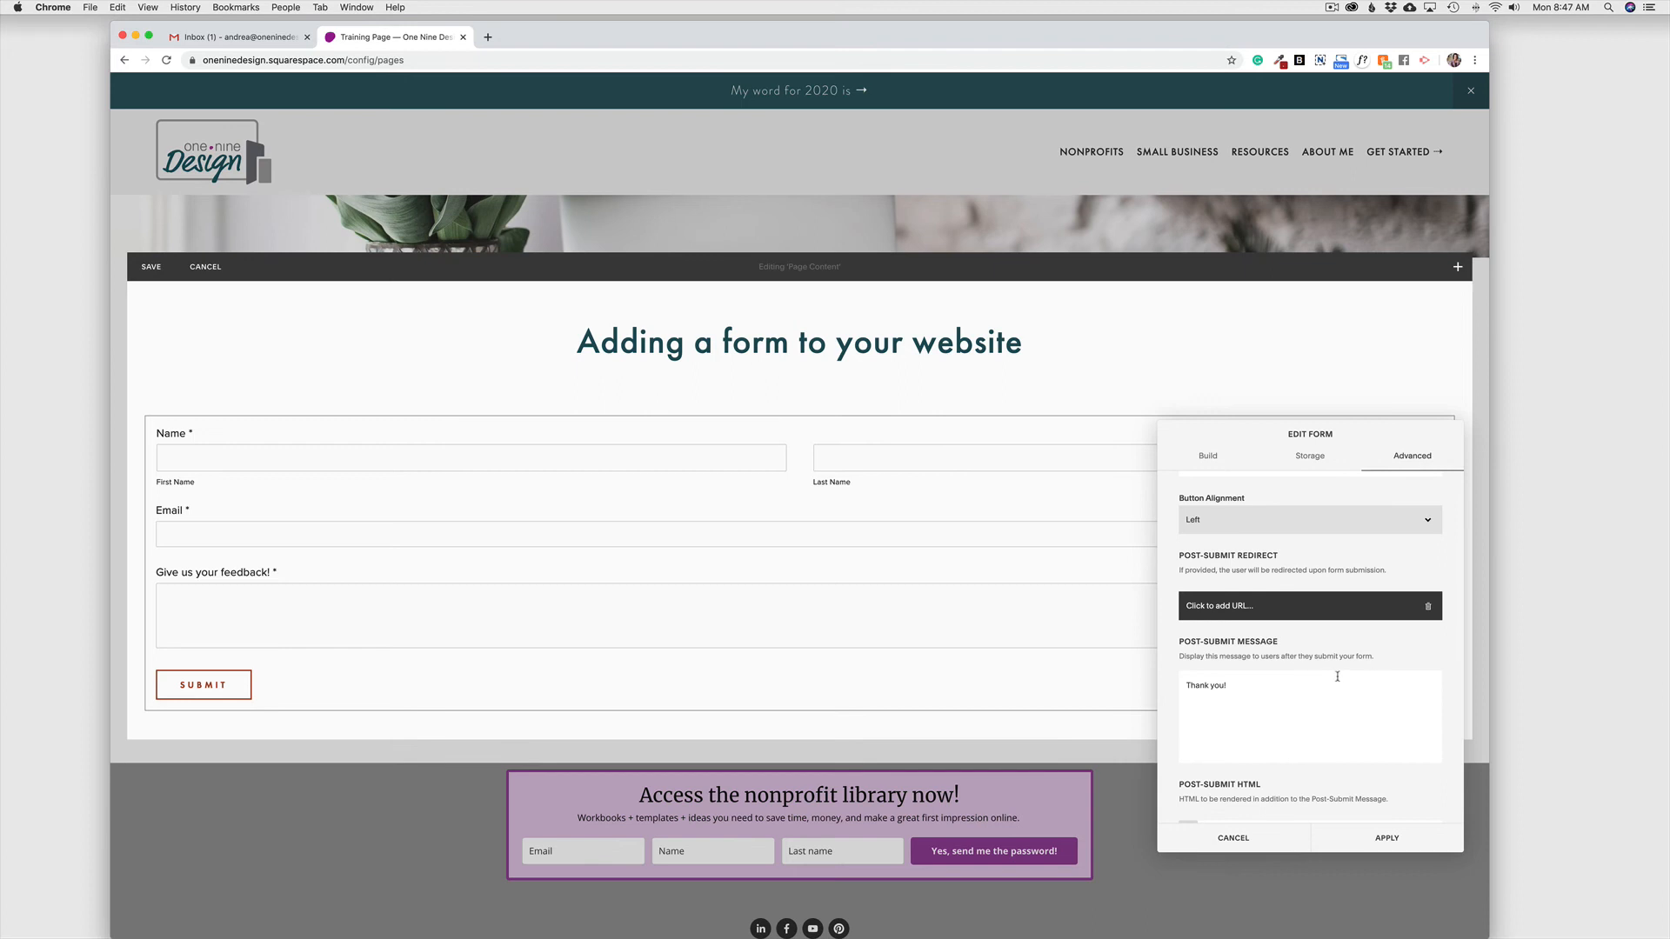
pyautogui.moveTo(1208, 684)
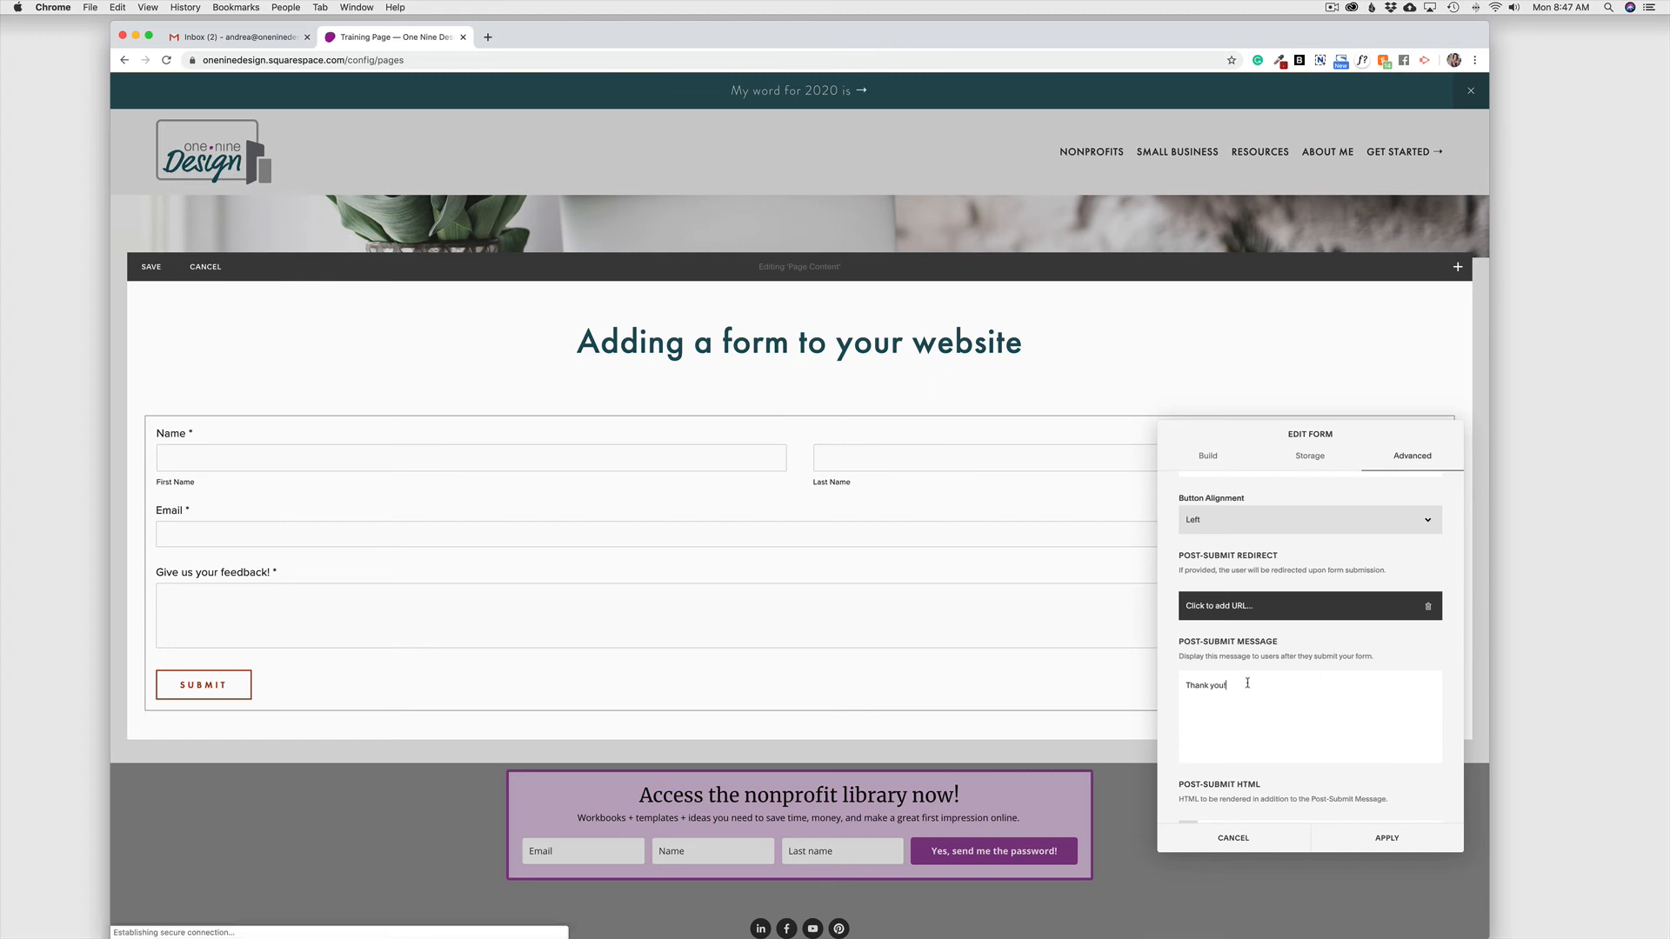
pyautogui.click(1220, 686)
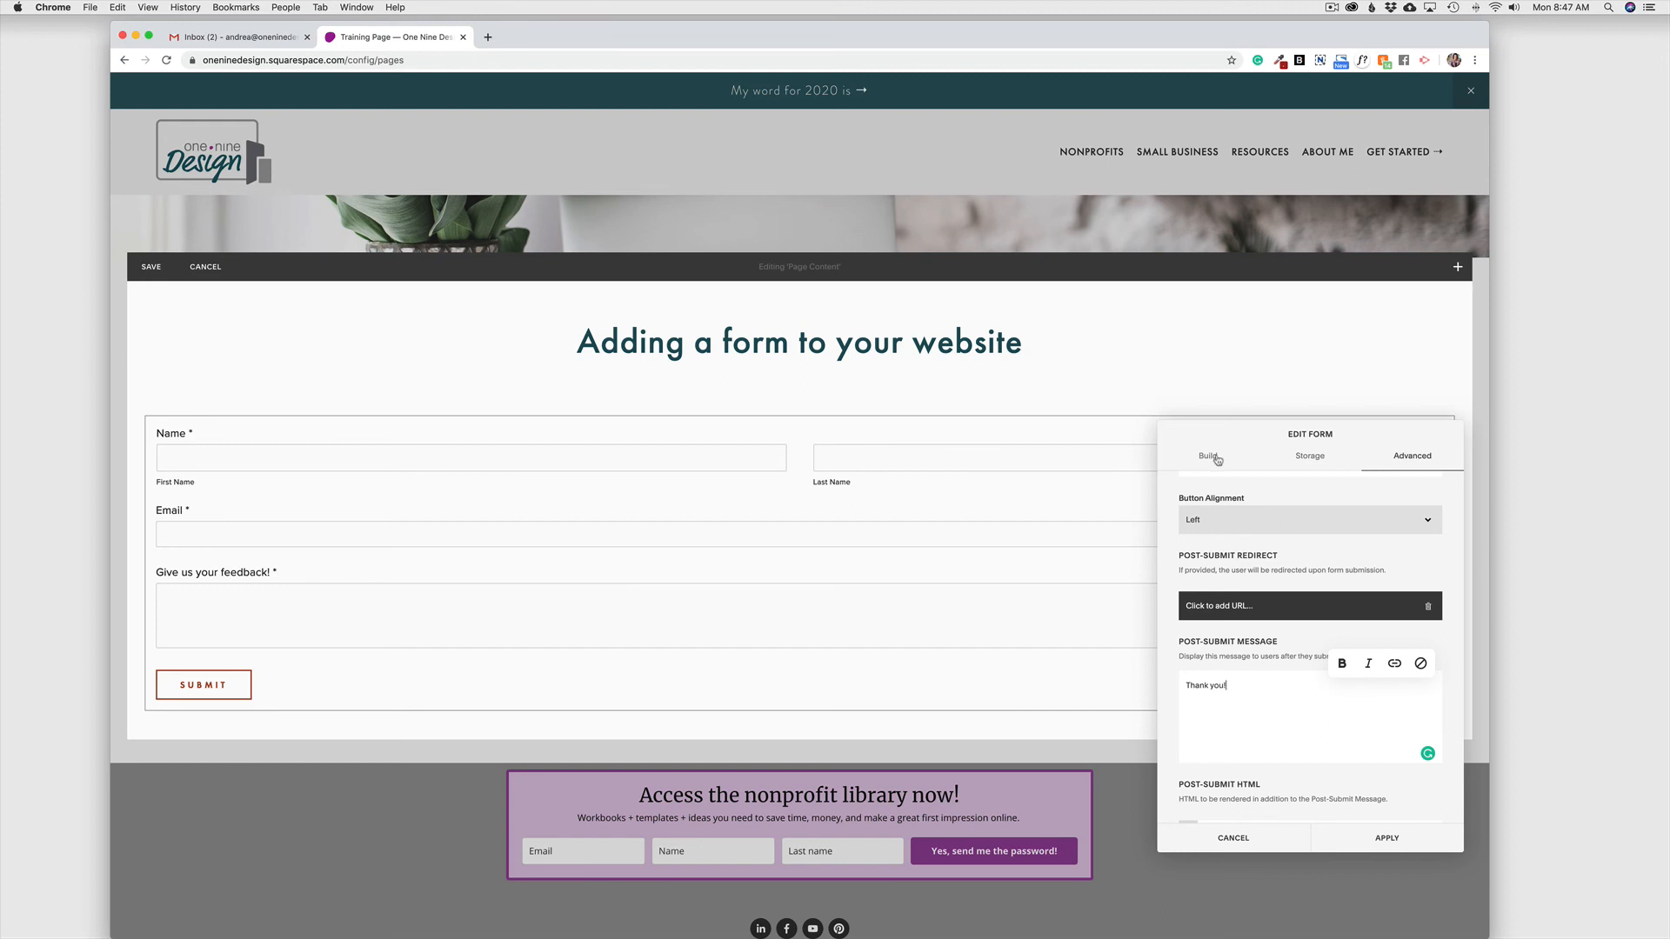
# Return to the Build list showing Name, Email and 'Give us your feedback!' fields
pyautogui.click(1207, 456)
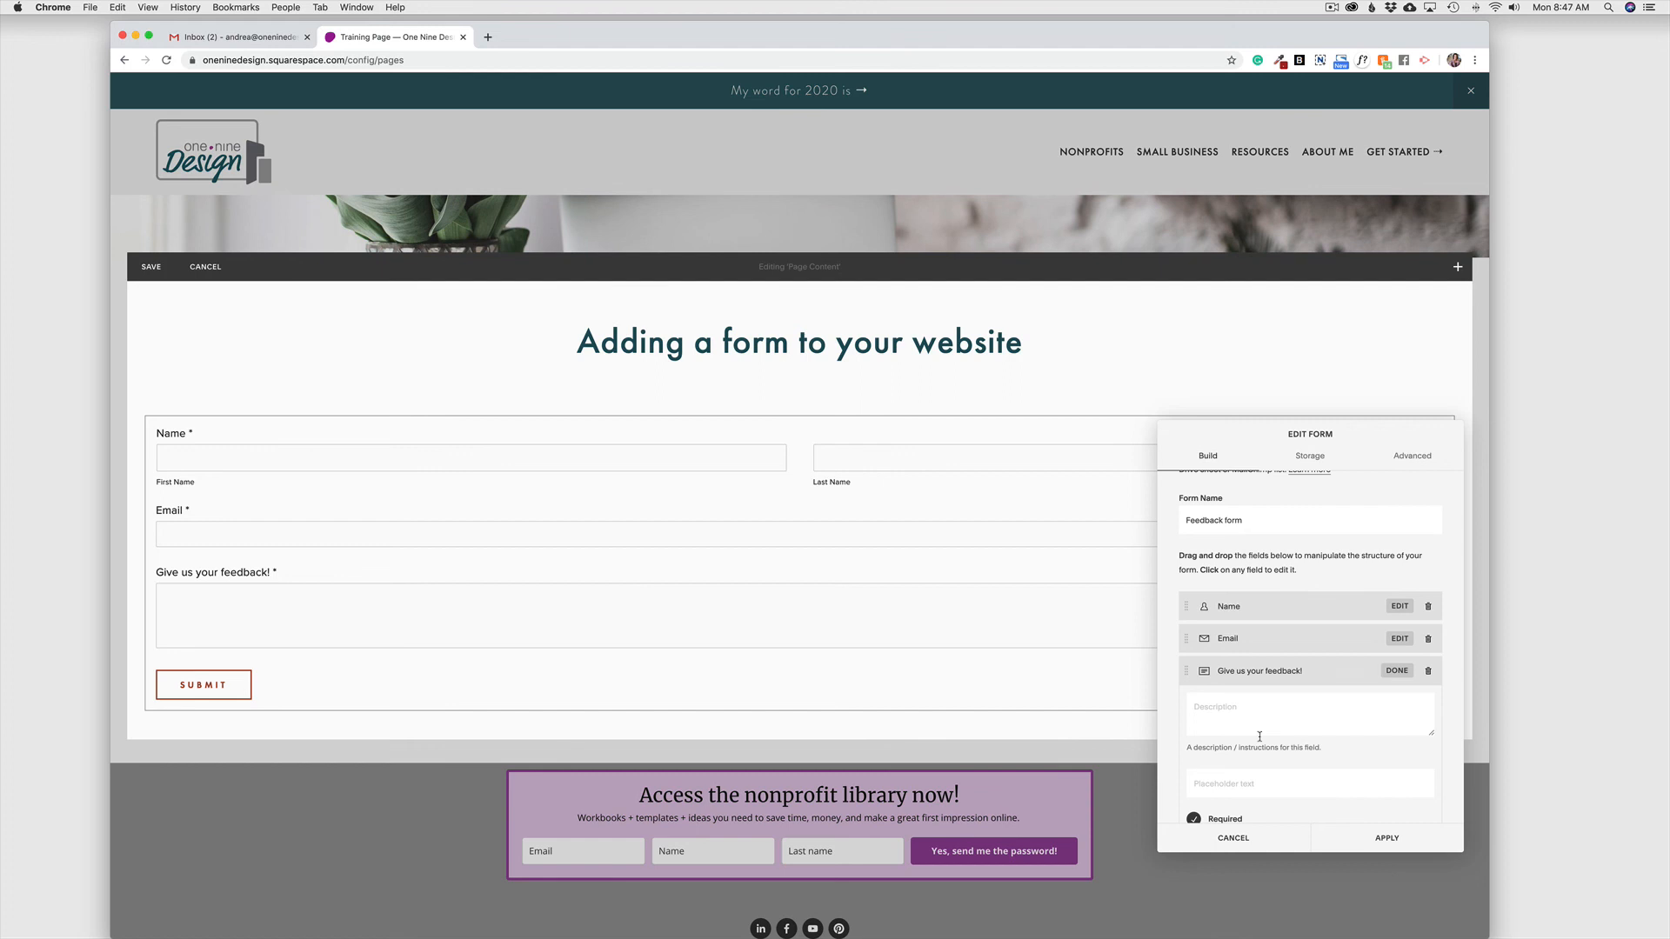
pyautogui.moveTo(1296, 694)
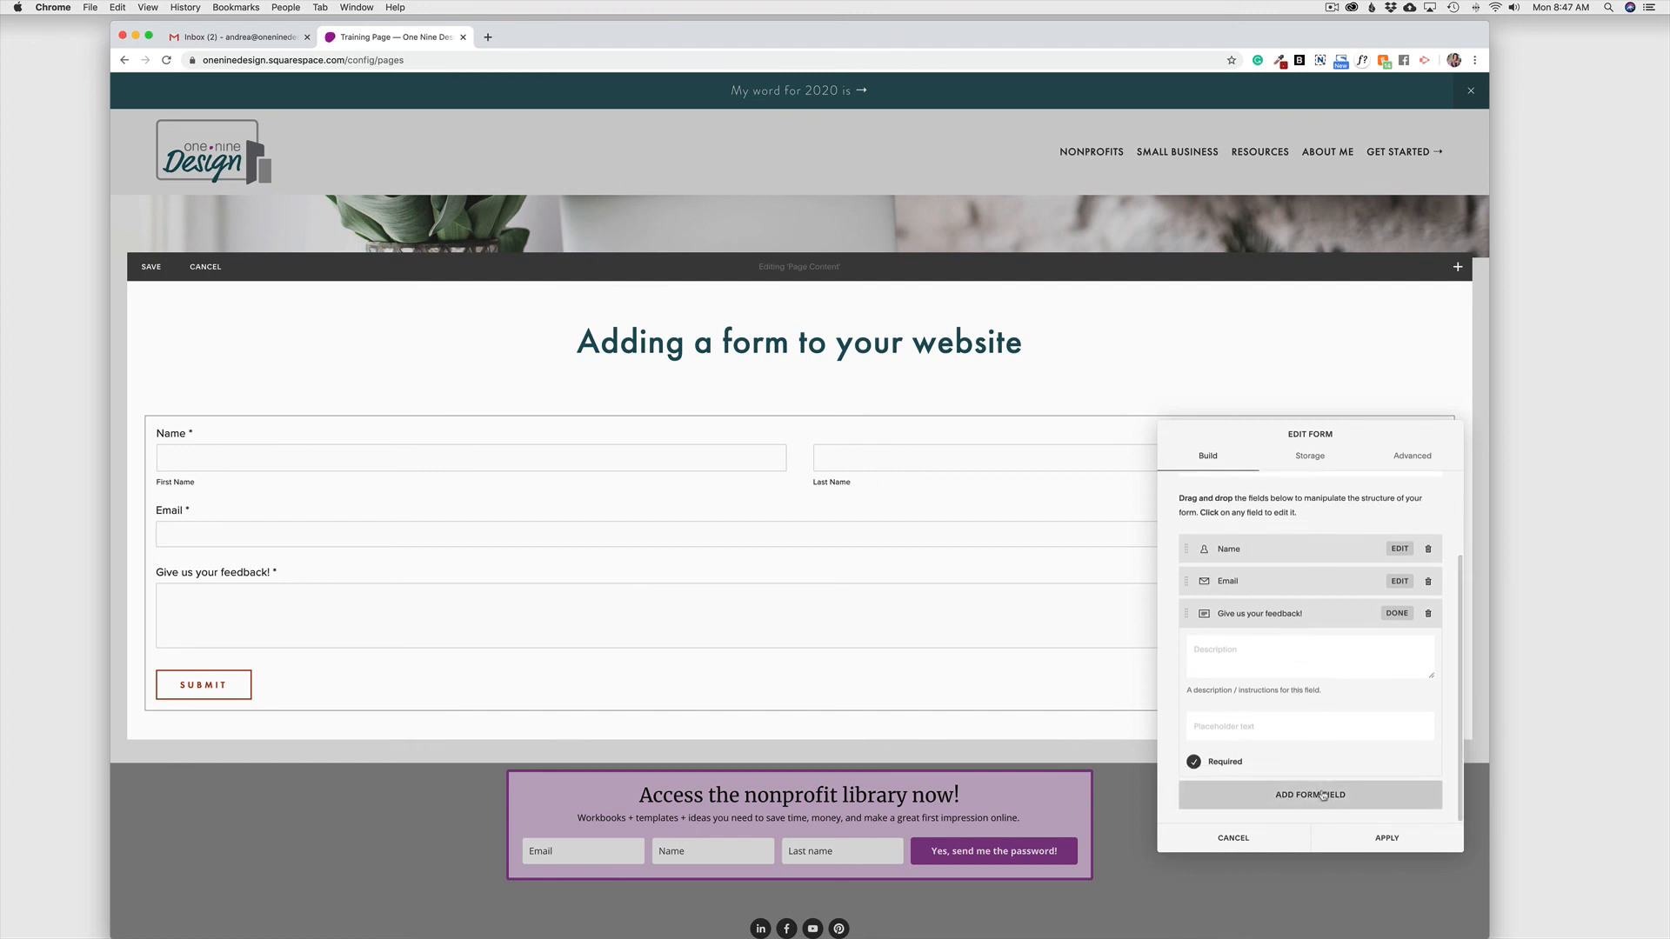
# Browse the Add Form Field chooser listing Checkbox, Name, Date and Number types
pyautogui.click(1310, 795)
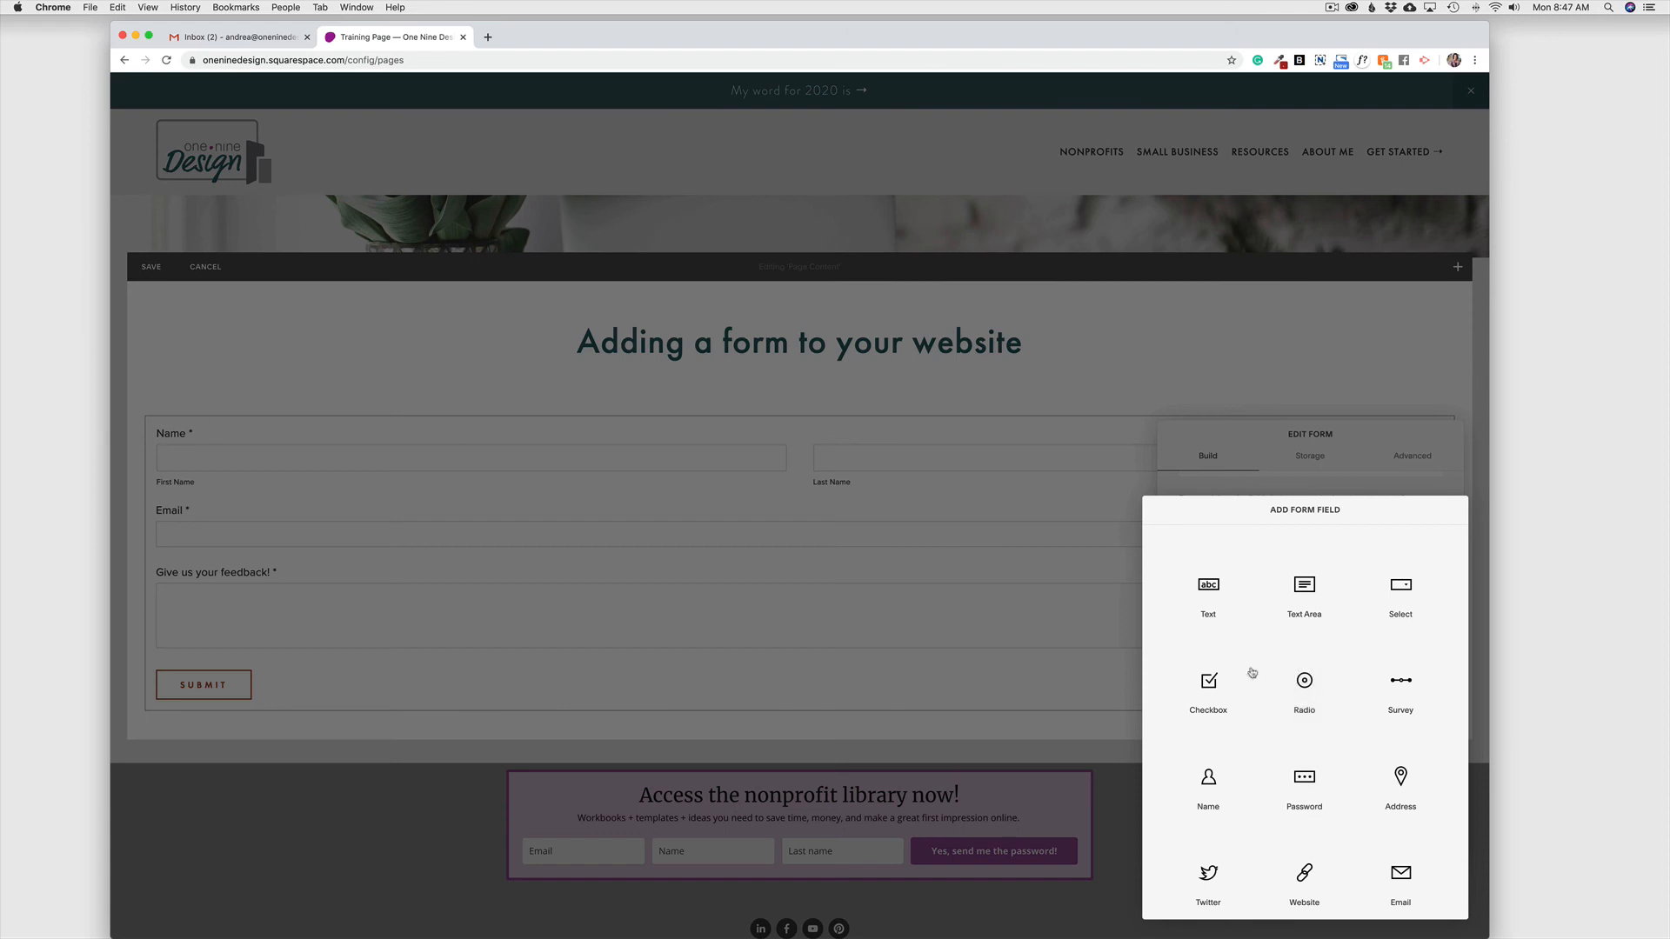
pyautogui.moveTo(1250, 677)
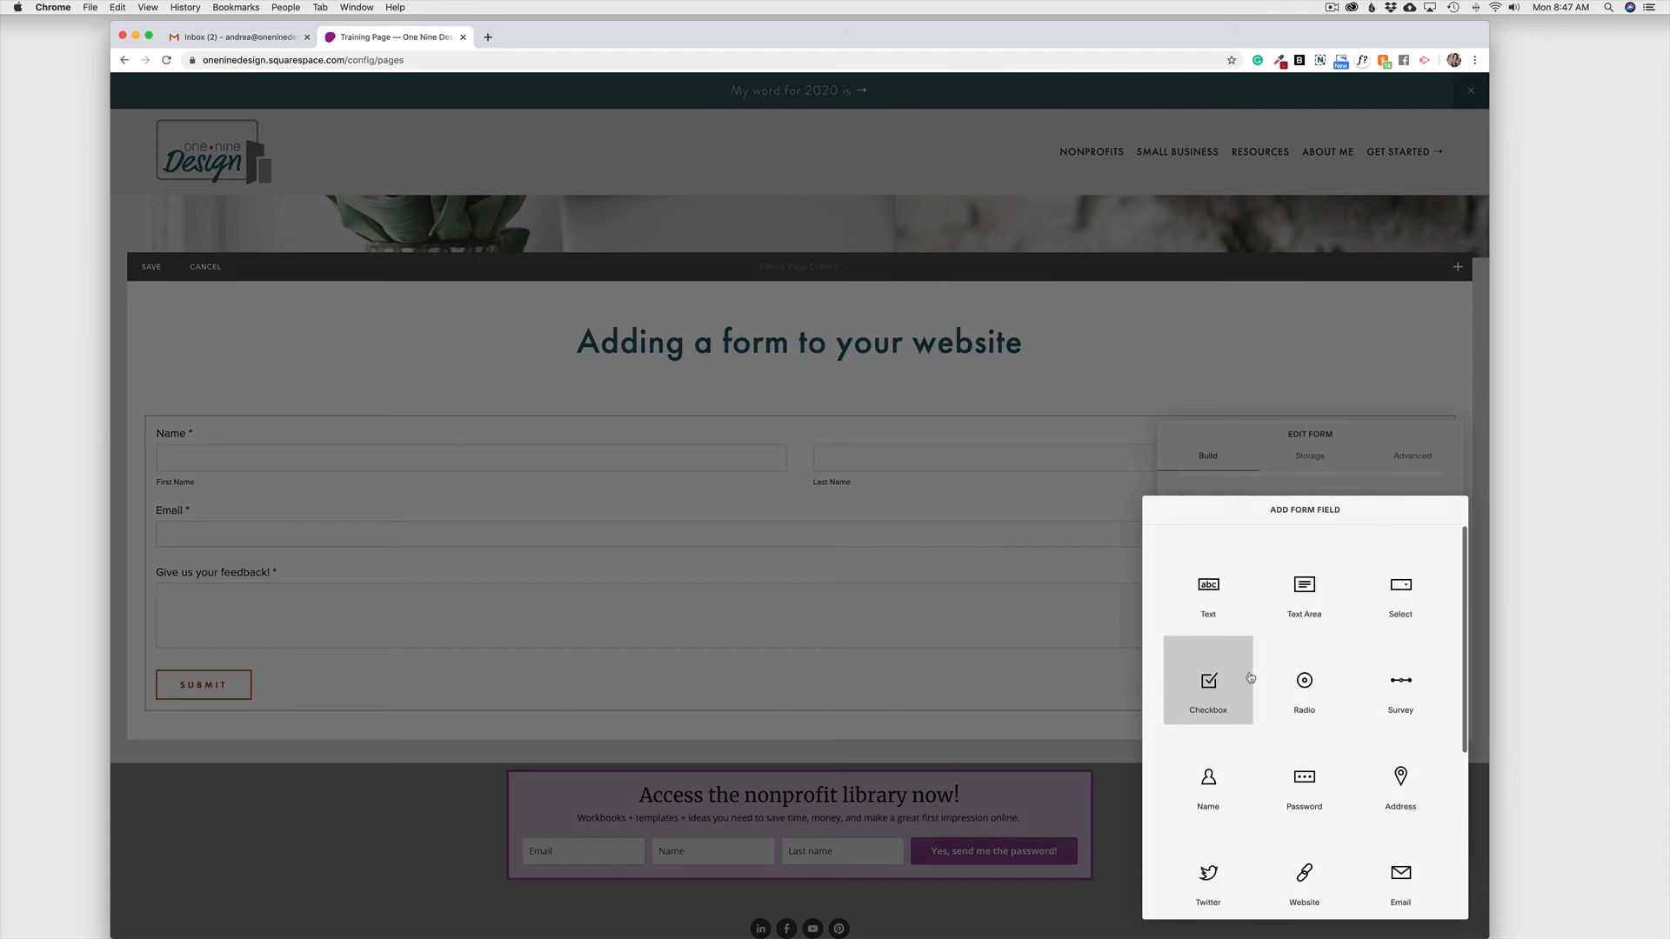
pyautogui.scroll(-3)
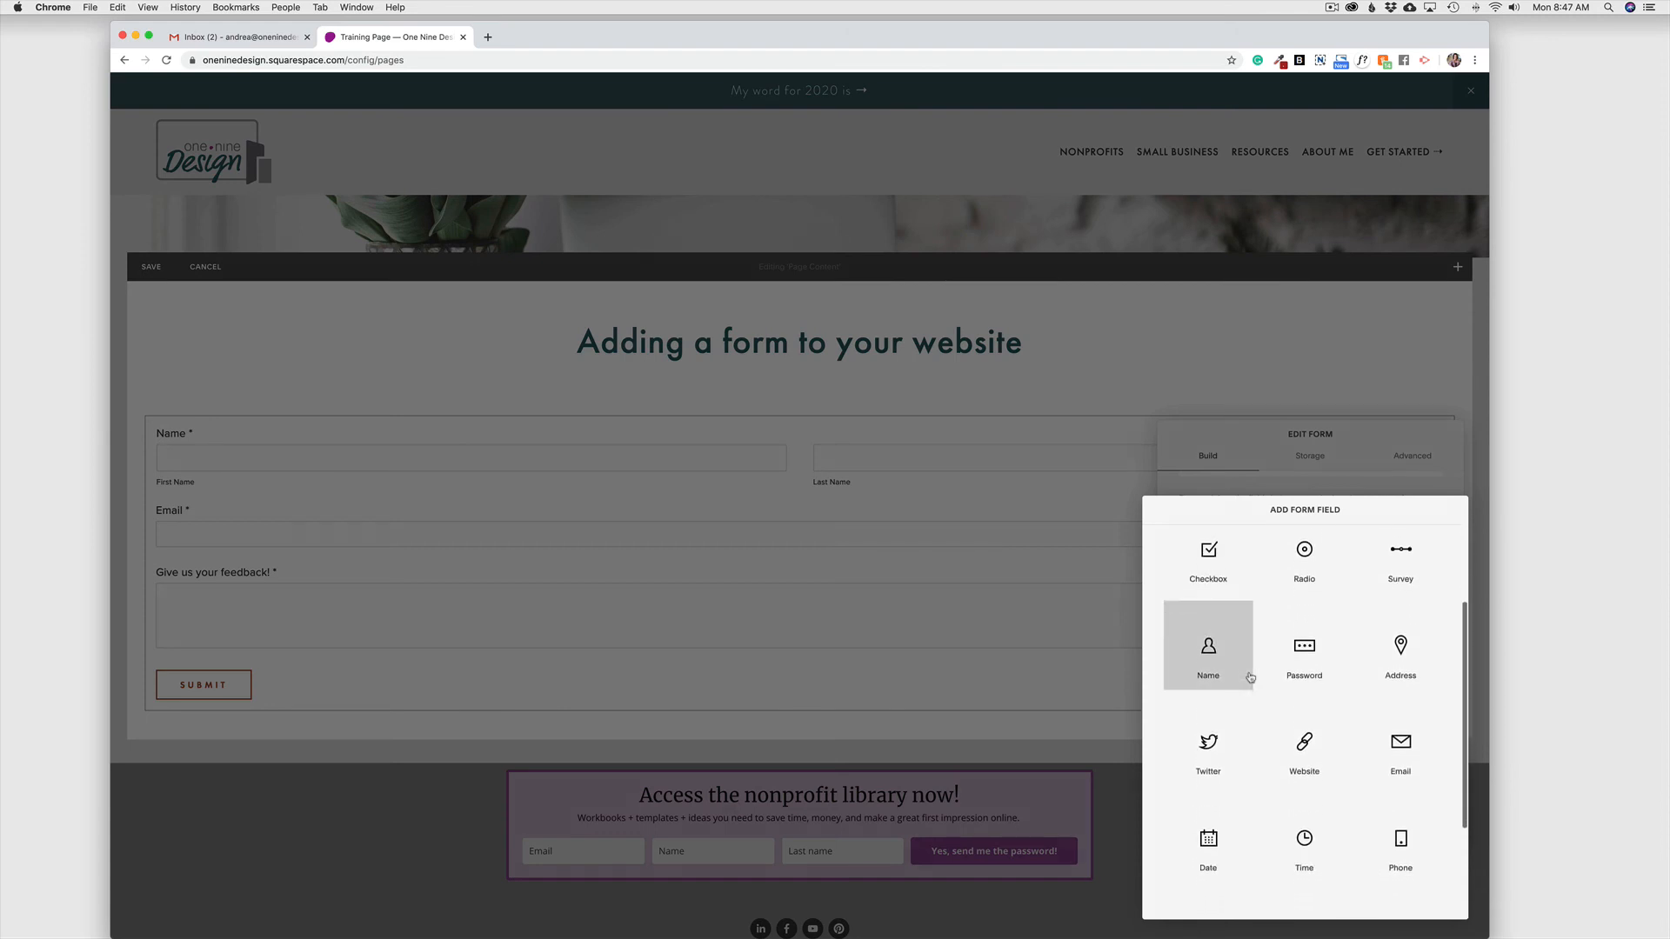
pyautogui.scroll(-3)
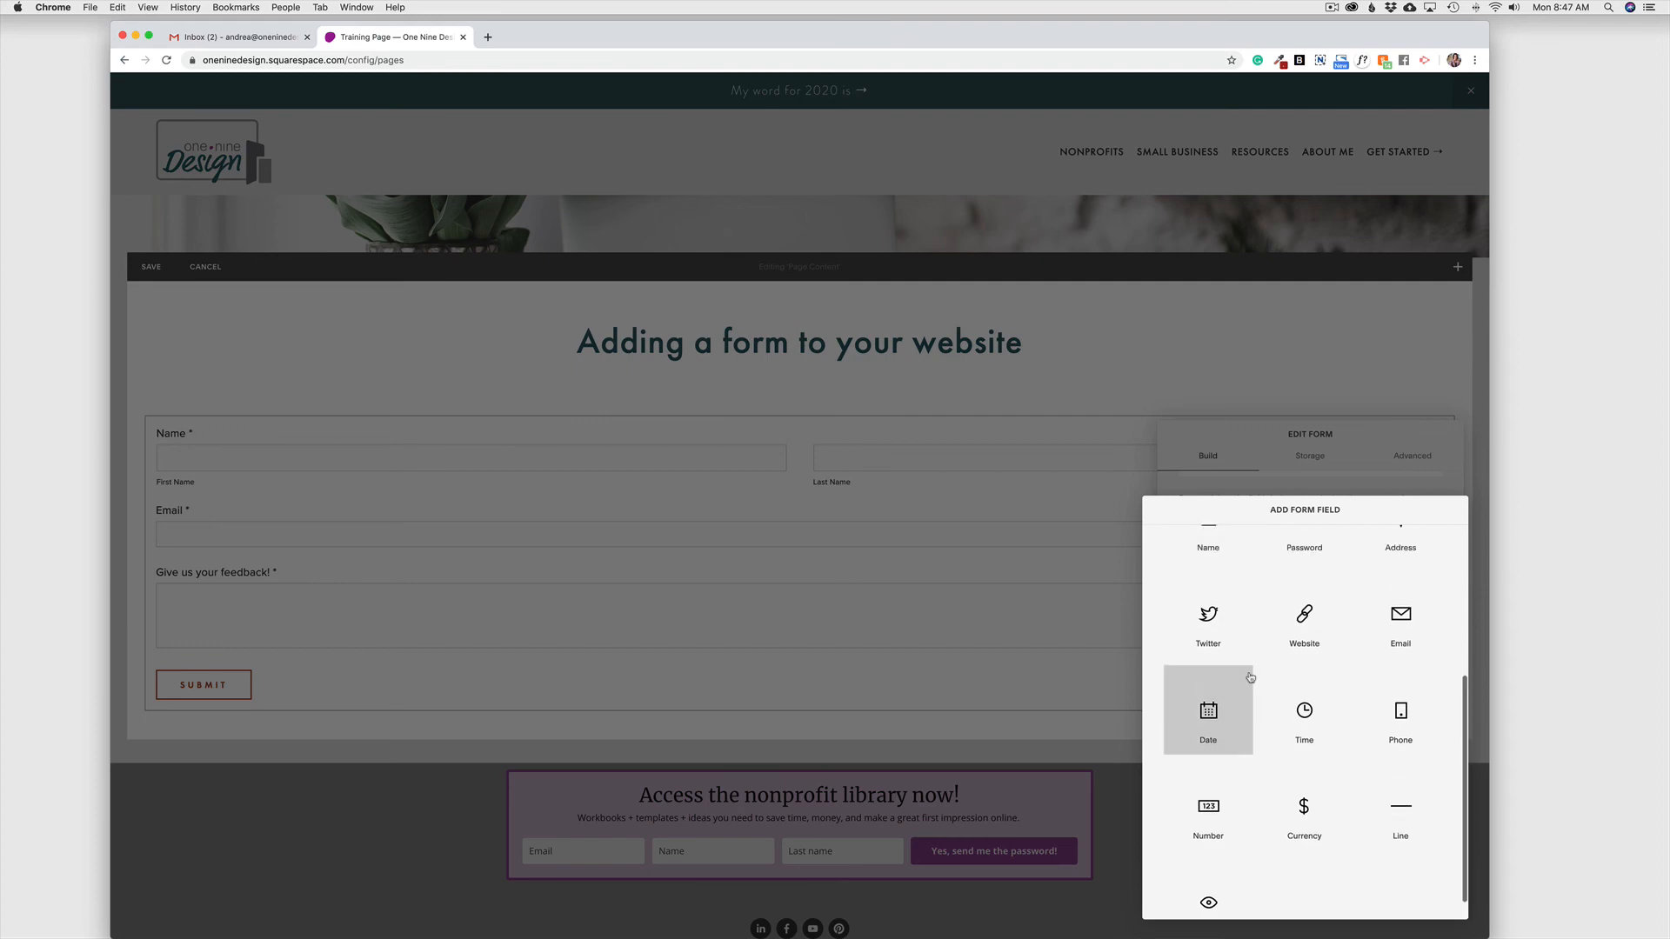